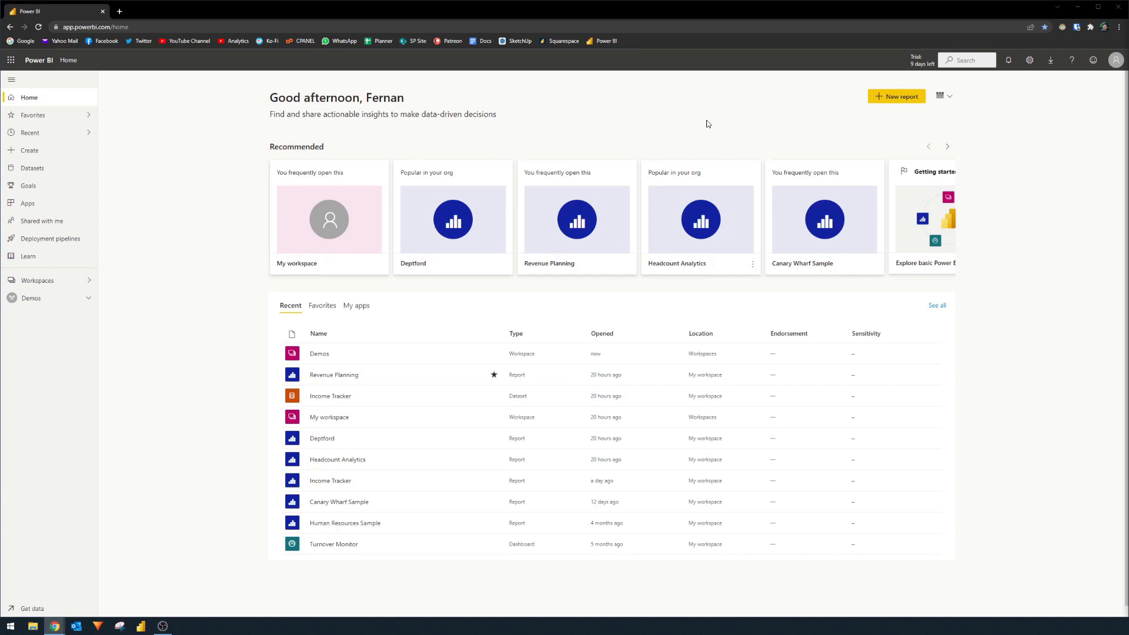
# View My workspace's reports, datasets and dashboards, then reopen the Workspaces list
pyautogui.click(38, 281)
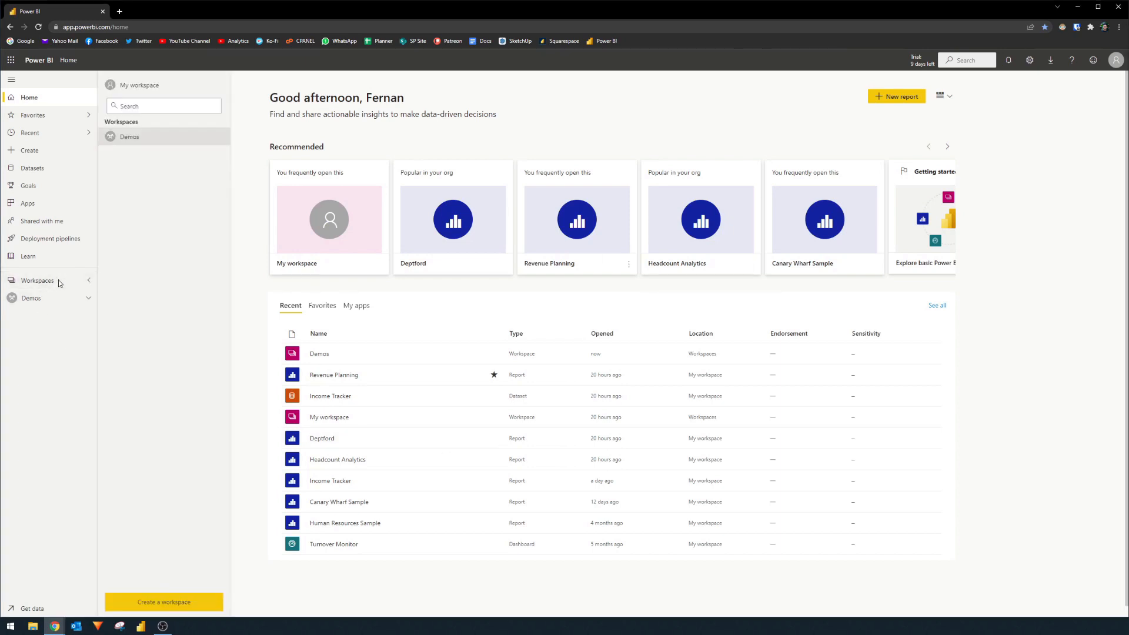
pyautogui.click(139, 84)
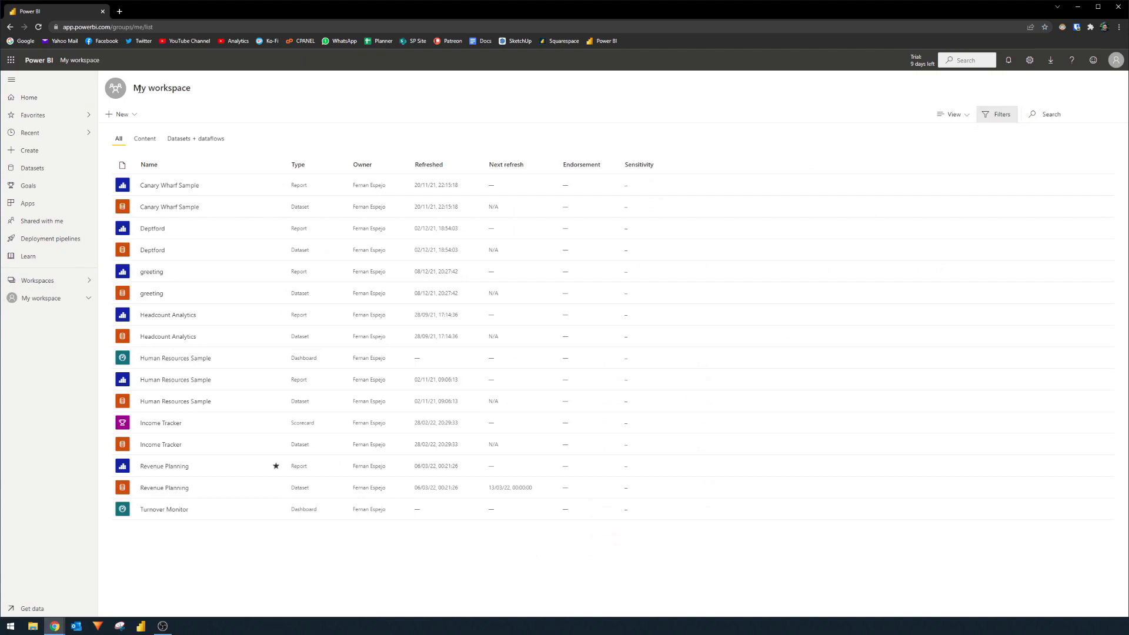
pyautogui.moveTo(59, 337)
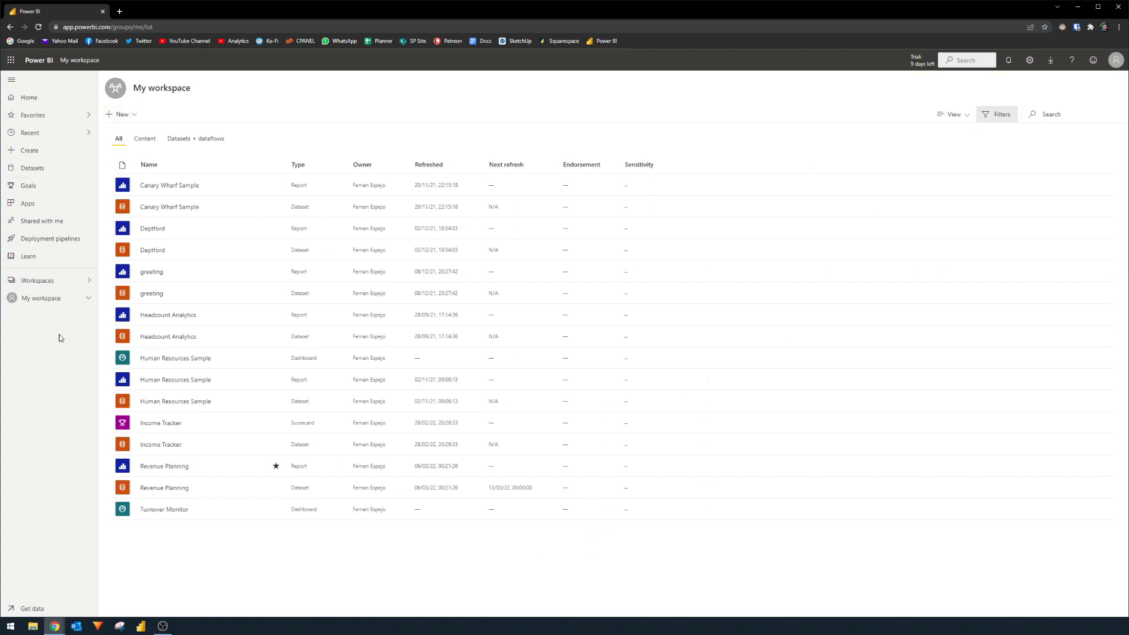
pyautogui.moveTo(62, 282)
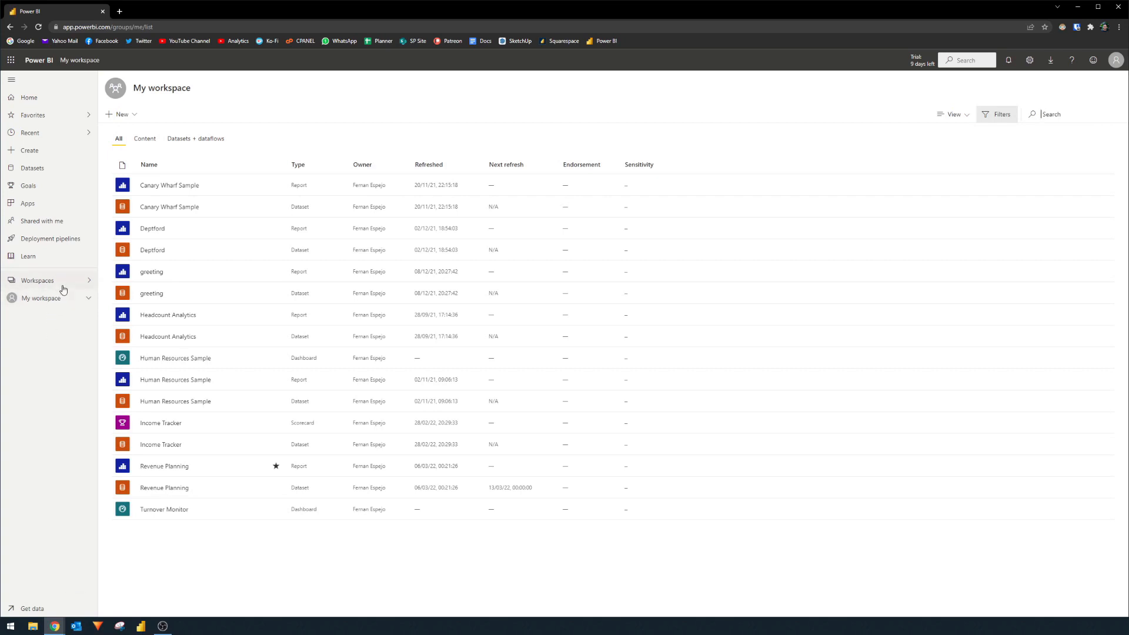
pyautogui.click(37, 280)
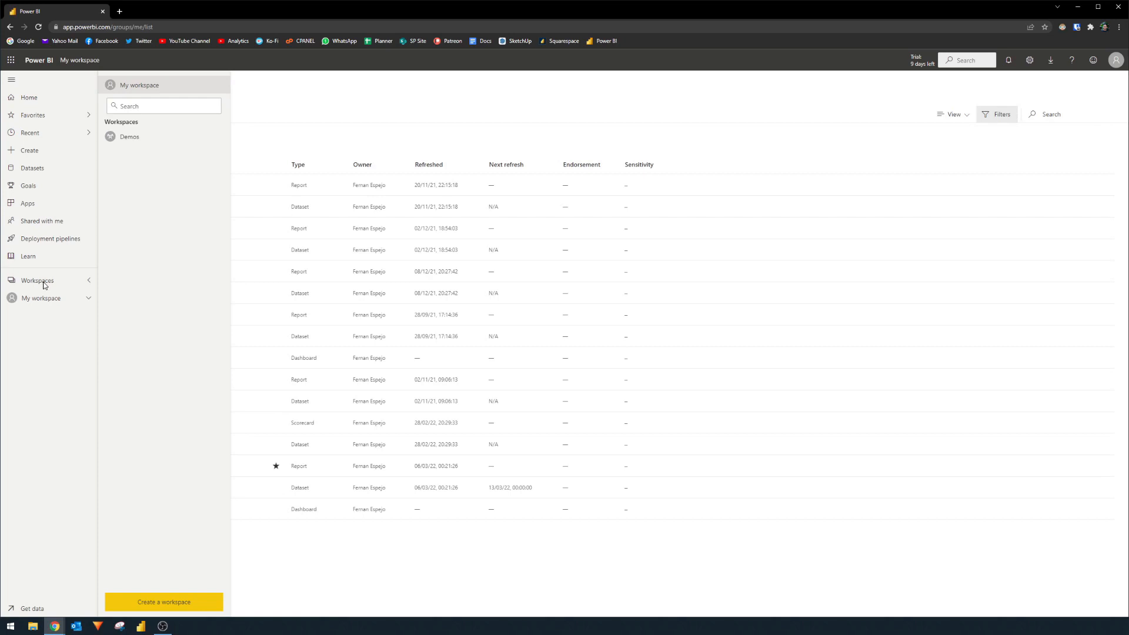
pyautogui.moveTo(164, 602)
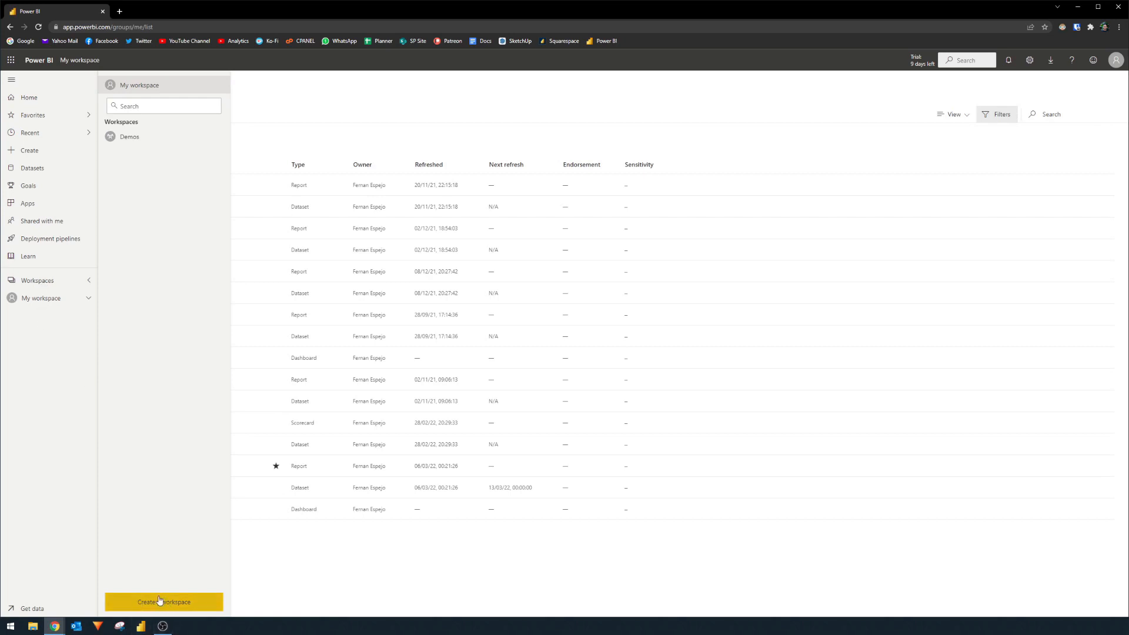
pyautogui.moveTo(137, 136)
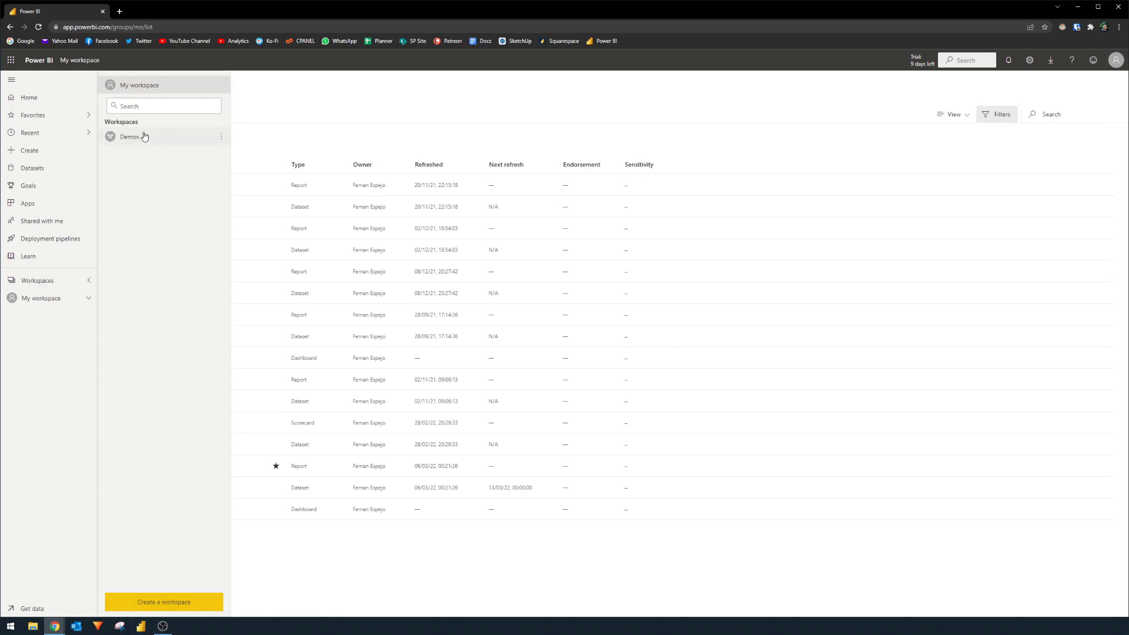
# Open the Demos workspace with its 1996 Sales dataflow and four reports
pyautogui.click(130, 137)
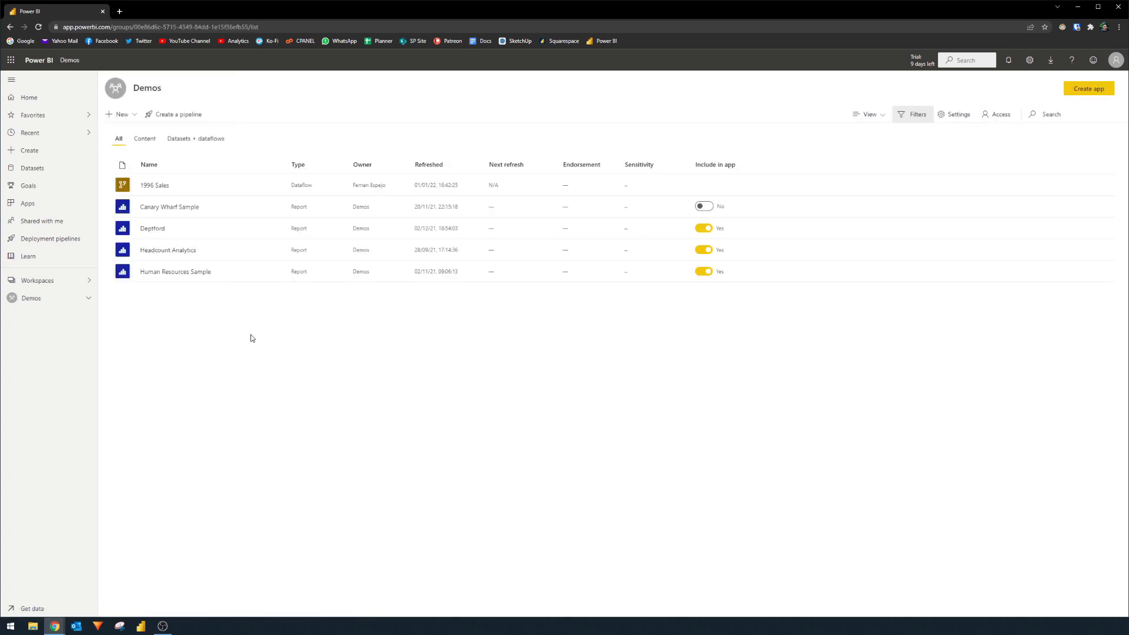
pyautogui.moveTo(249, 338)
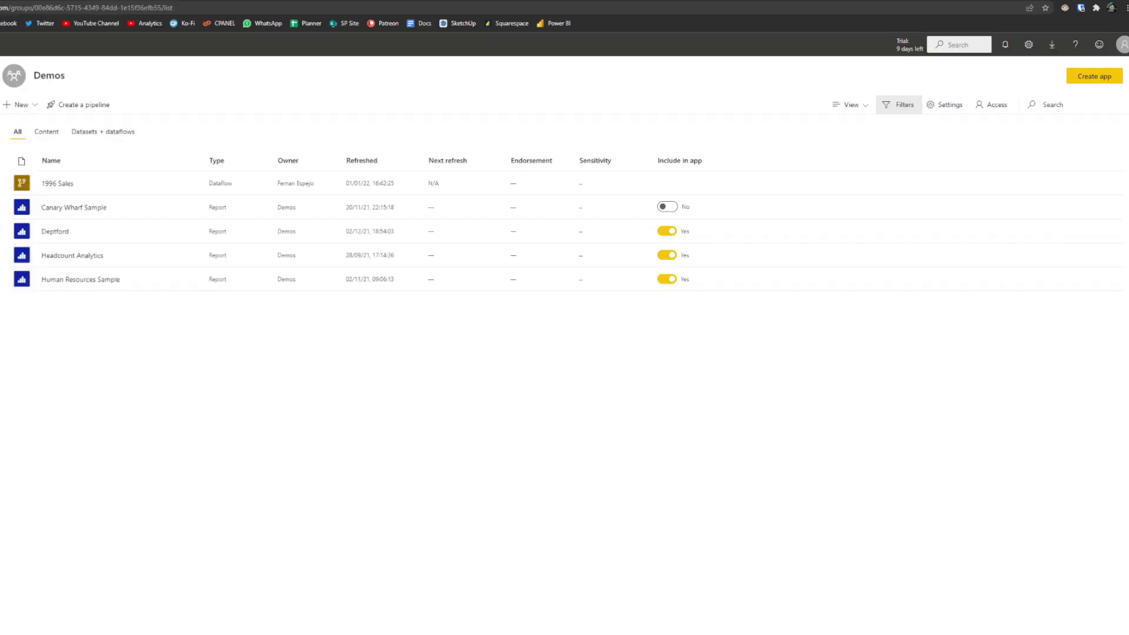
pyautogui.moveTo(1002, 400)
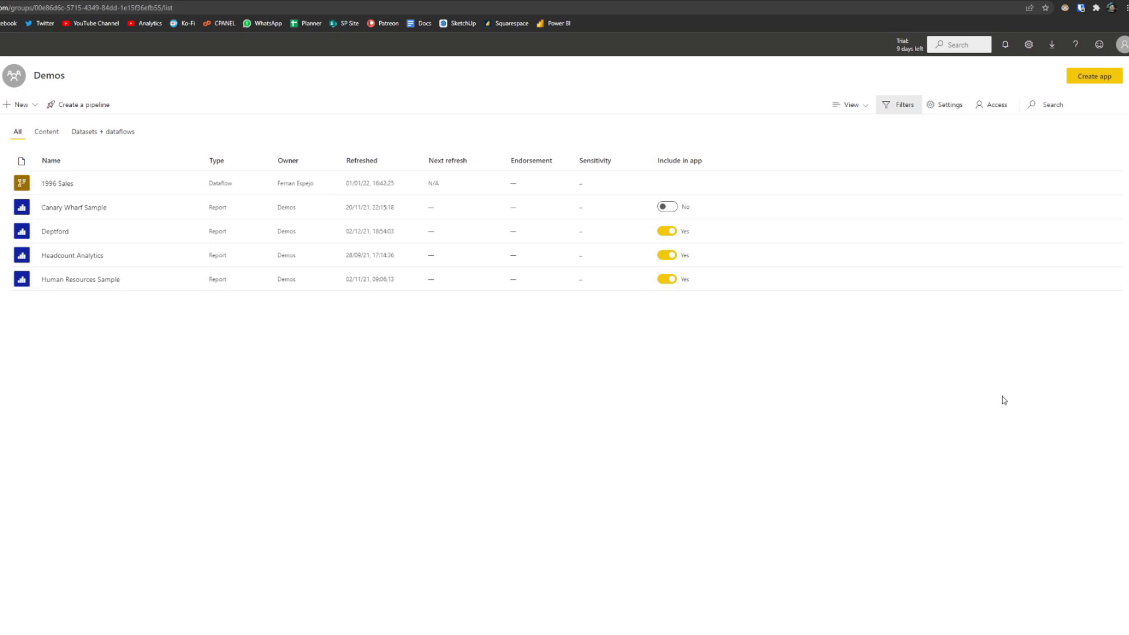
pyautogui.moveTo(756, 337)
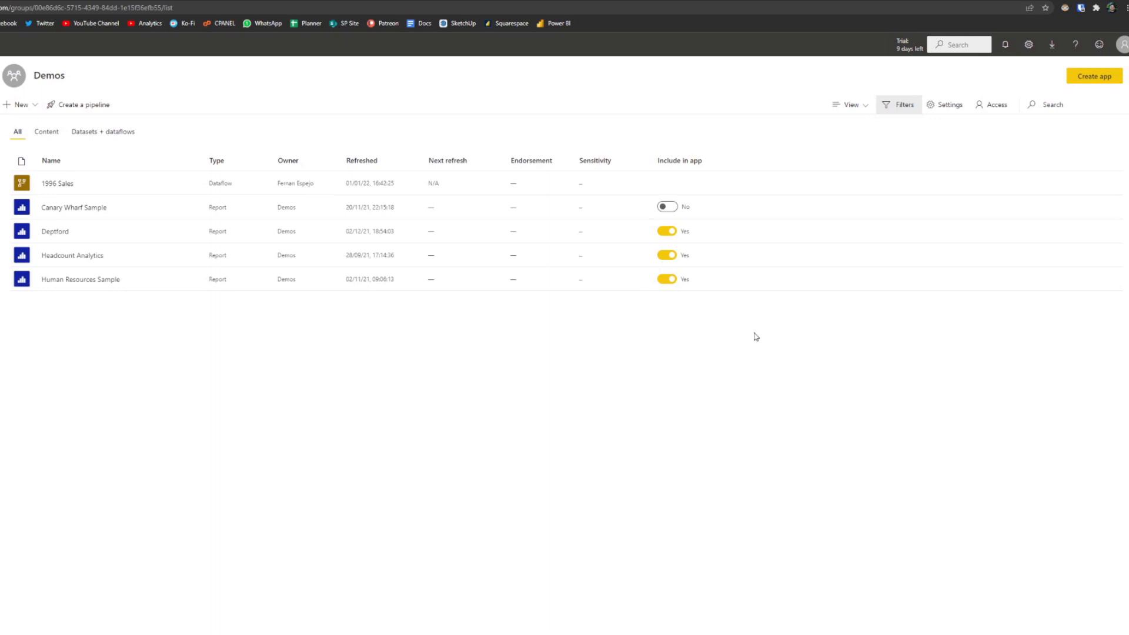
pyautogui.moveTo(756, 329)
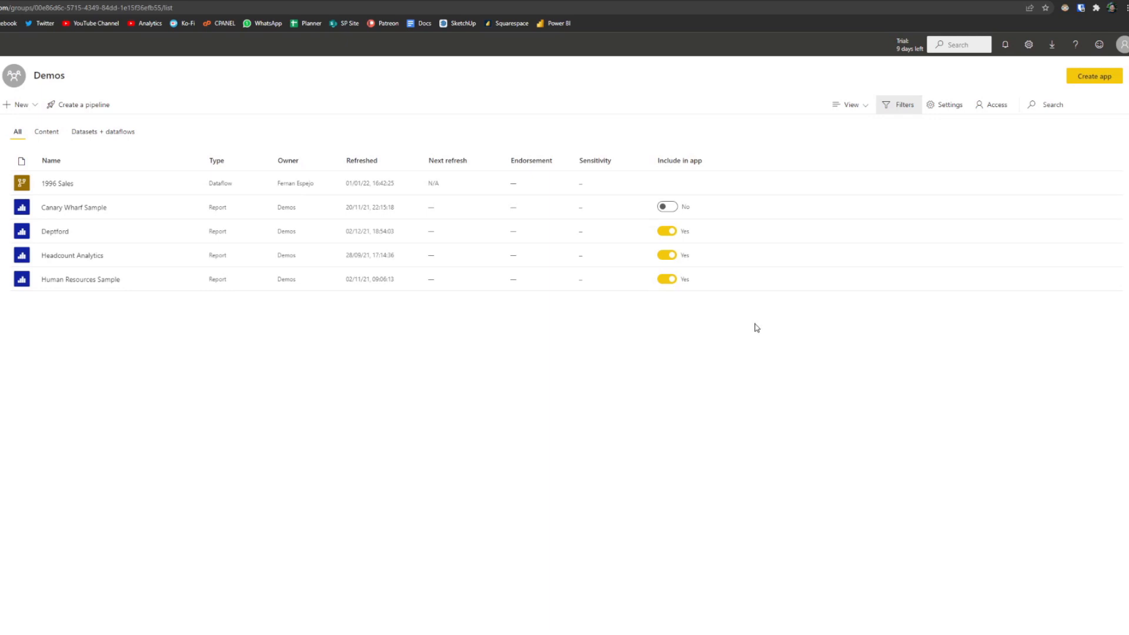
pyautogui.moveTo(267, 290)
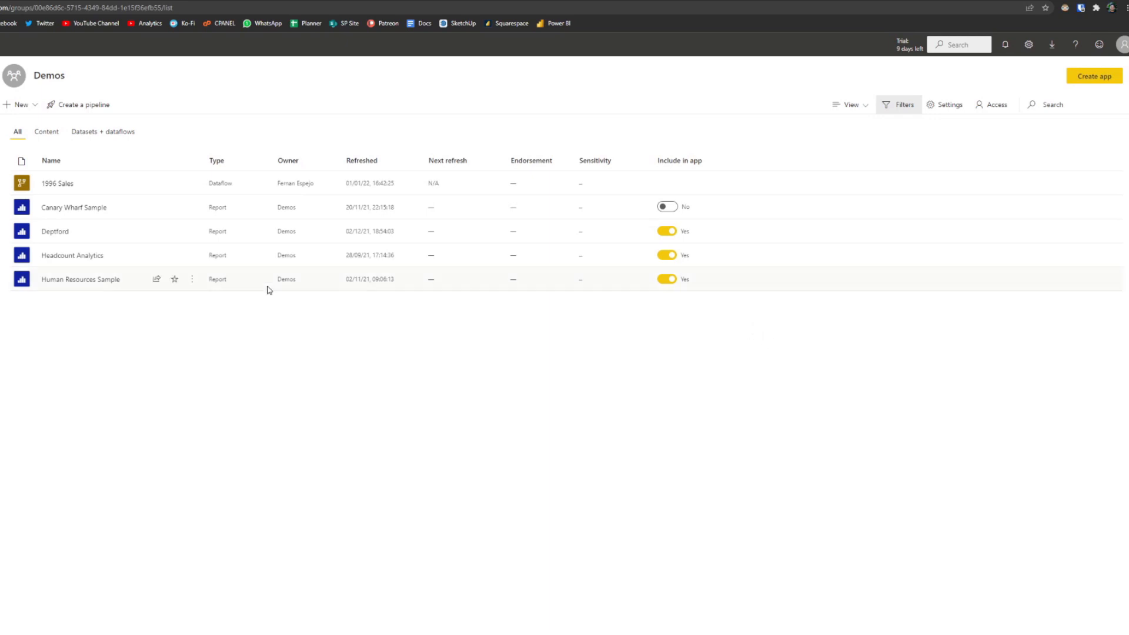
pyautogui.moveTo(80, 280)
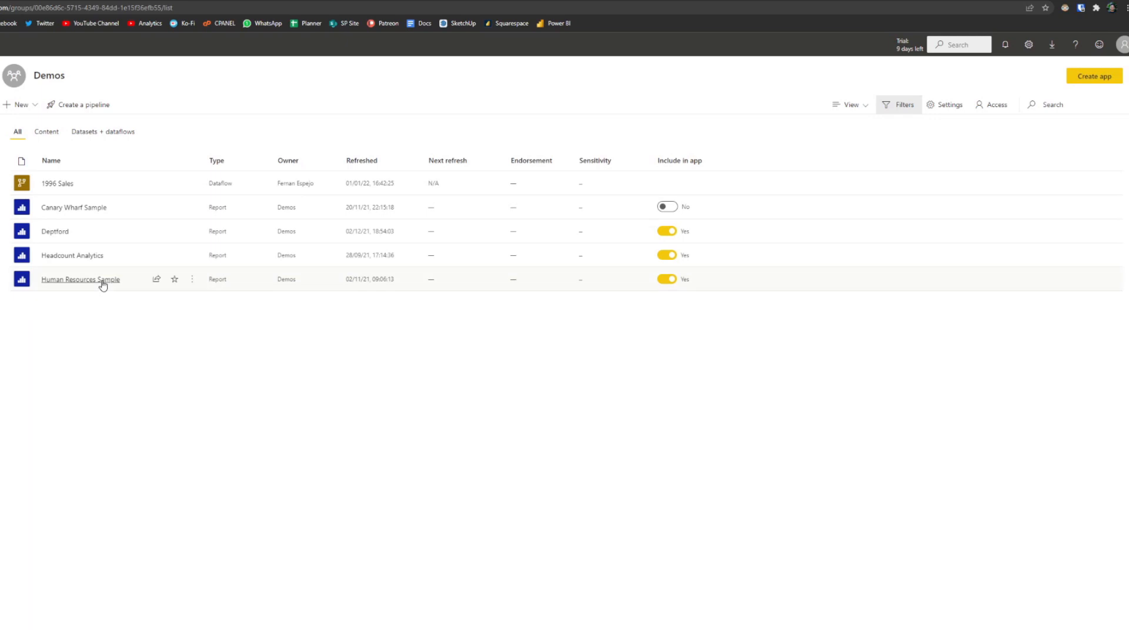
pyautogui.moveTo(105, 311)
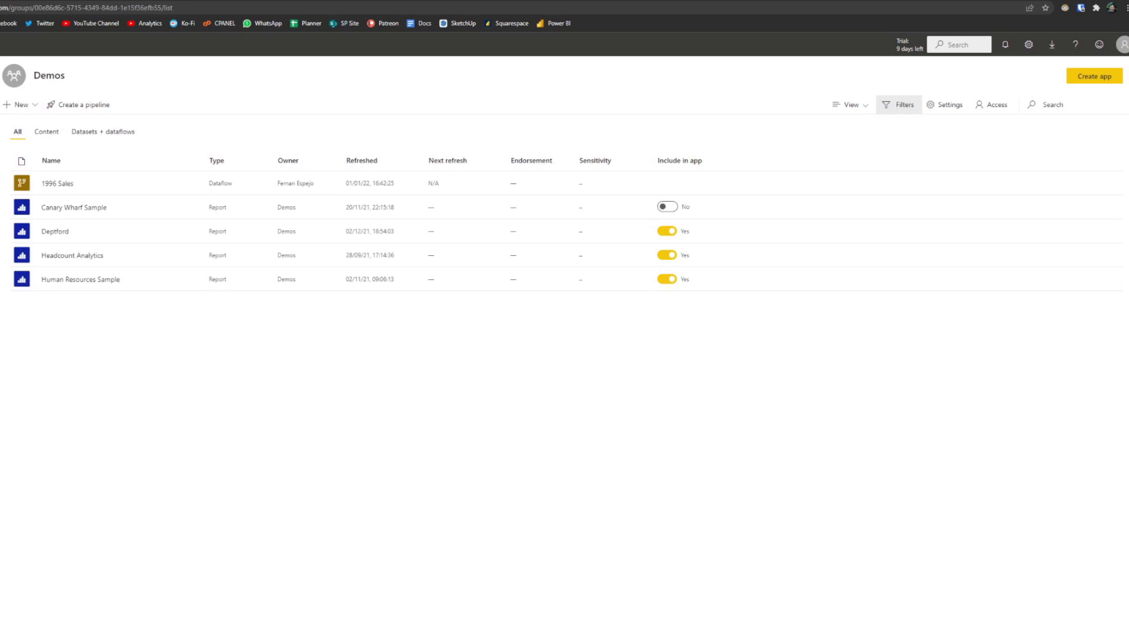
pyautogui.moveTo(931, 368)
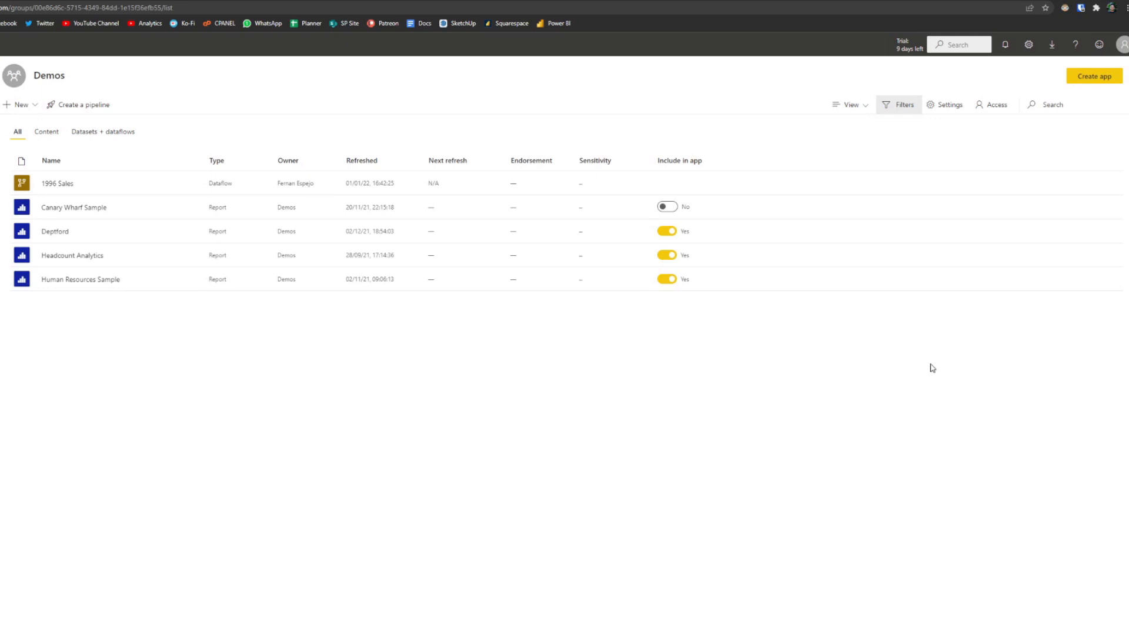
pyautogui.moveTo(939, 362)
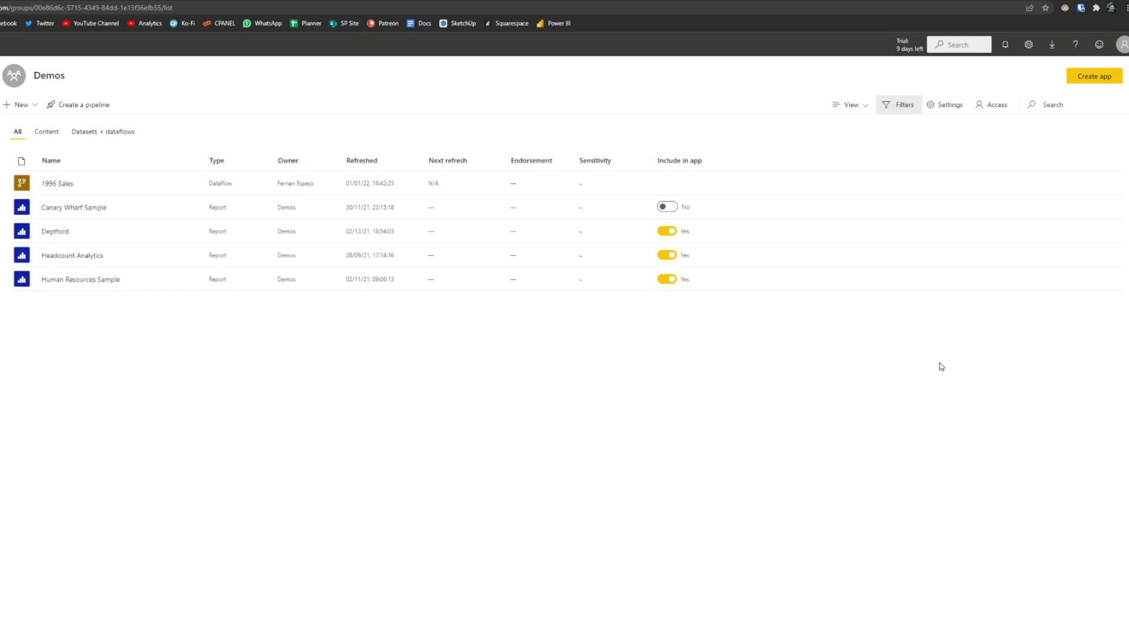
pyautogui.moveTo(934, 366)
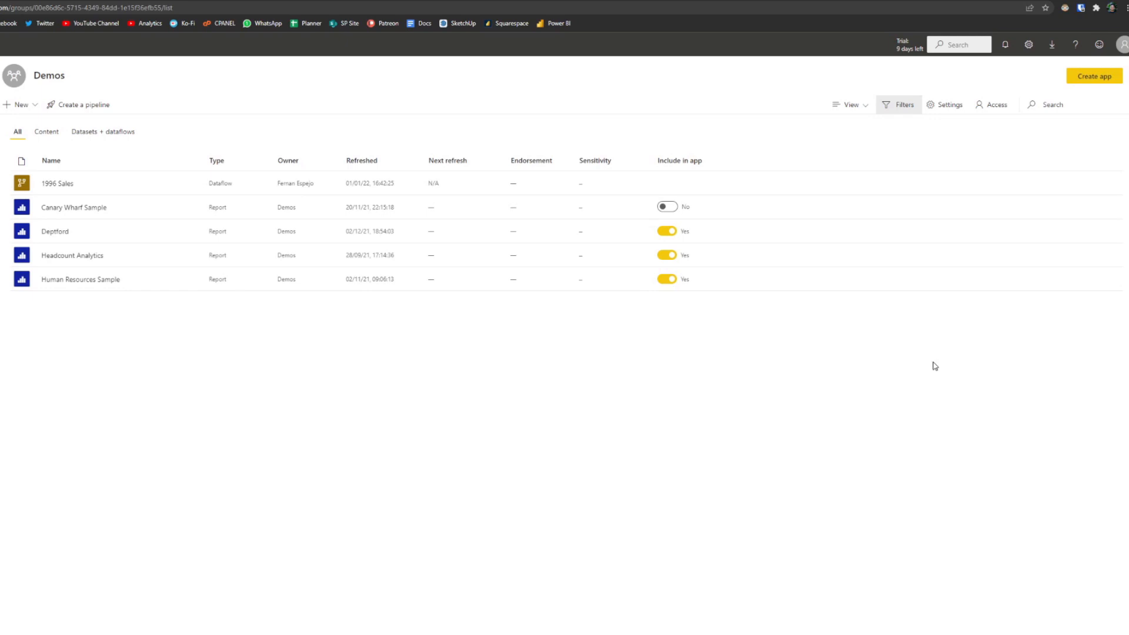
pyautogui.moveTo(808, 331)
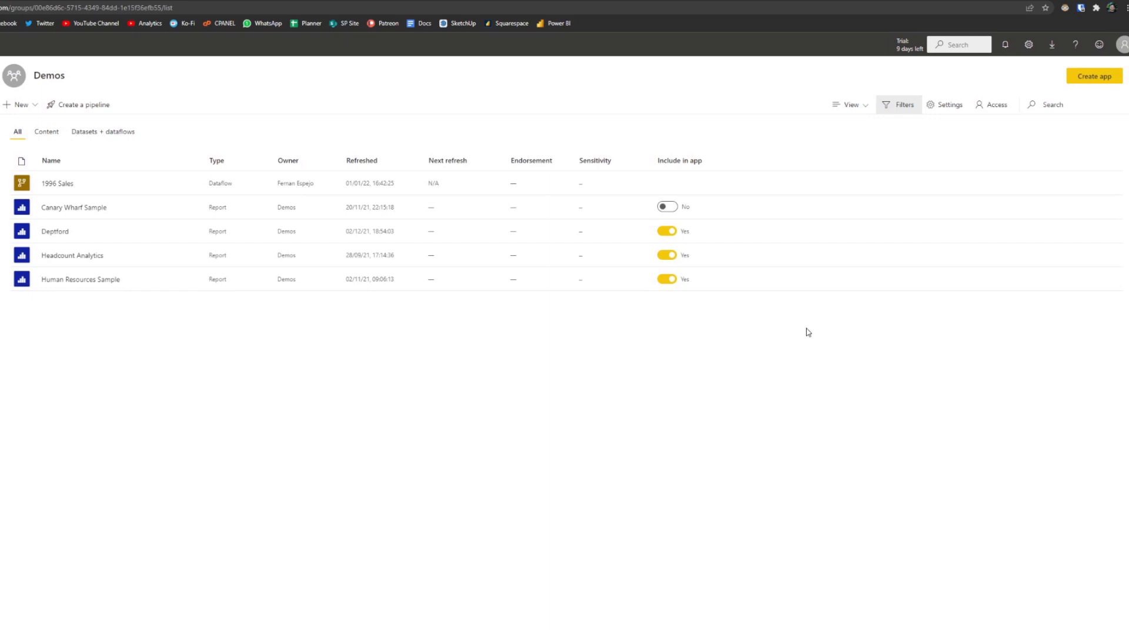
pyautogui.moveTo(812, 330)
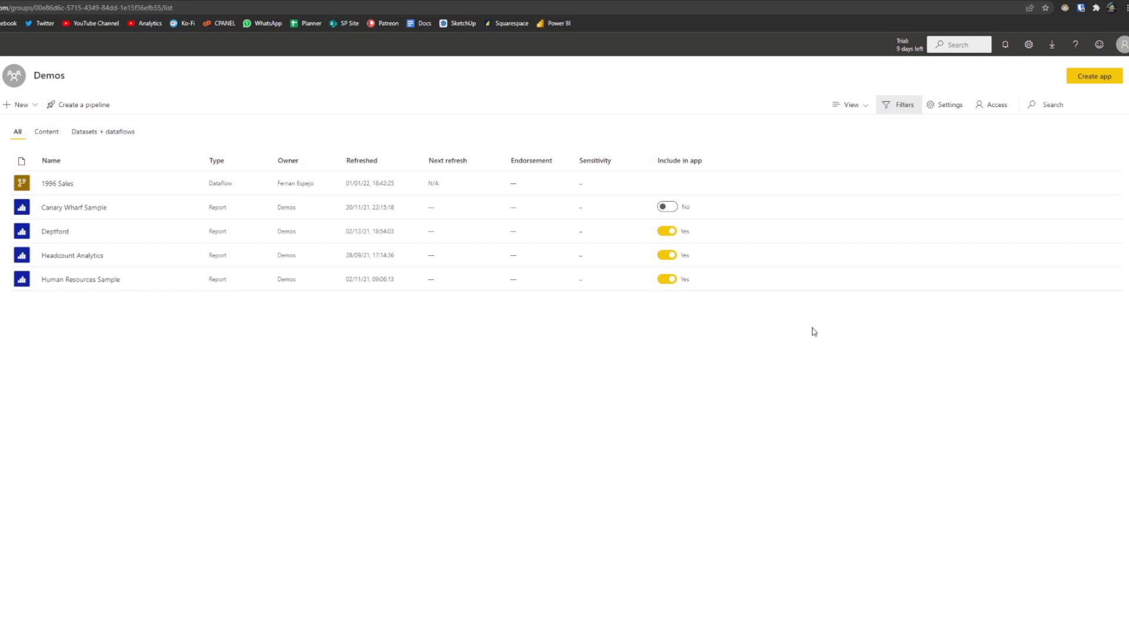
pyautogui.moveTo(1081, 151)
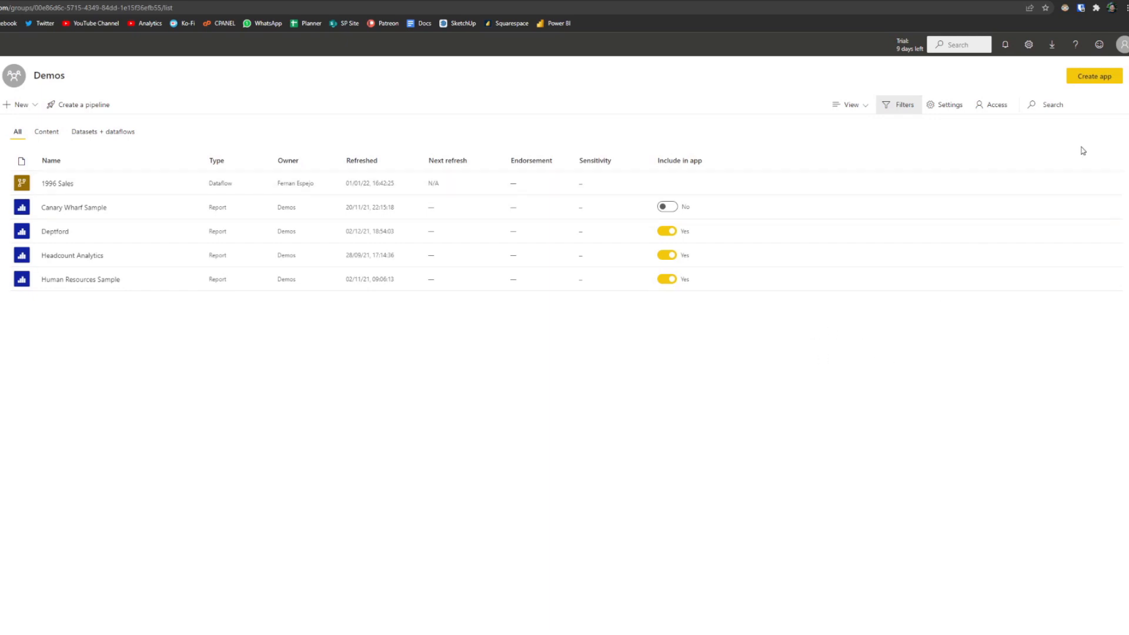
pyautogui.moveTo(1092, 87)
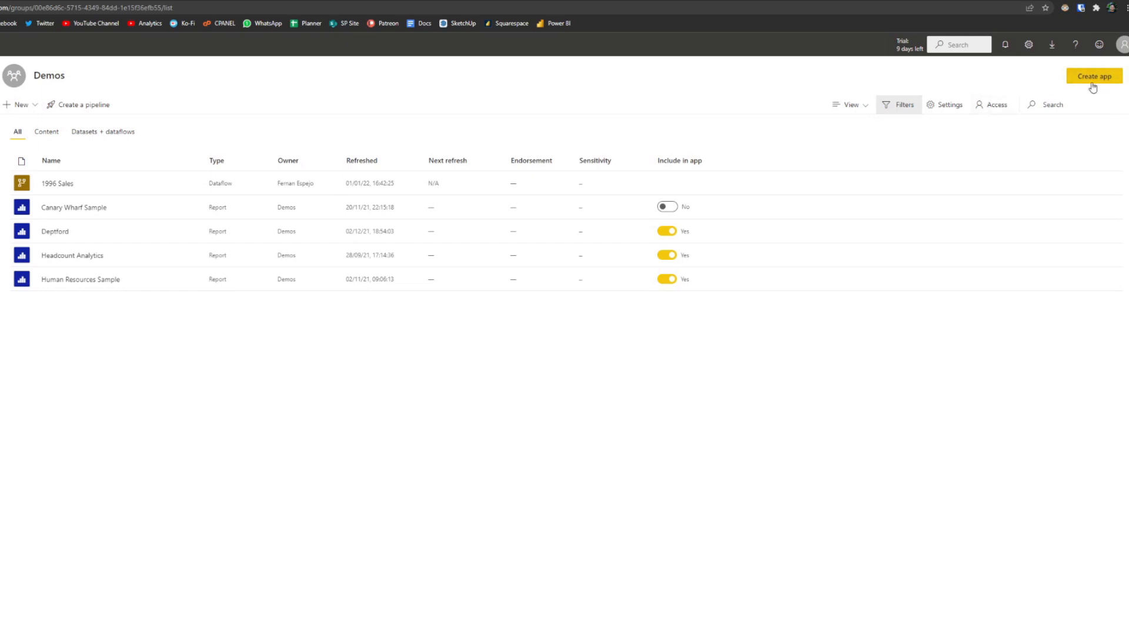
# Start building the Demos app and enter the description 'This contains production reports.'
pyautogui.click(1093, 75)
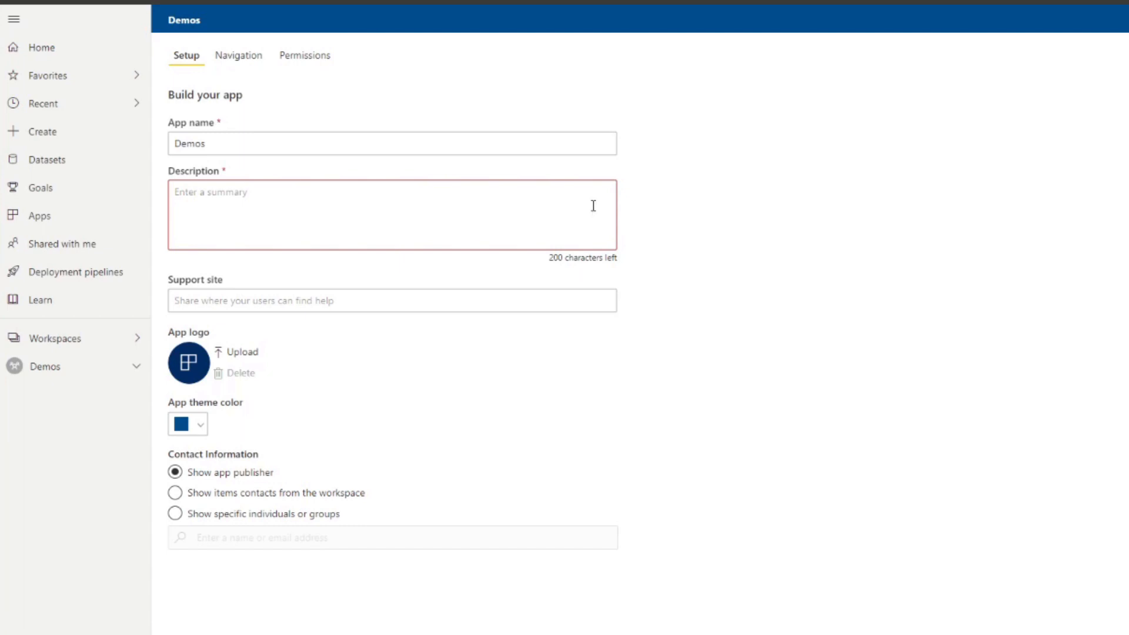
pyautogui.moveTo(430, 148)
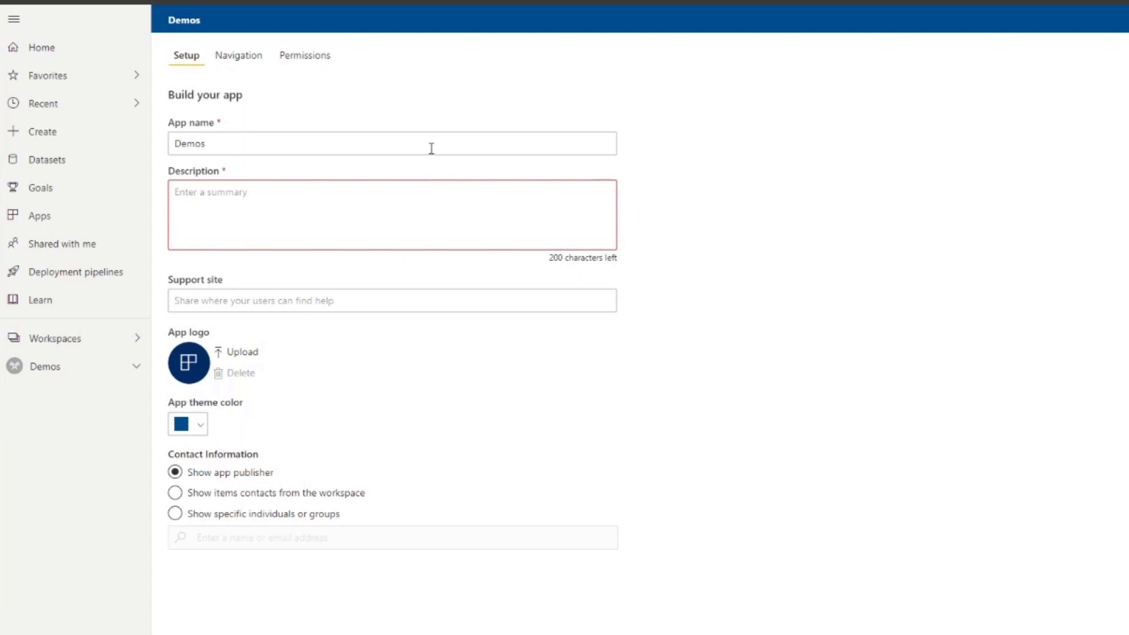
pyautogui.click(288, 214)
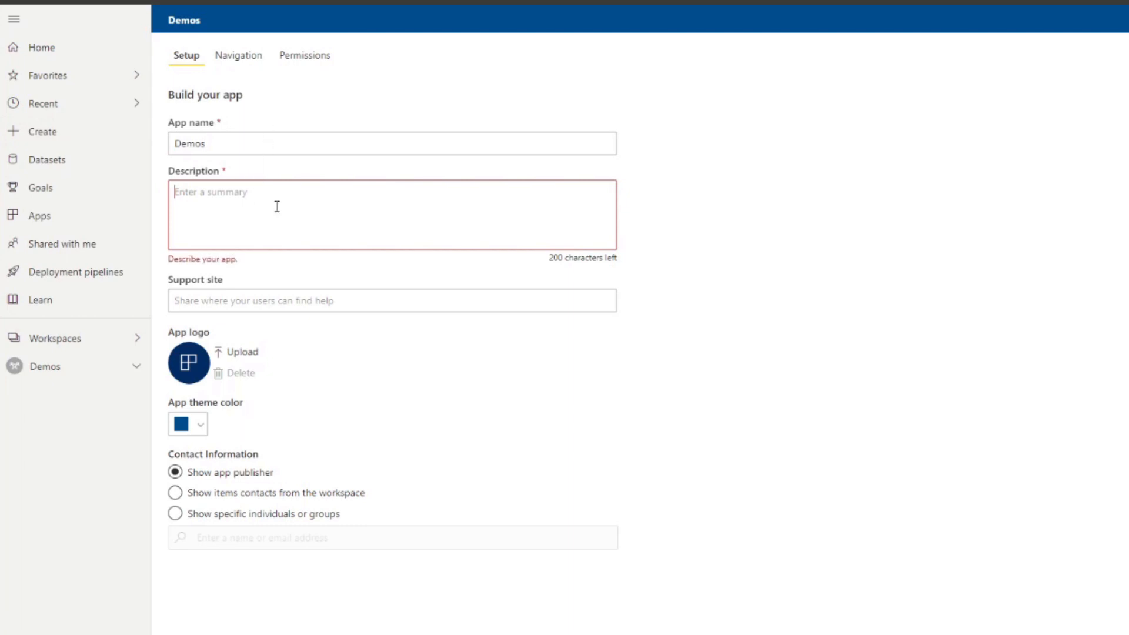
pyautogui.write('This is a')
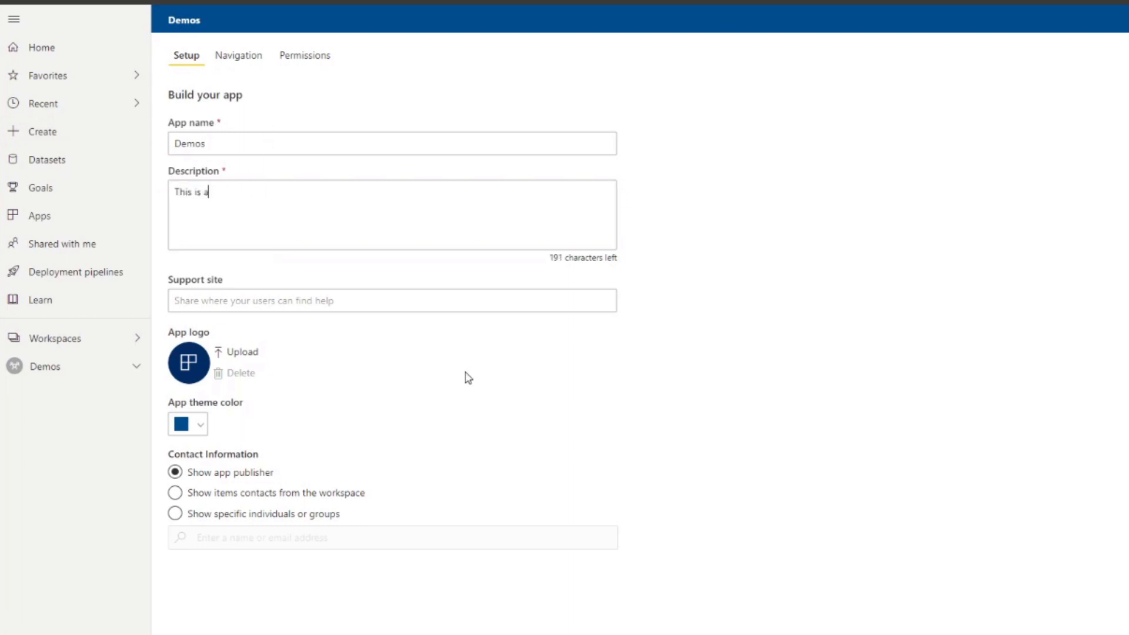
pyautogui.write('production')
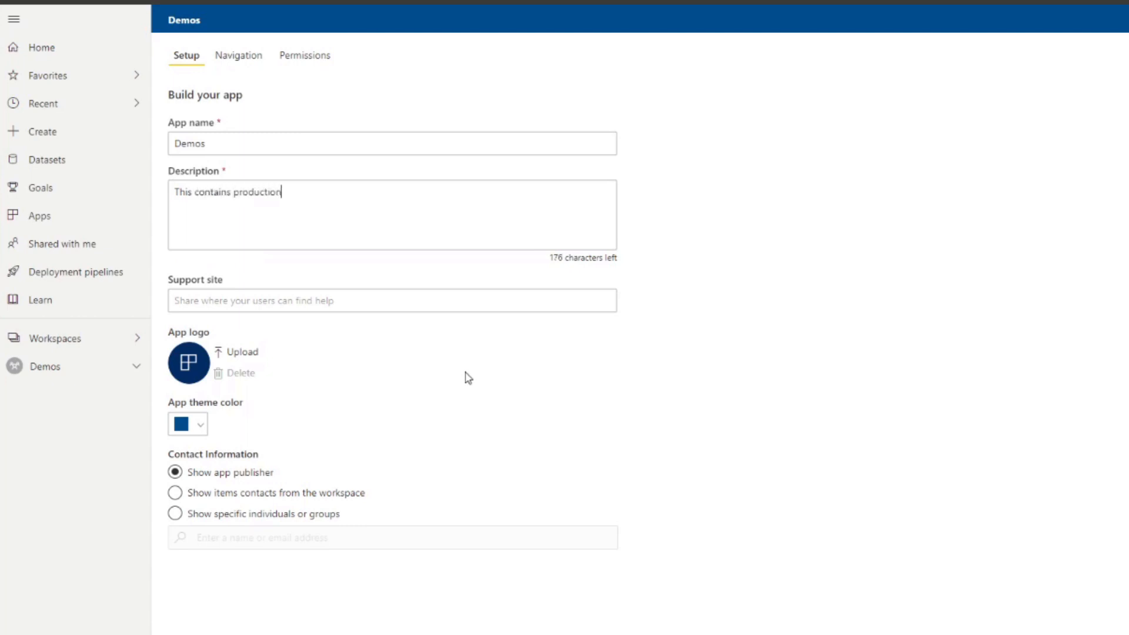
pyautogui.write('report')
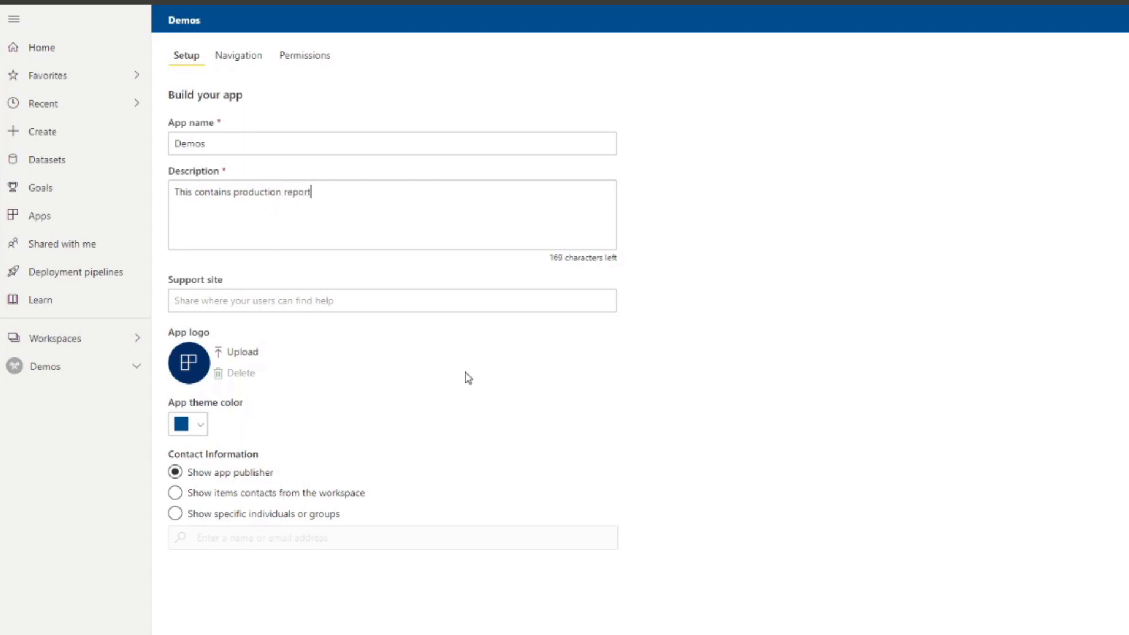
pyautogui.write('s.')
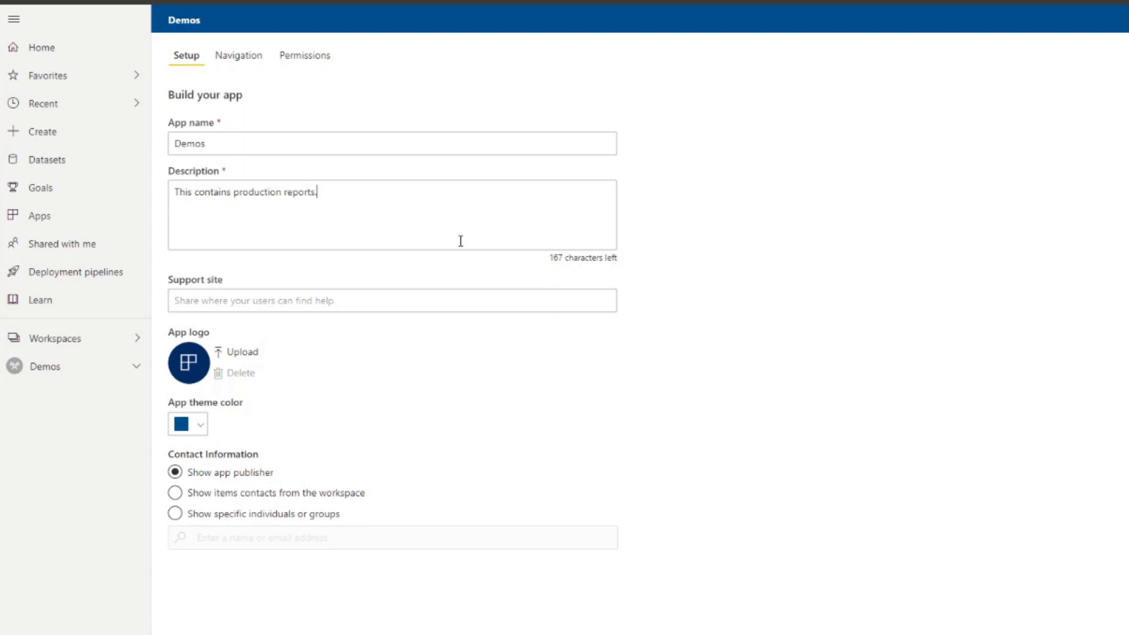
pyautogui.moveTo(420, 294)
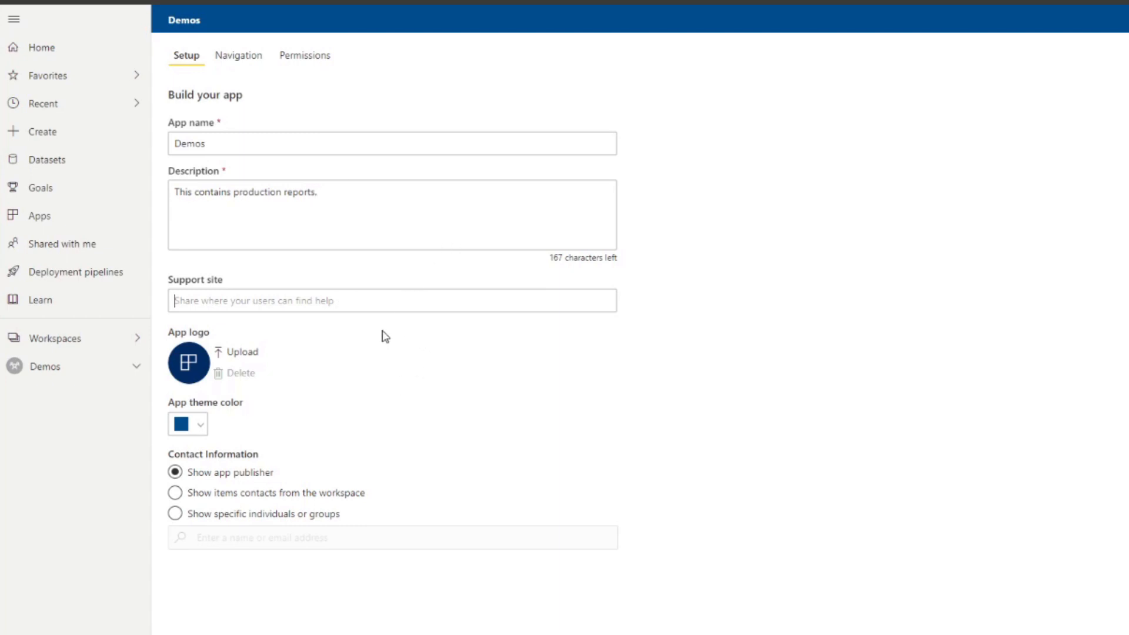
pyautogui.moveTo(927, 340)
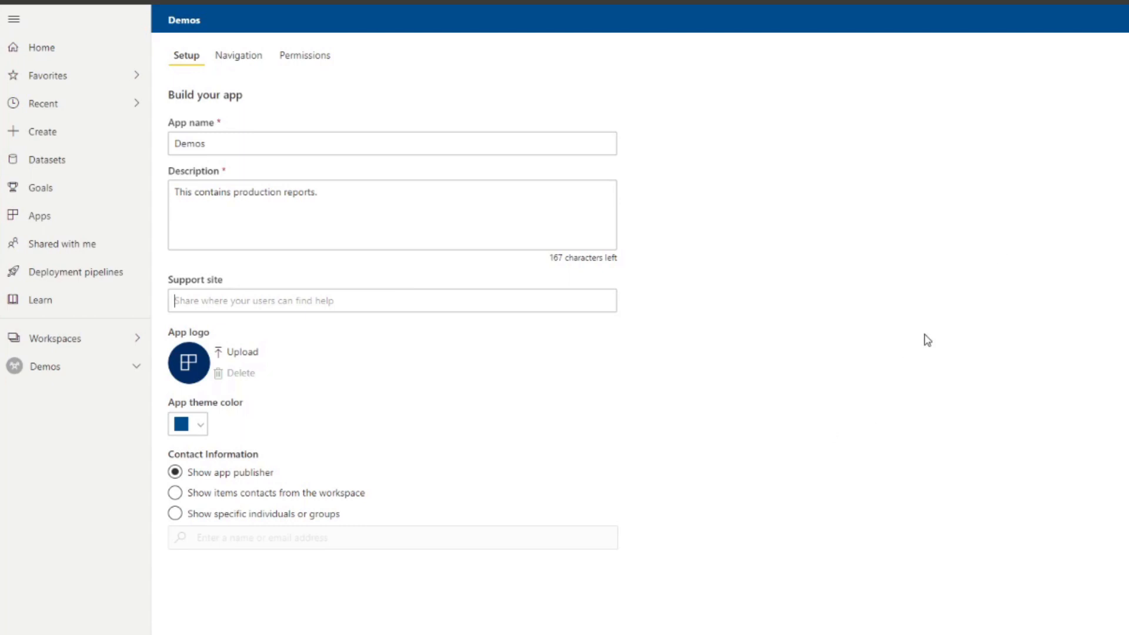
pyautogui.moveTo(581, 279)
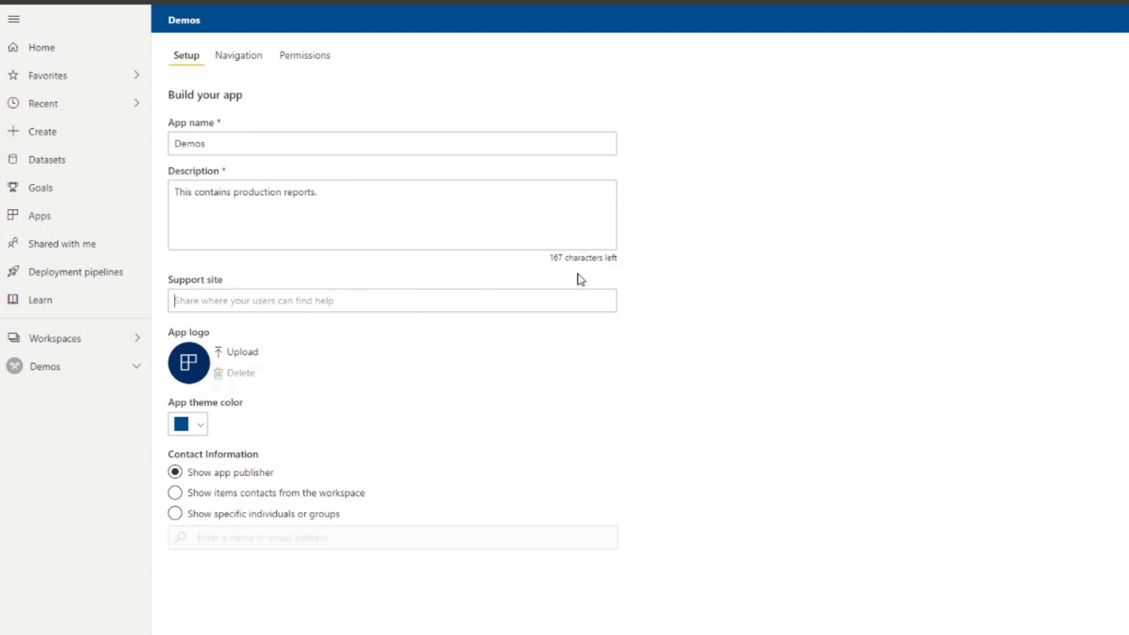
pyautogui.moveTo(243, 360)
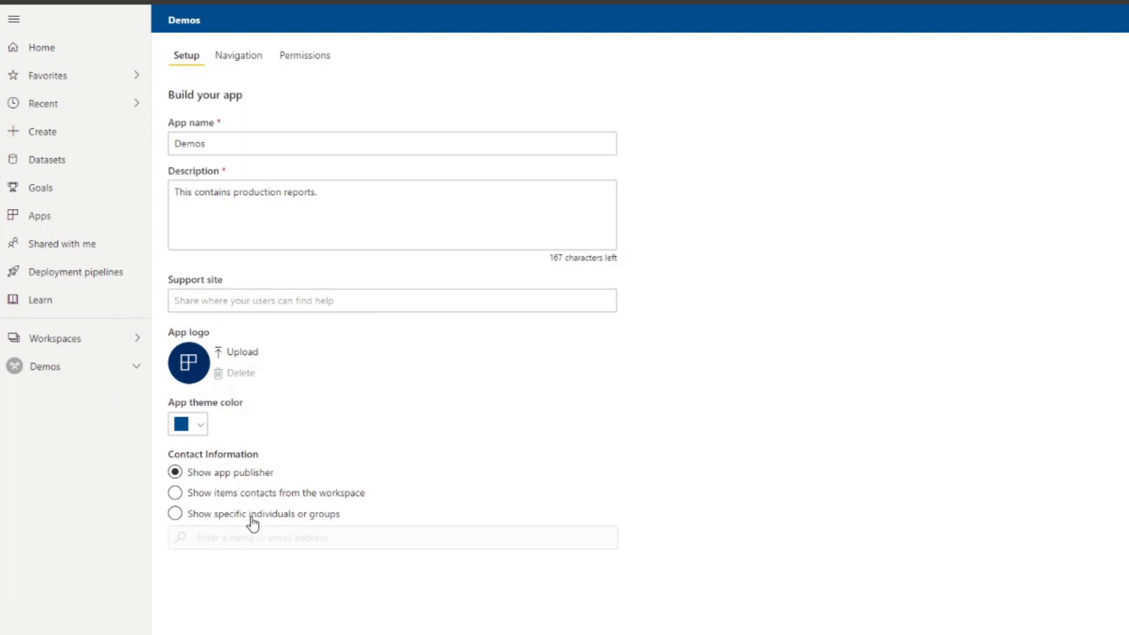
pyautogui.moveTo(324, 492)
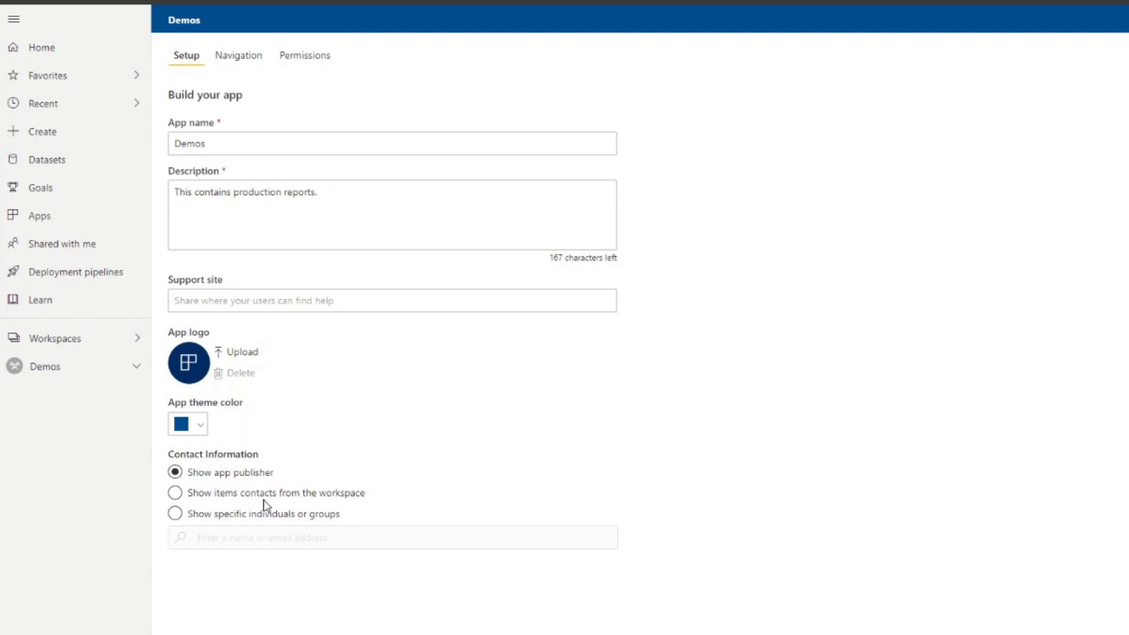
pyautogui.moveTo(241, 62)
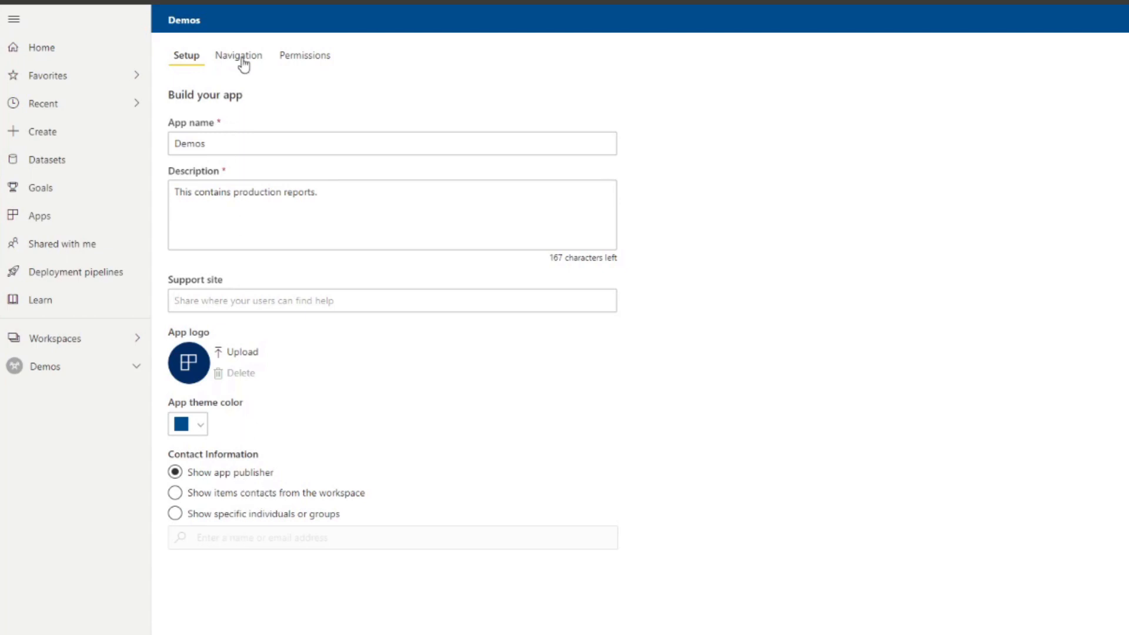
# Move Headcount Analytics to the top of the app navigation and rename it 'Headcount'
pyautogui.click(237, 55)
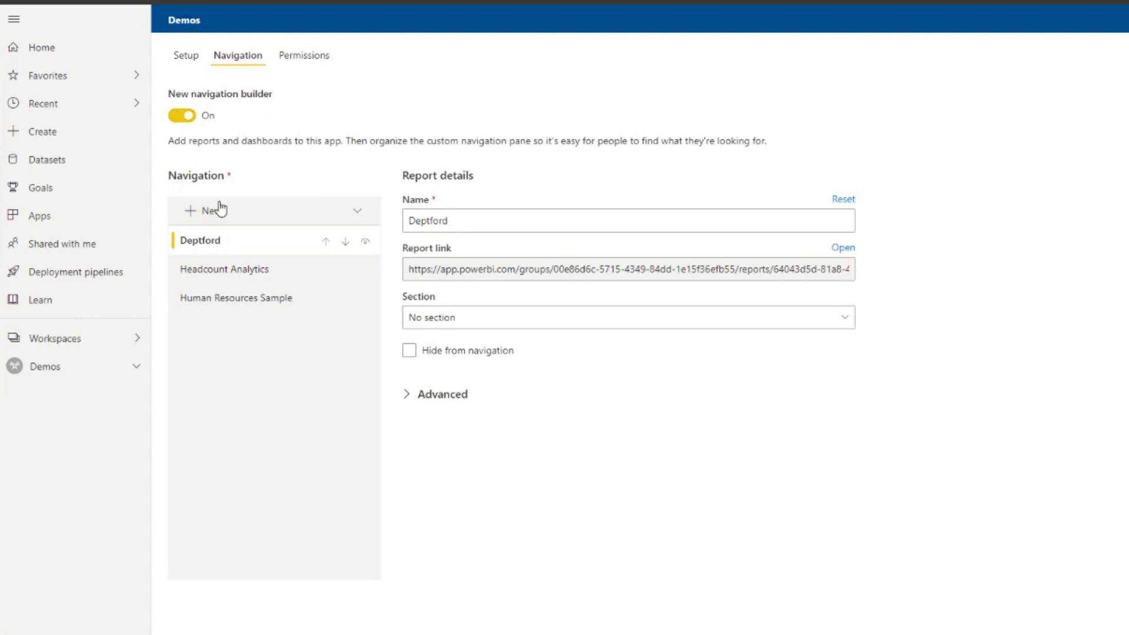
pyautogui.moveTo(263, 365)
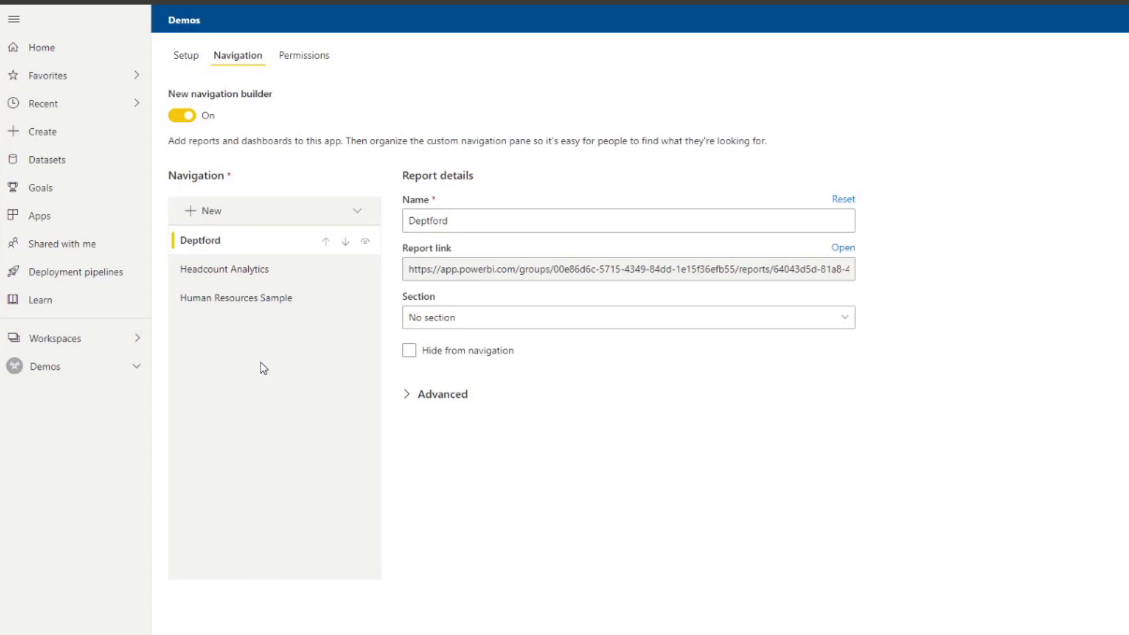
pyautogui.moveTo(273, 348)
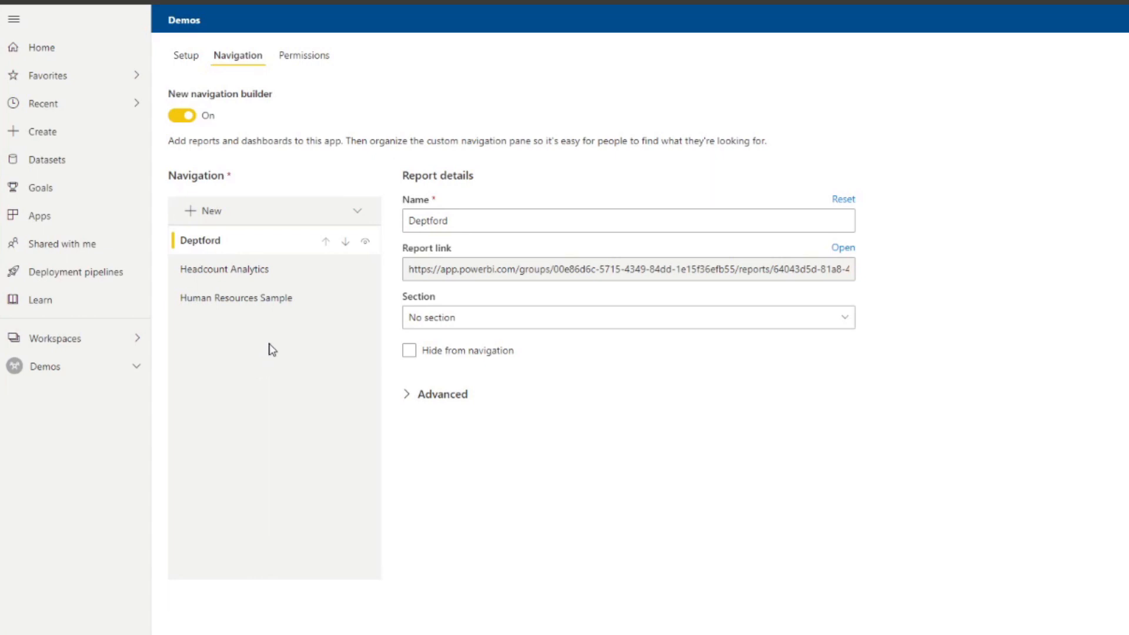
pyautogui.moveTo(280, 298)
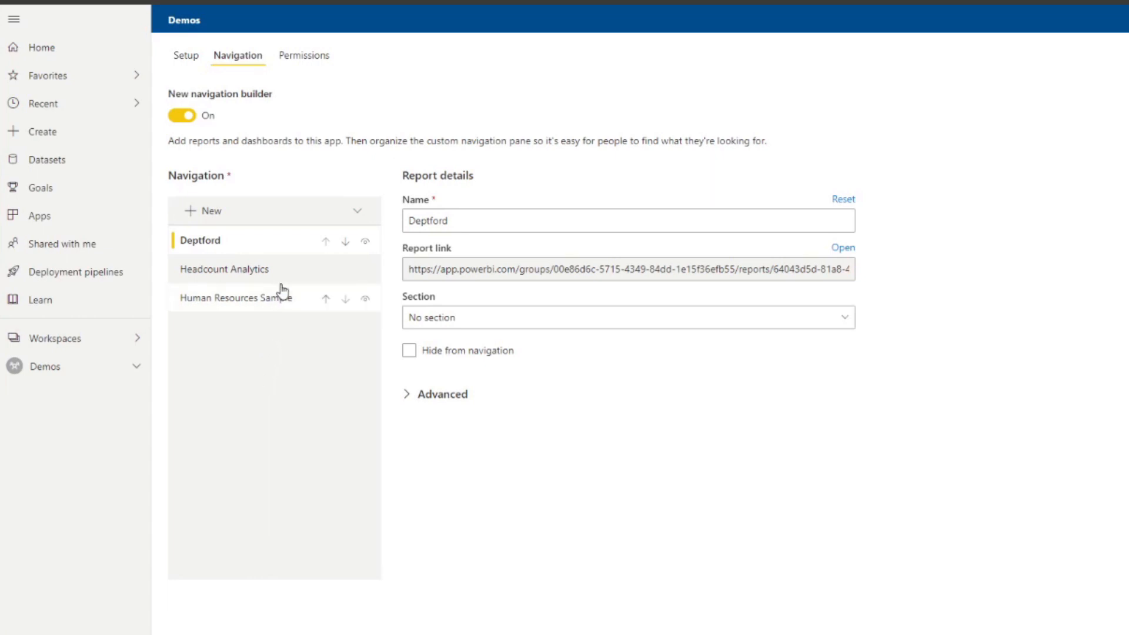
pyautogui.moveTo(272, 281)
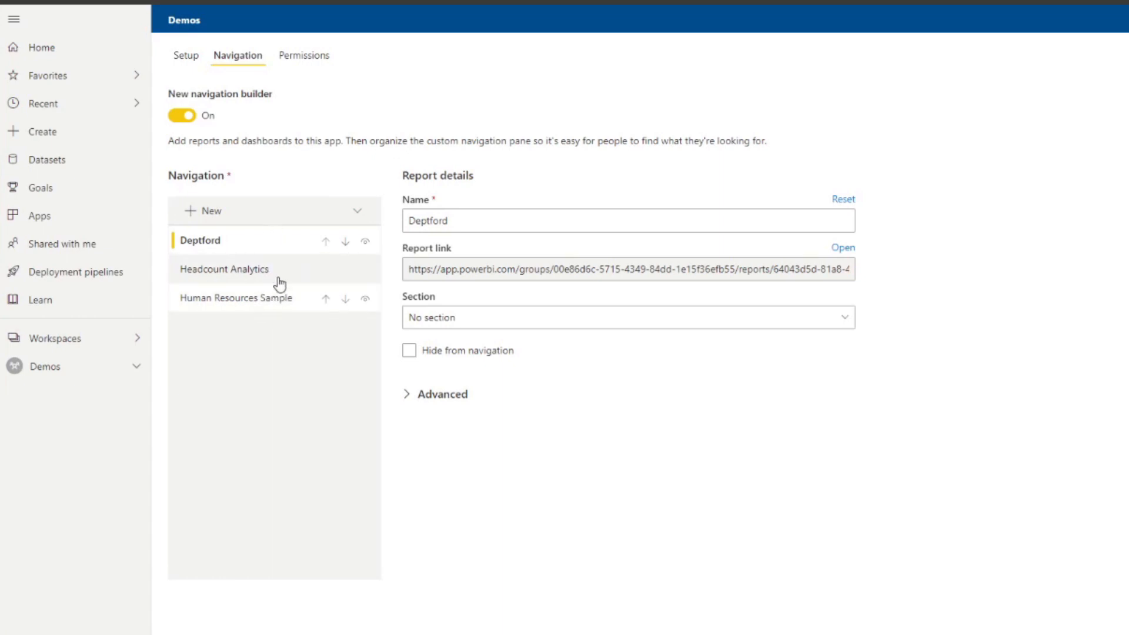
pyautogui.moveTo(280, 283)
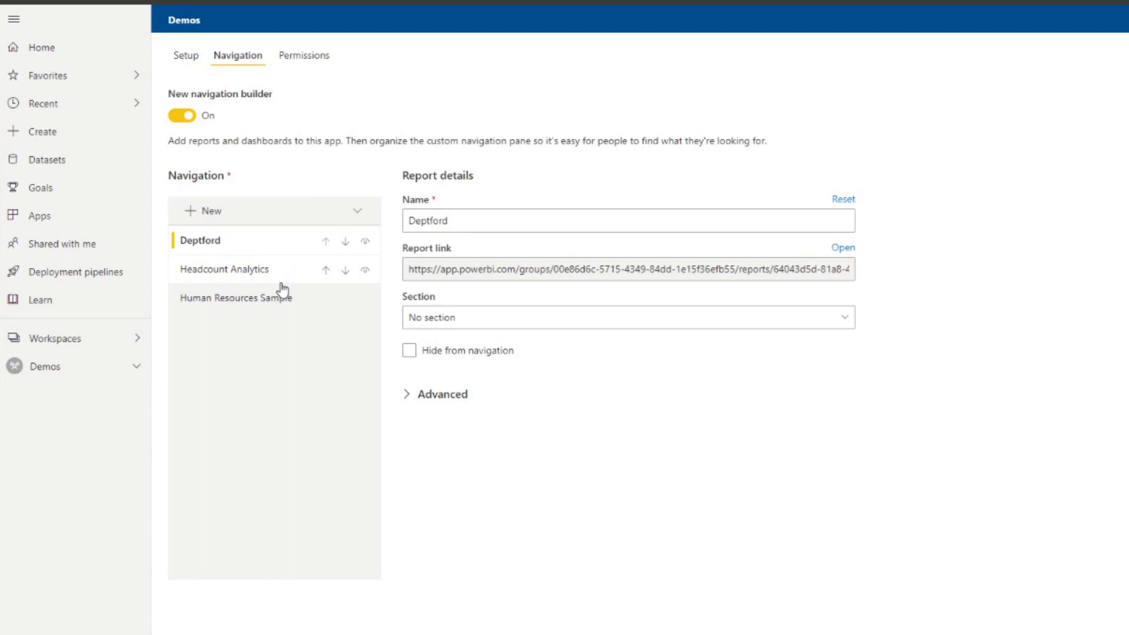
pyautogui.moveTo(283, 394)
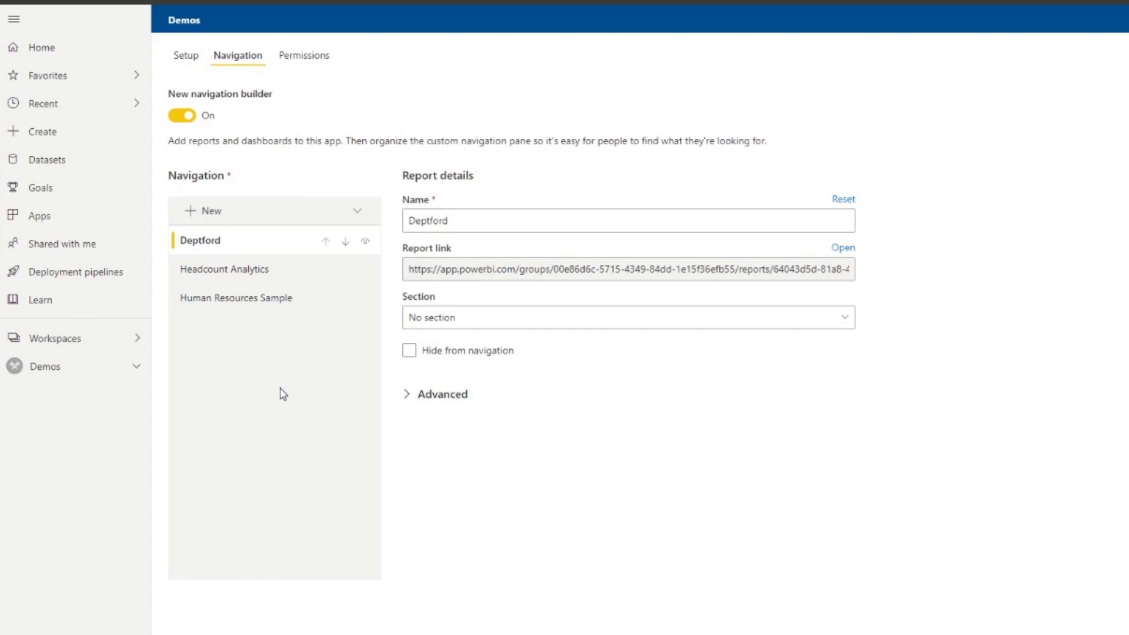
pyautogui.moveTo(282, 276)
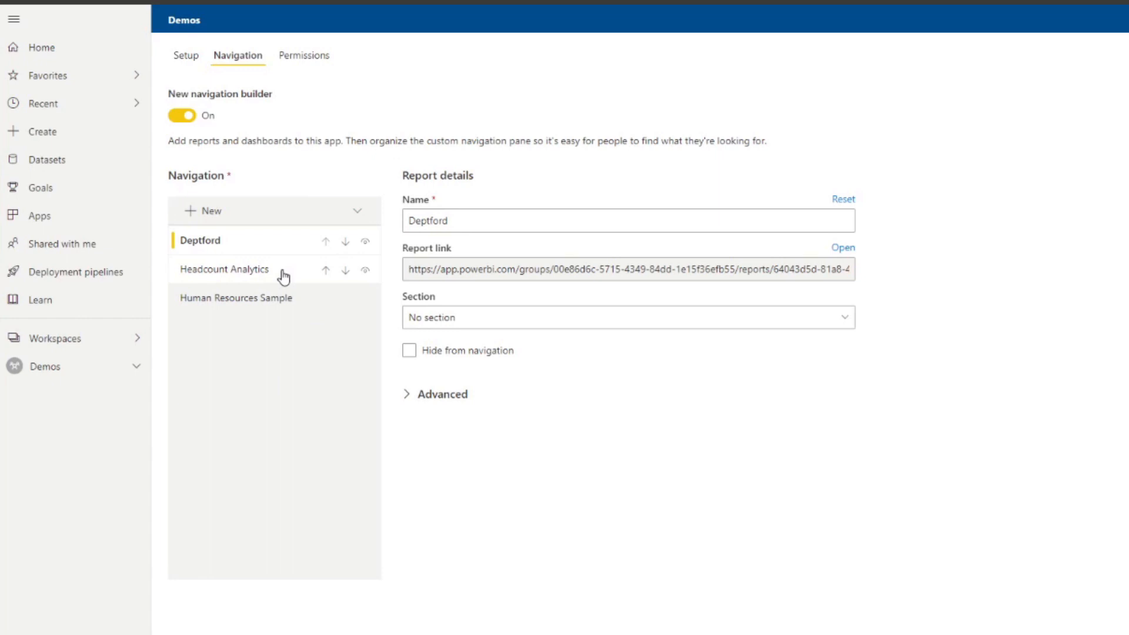
pyautogui.moveTo(251, 279)
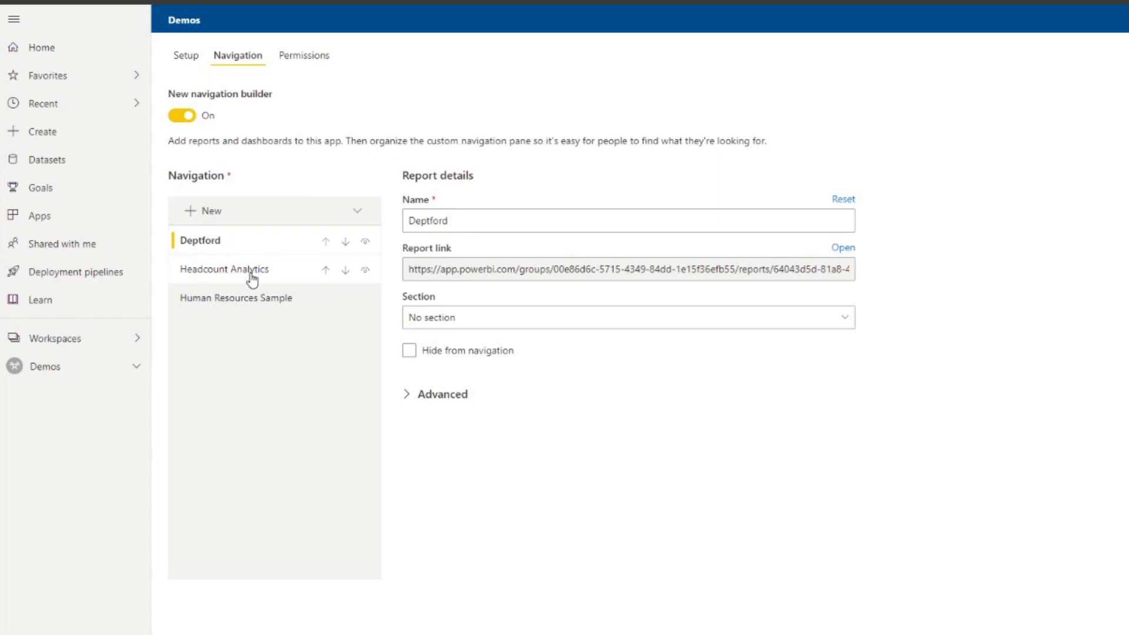
pyautogui.click(225, 268)
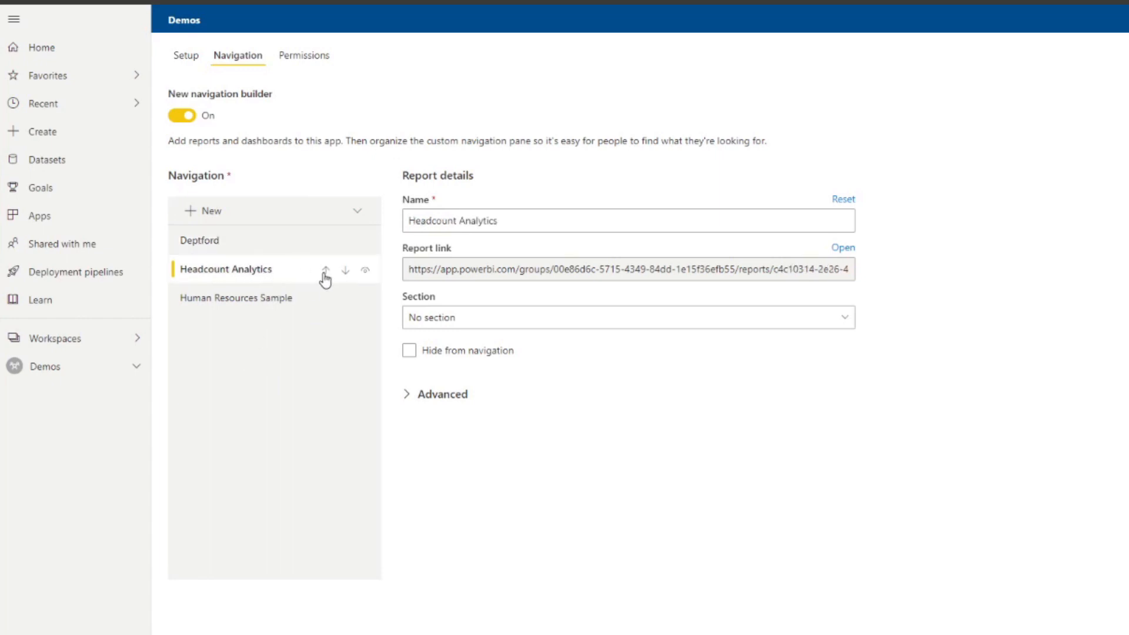
pyautogui.click(325, 270)
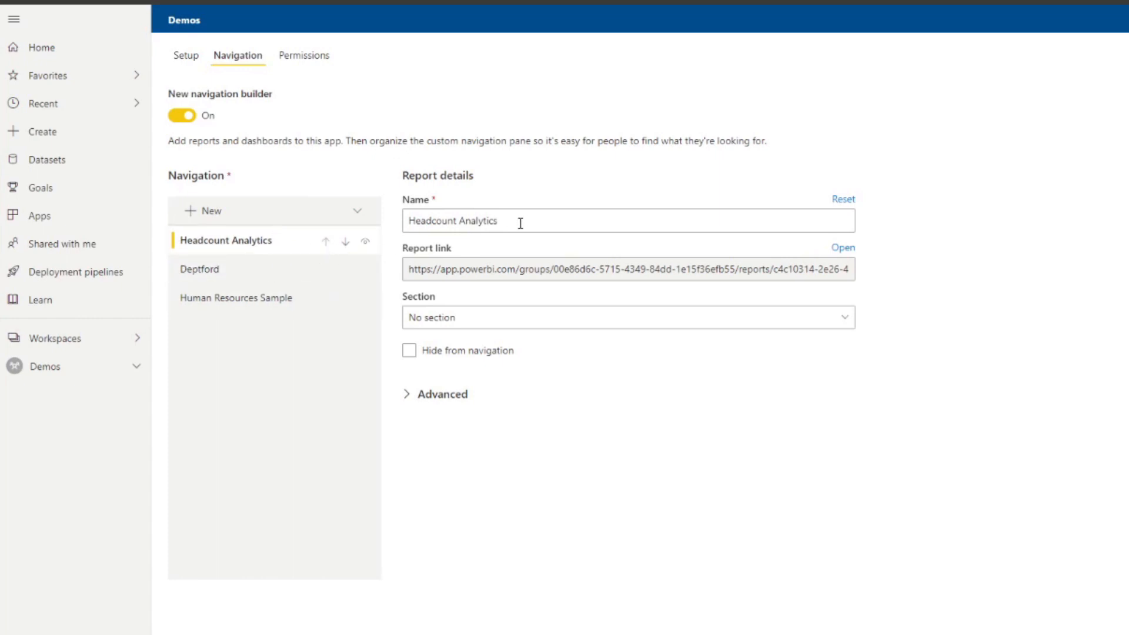
pyautogui.doubleClick(477, 220)
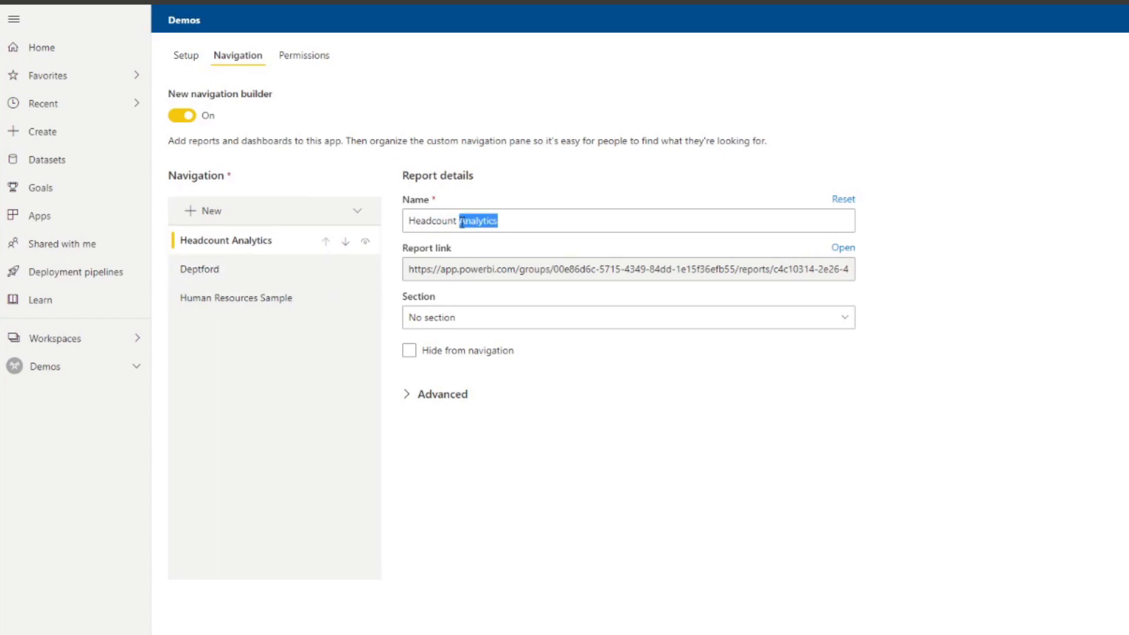
pyautogui.press('Delete')
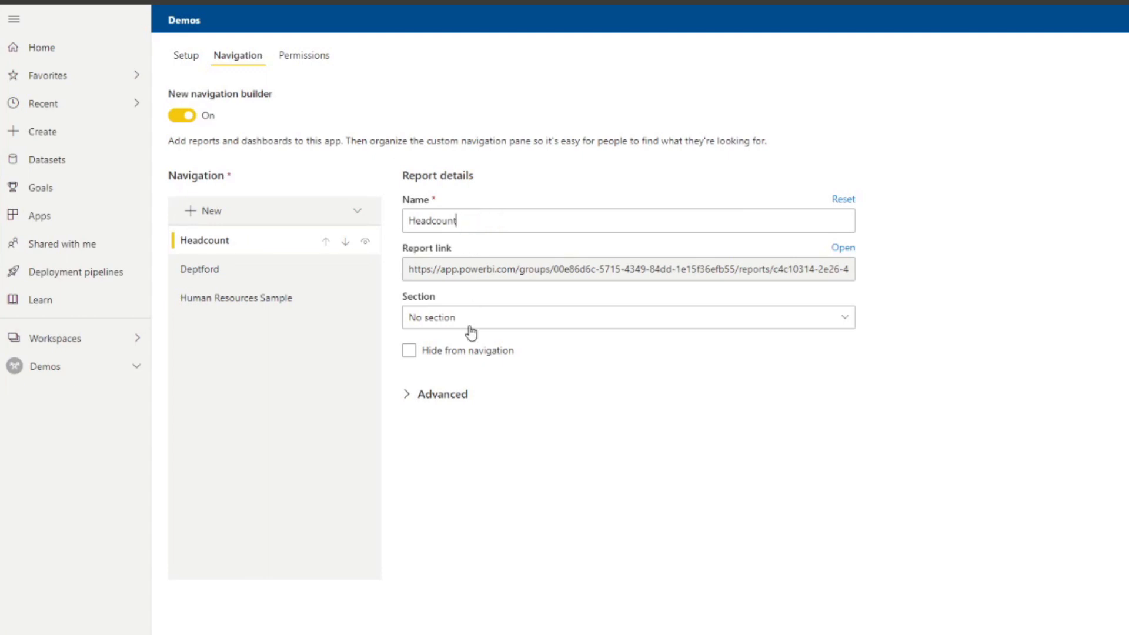
pyautogui.moveTo(367, 269)
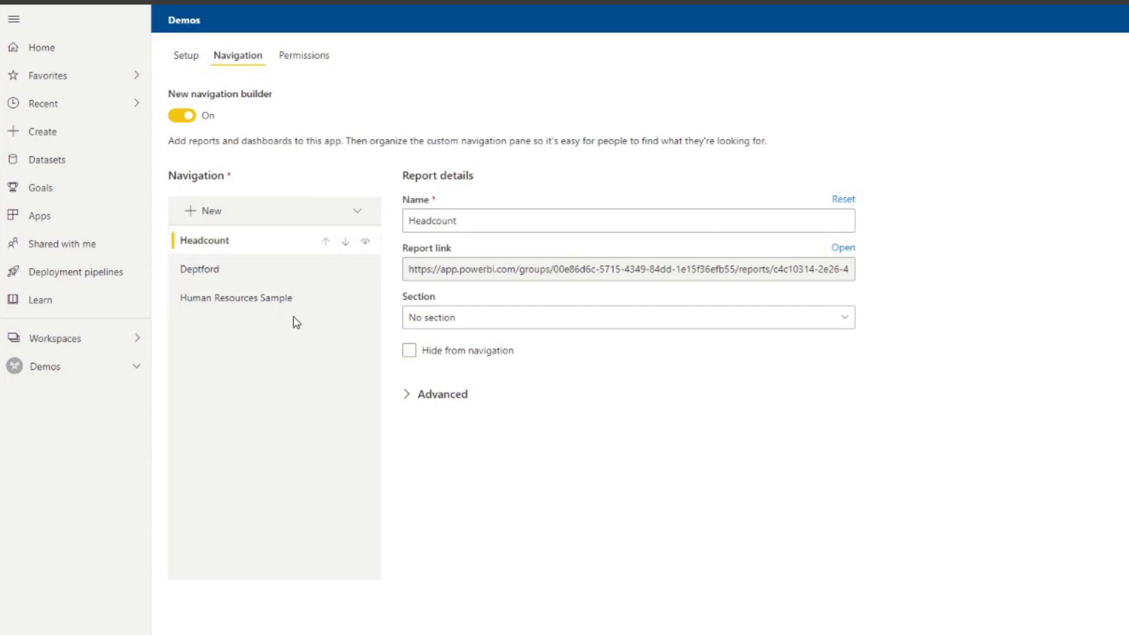
pyautogui.moveTo(306, 299)
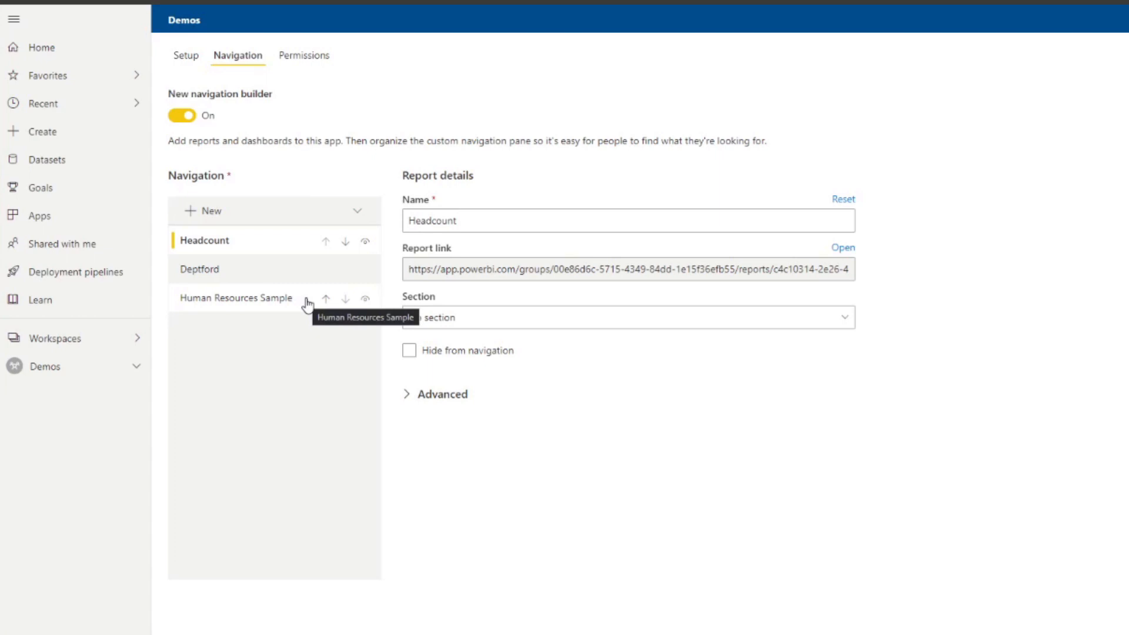
pyautogui.moveTo(321, 356)
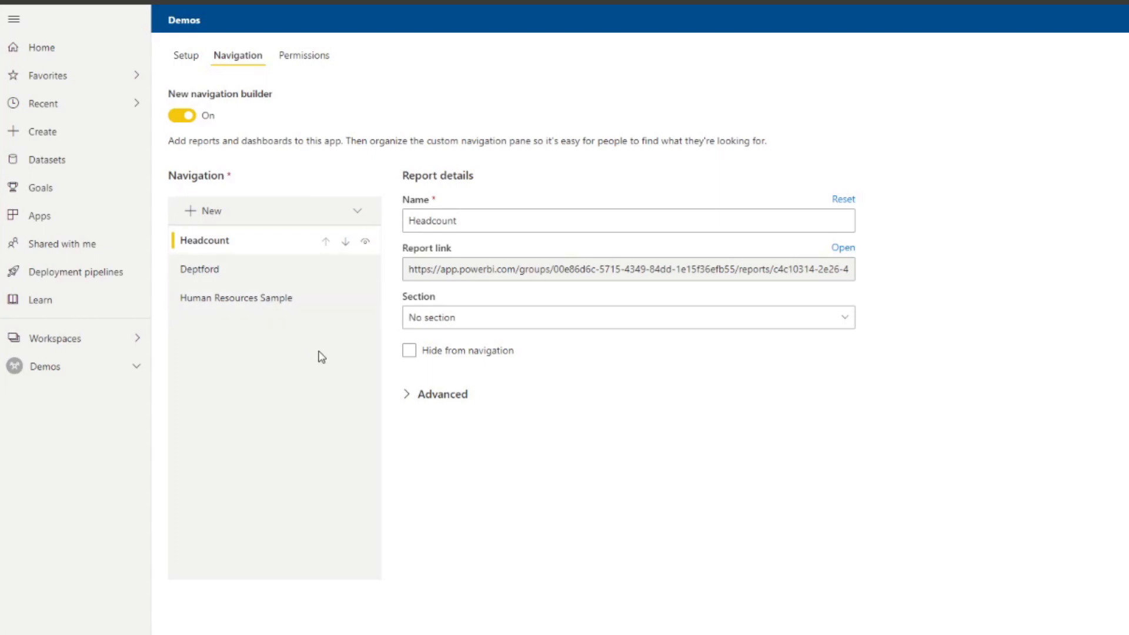
pyautogui.moveTo(318, 365)
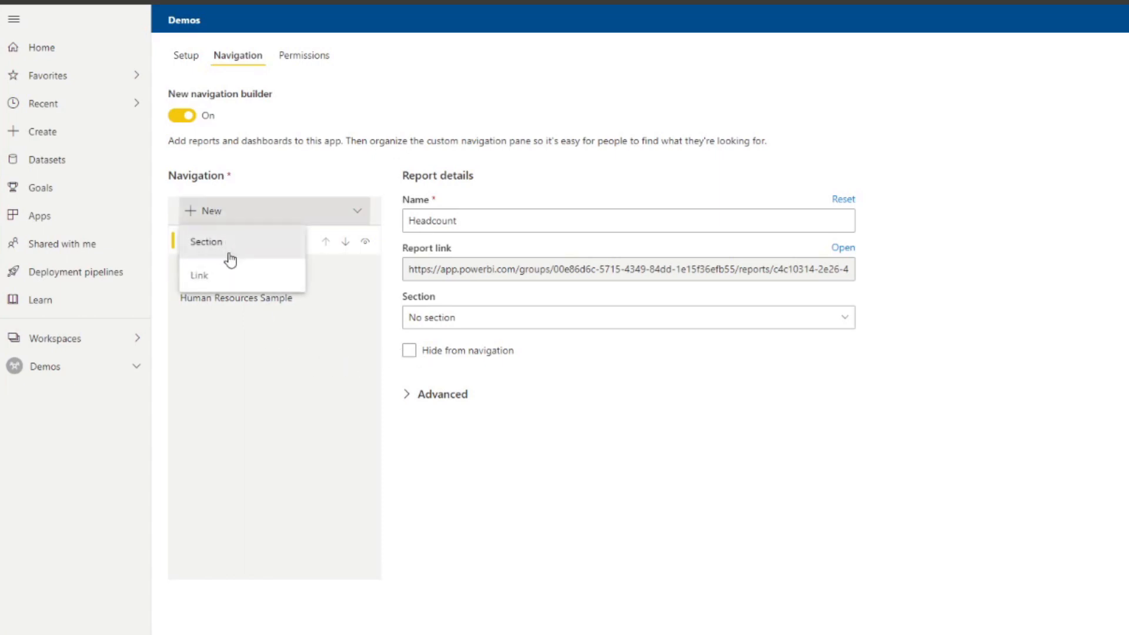
# Create a 'Summary' navigation section and place the Headcount and Deptford reports in it
pyautogui.click(206, 241)
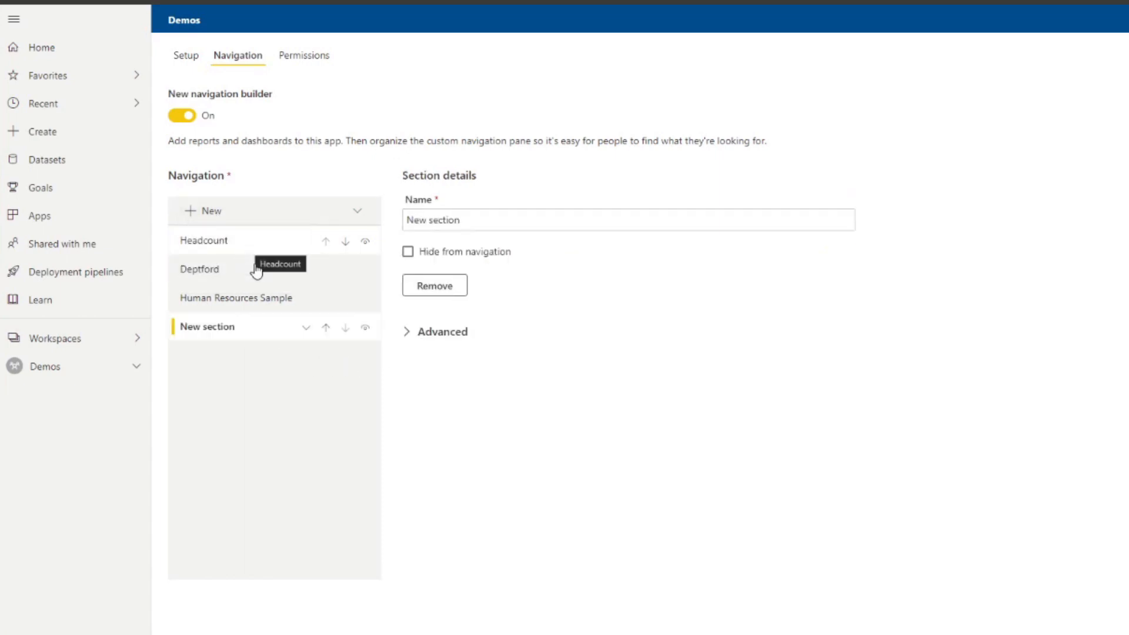
pyautogui.moveTo(305, 422)
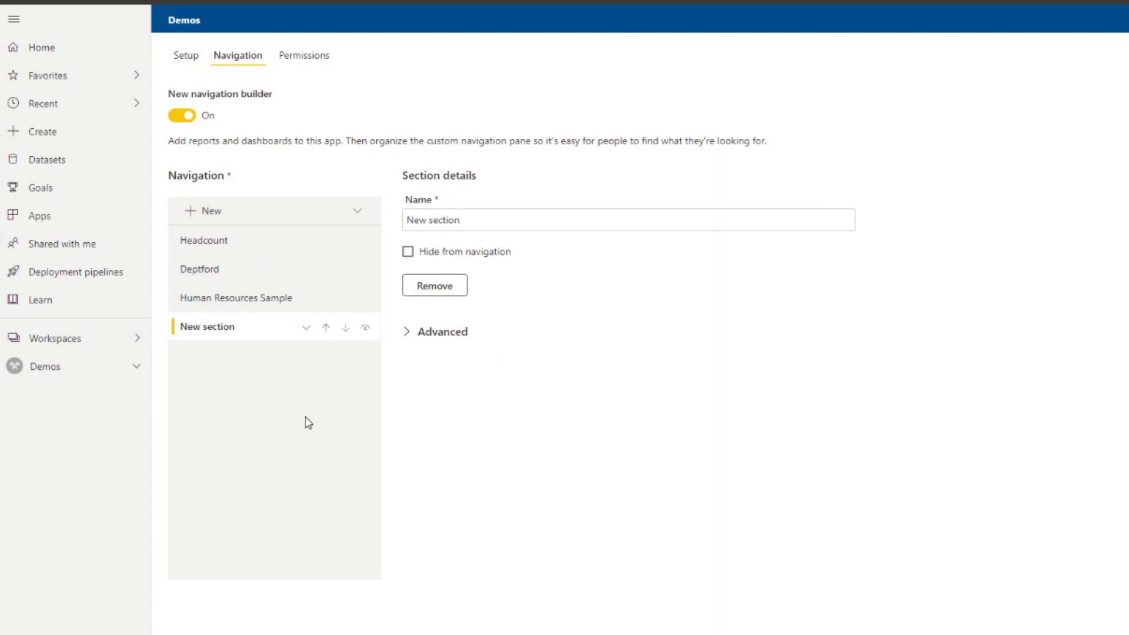
pyautogui.tripleClick(626, 219)
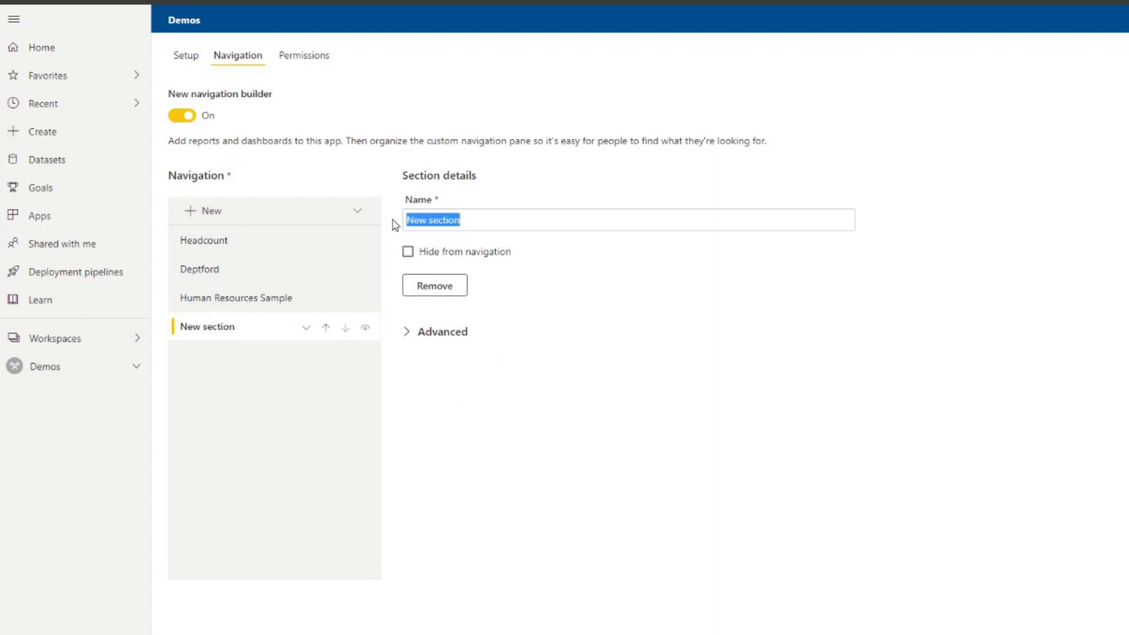
pyautogui.write('Sum')
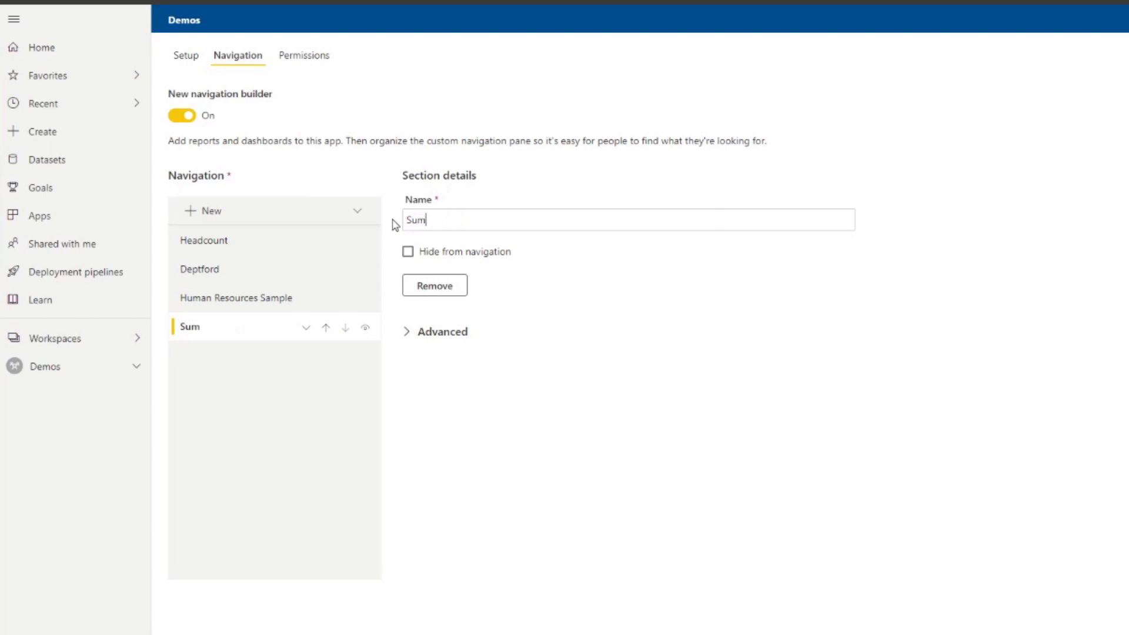
pyautogui.write('mary')
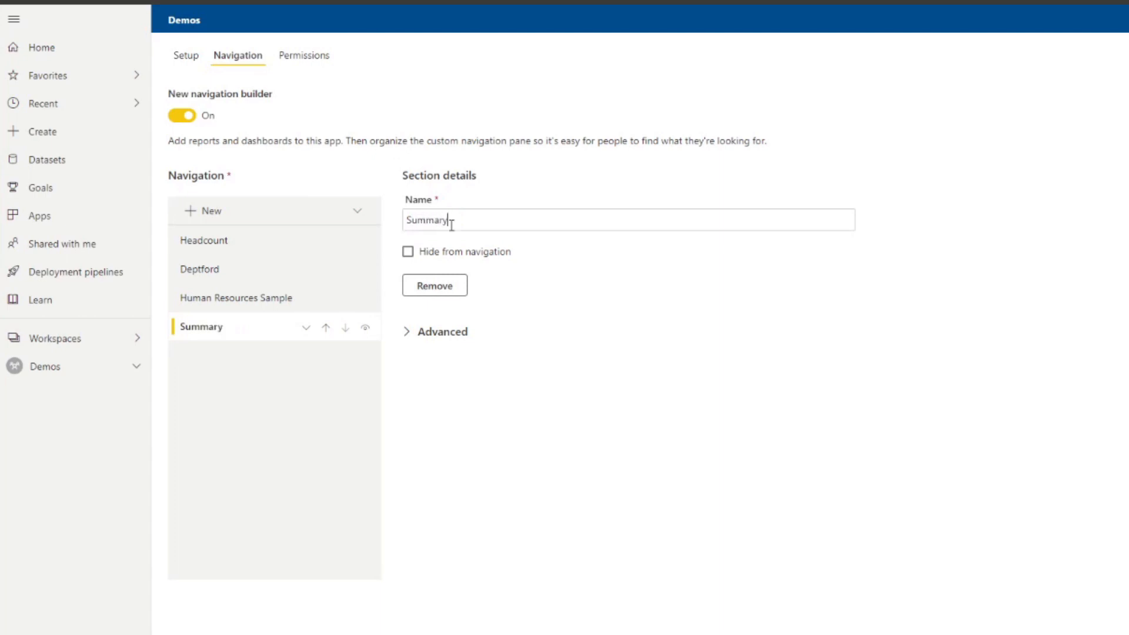
pyautogui.moveTo(275, 263)
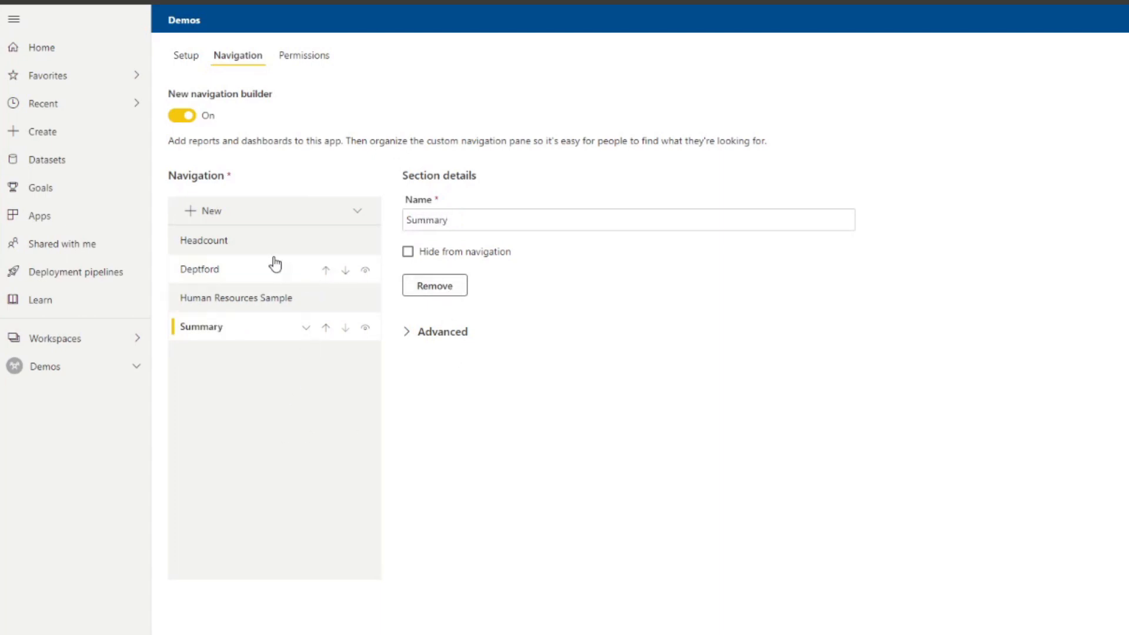
pyautogui.click(203, 240)
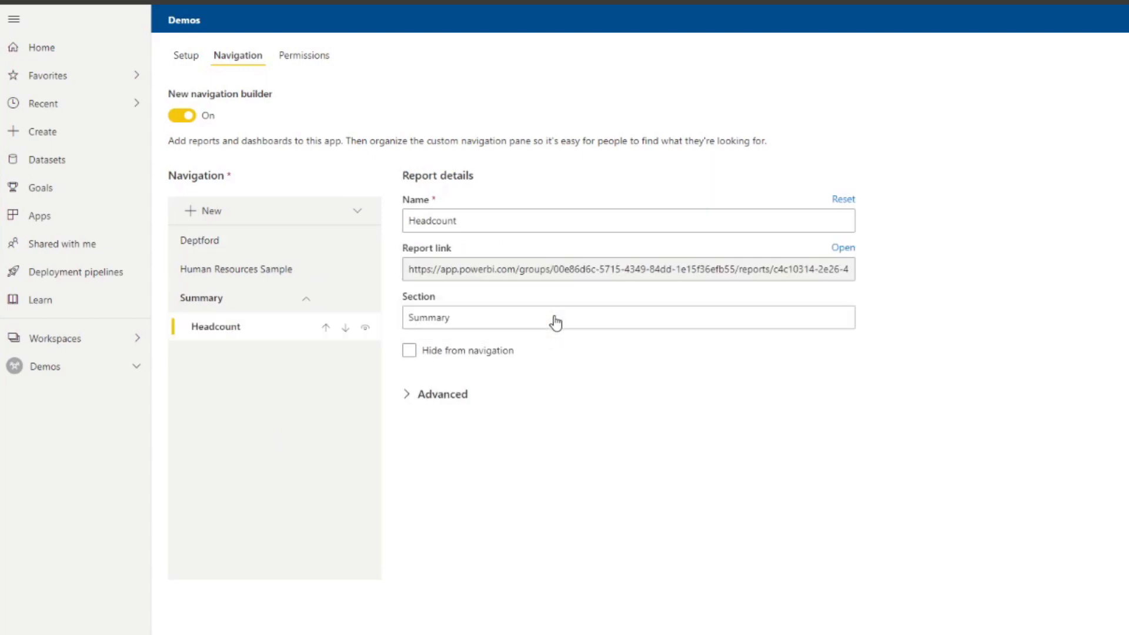
pyautogui.moveTo(265, 244)
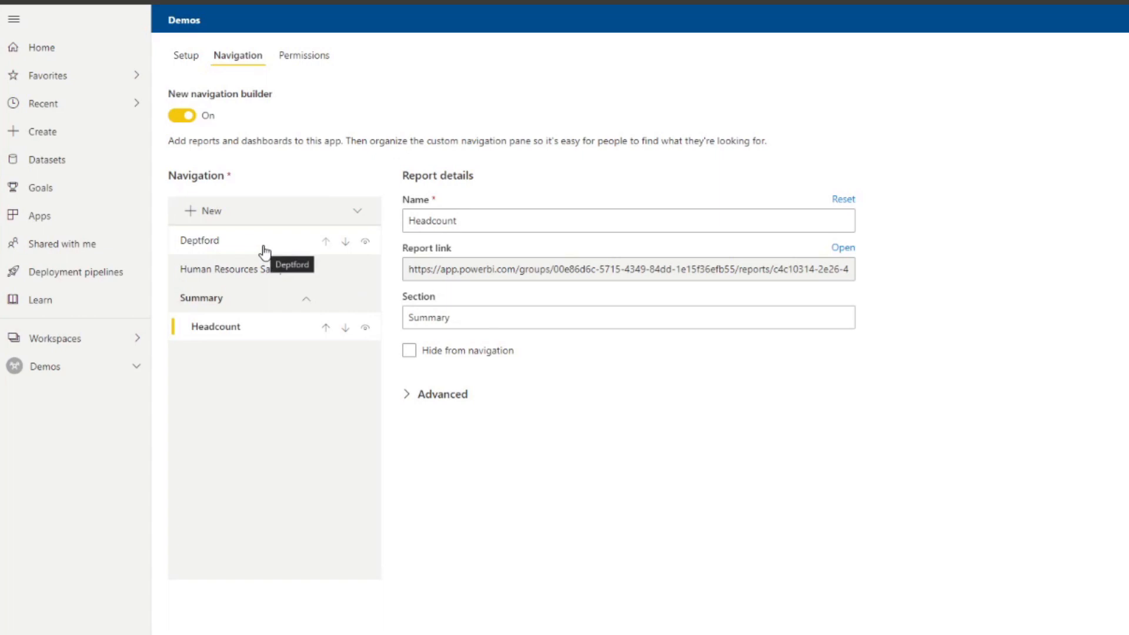
pyautogui.click(200, 240)
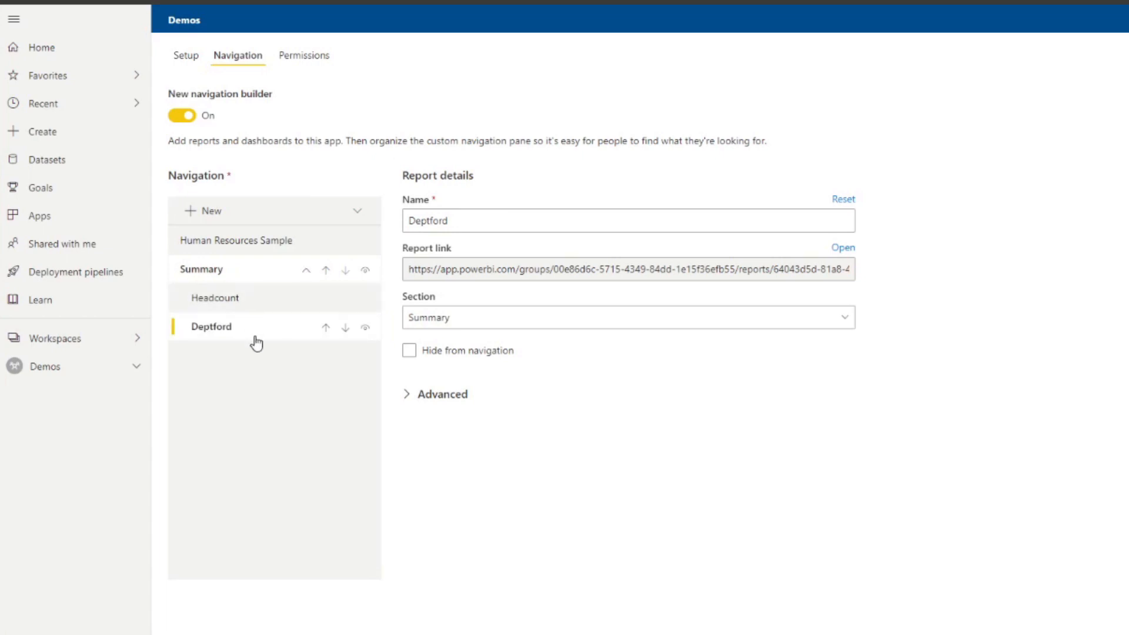
pyautogui.moveTo(261, 389)
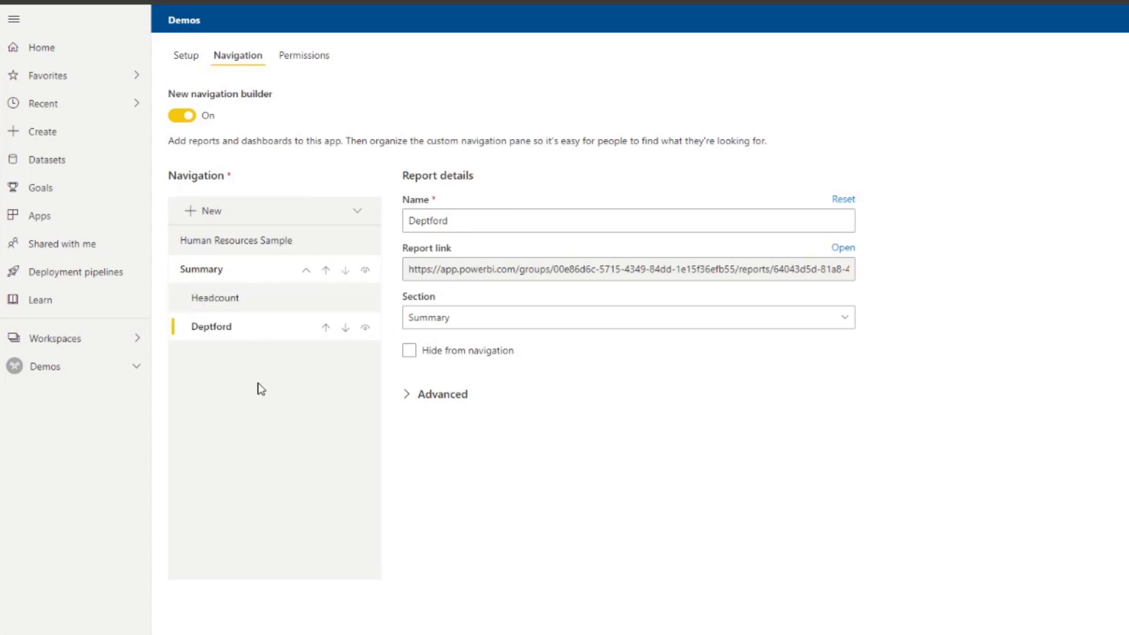
pyautogui.moveTo(305, 273)
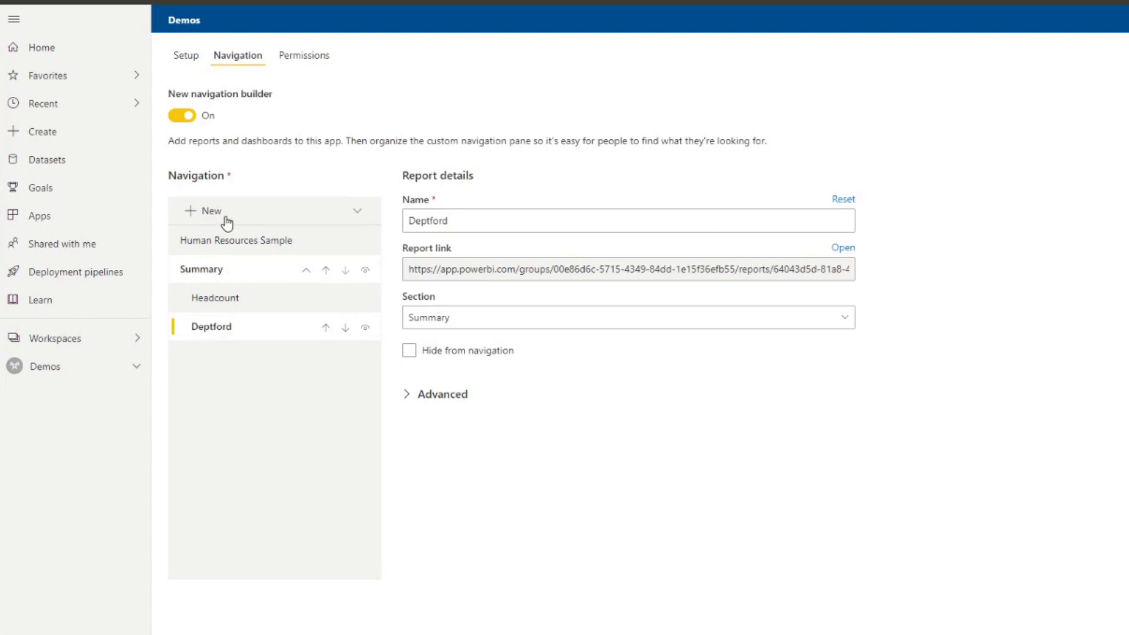
# Add a New Link item to the Demos app navigation, outside any section
pyautogui.click(211, 210)
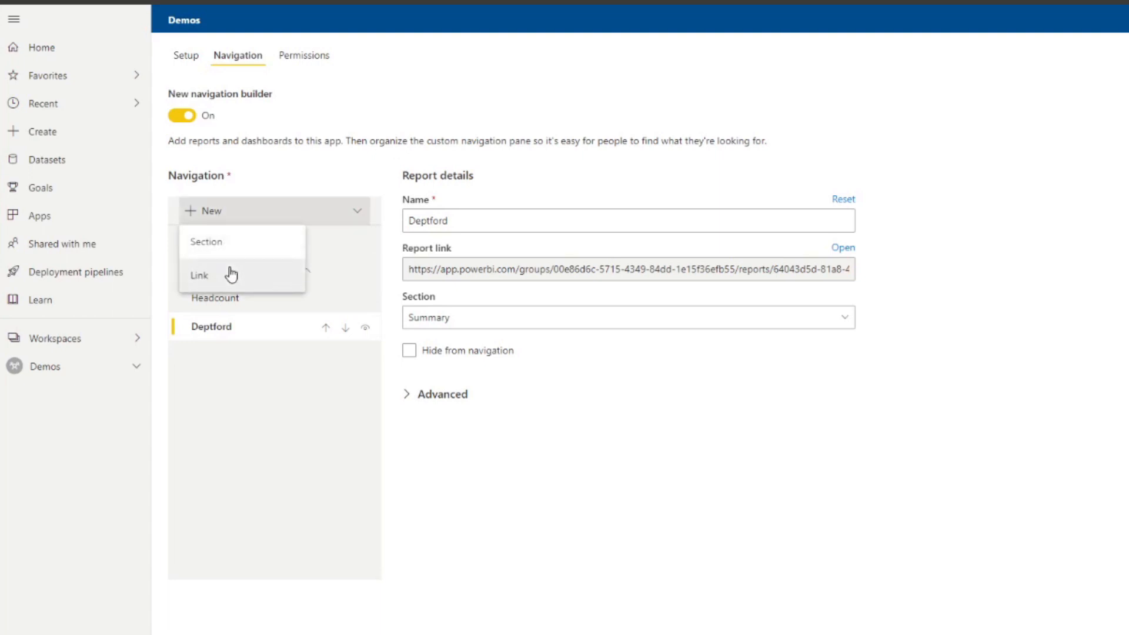
pyautogui.click(200, 274)
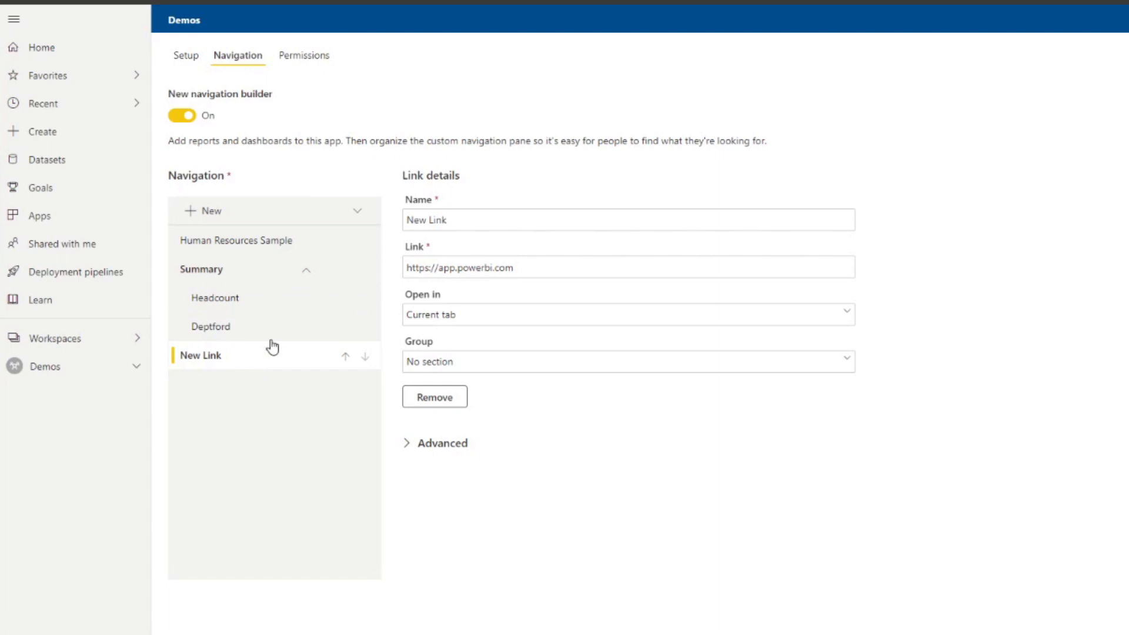
pyautogui.moveTo(597, 261)
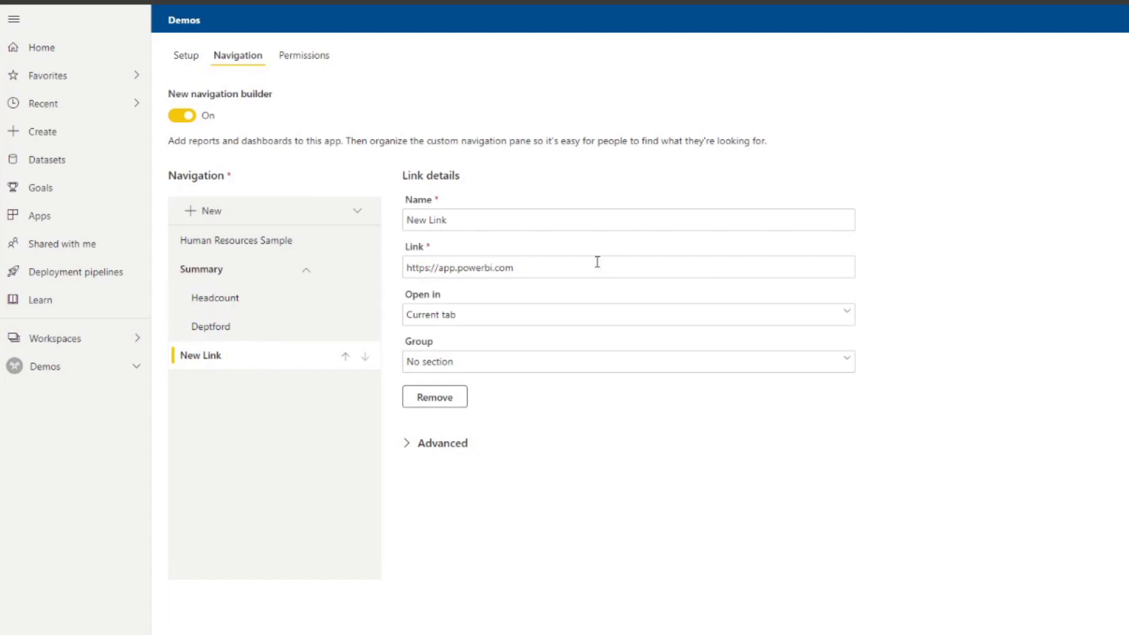
pyautogui.moveTo(649, 341)
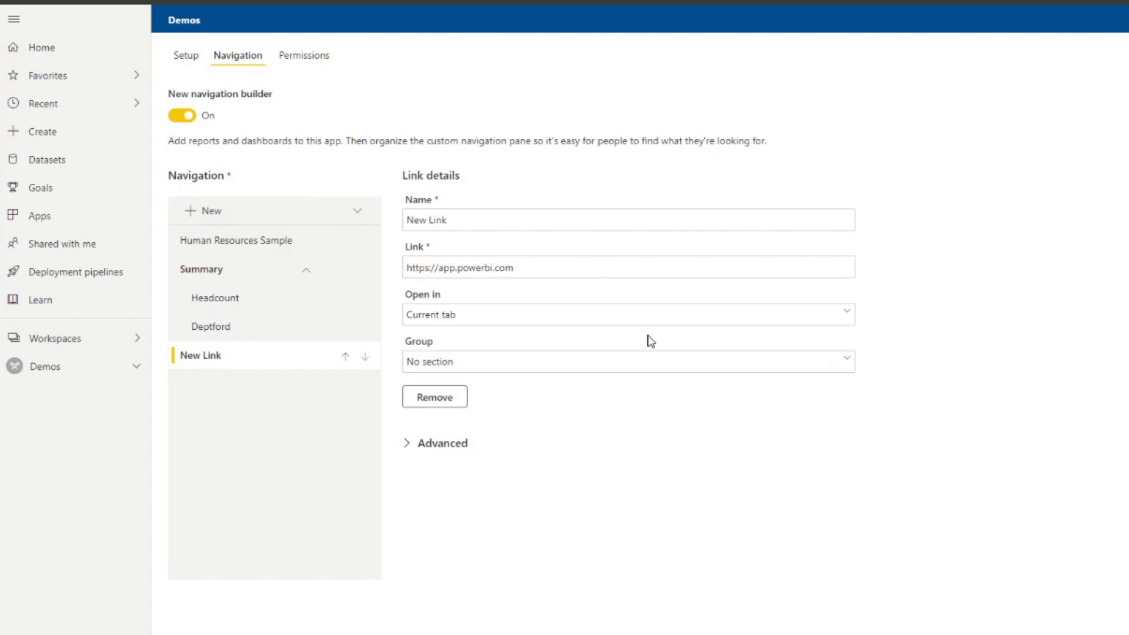
pyautogui.moveTo(408, 464)
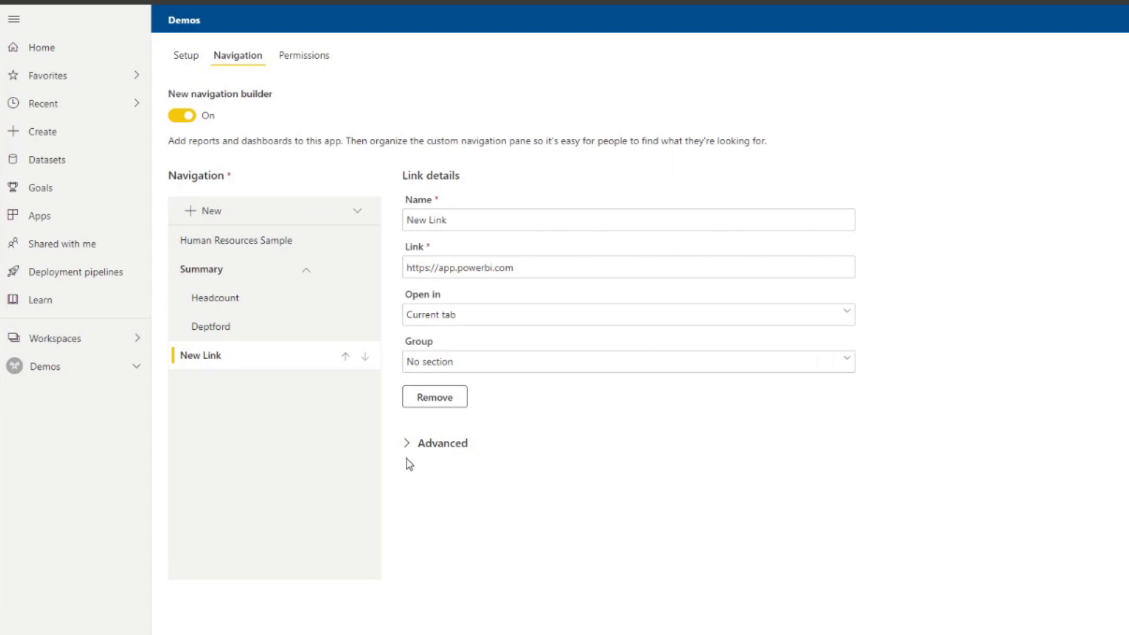
pyautogui.moveTo(273, 355)
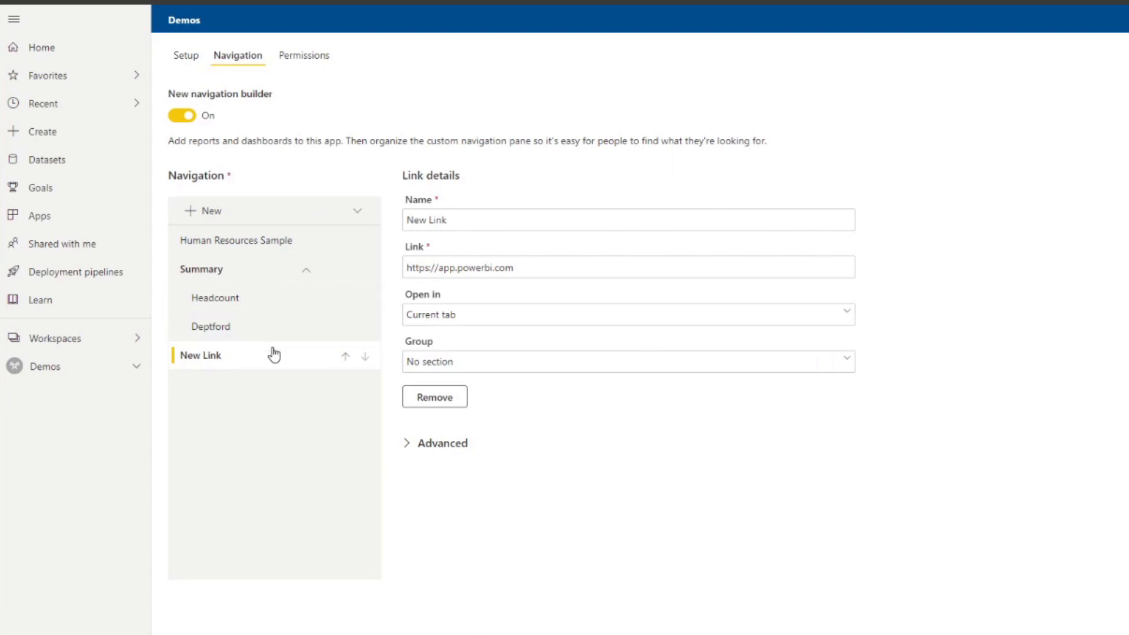
pyautogui.moveTo(278, 442)
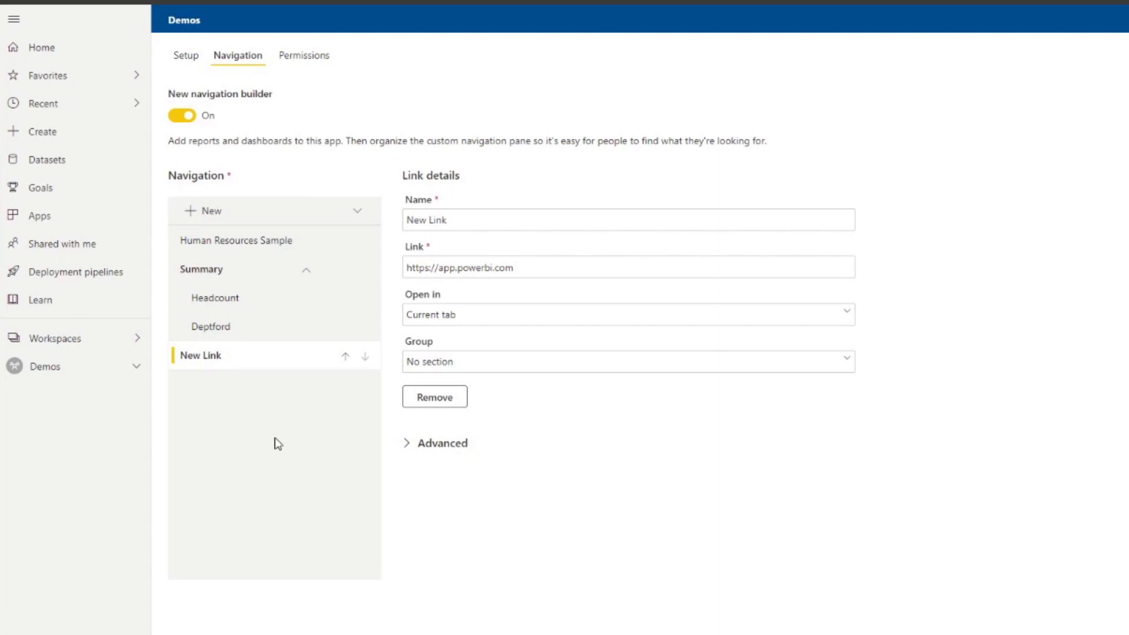
pyautogui.moveTo(334, 387)
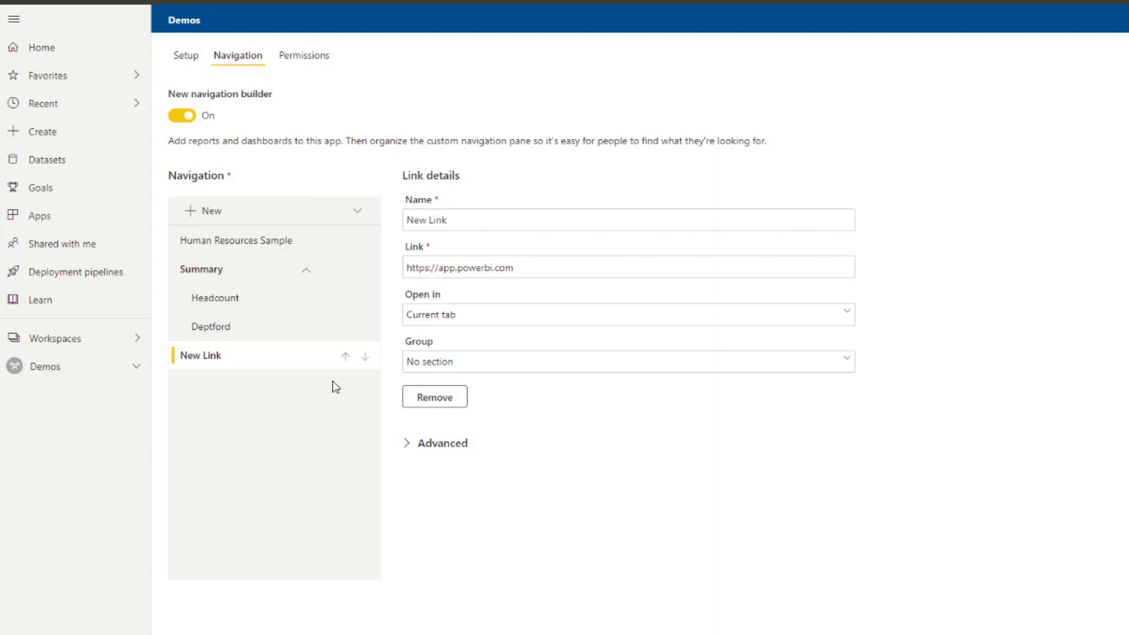
pyautogui.moveTo(323, 426)
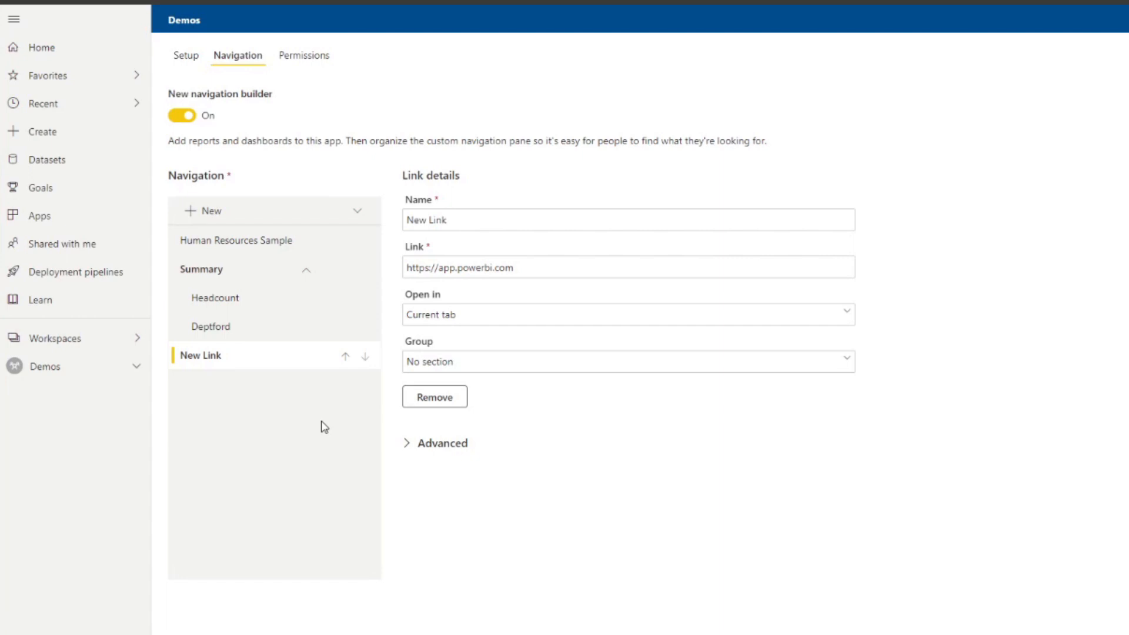
pyautogui.moveTo(385, 381)
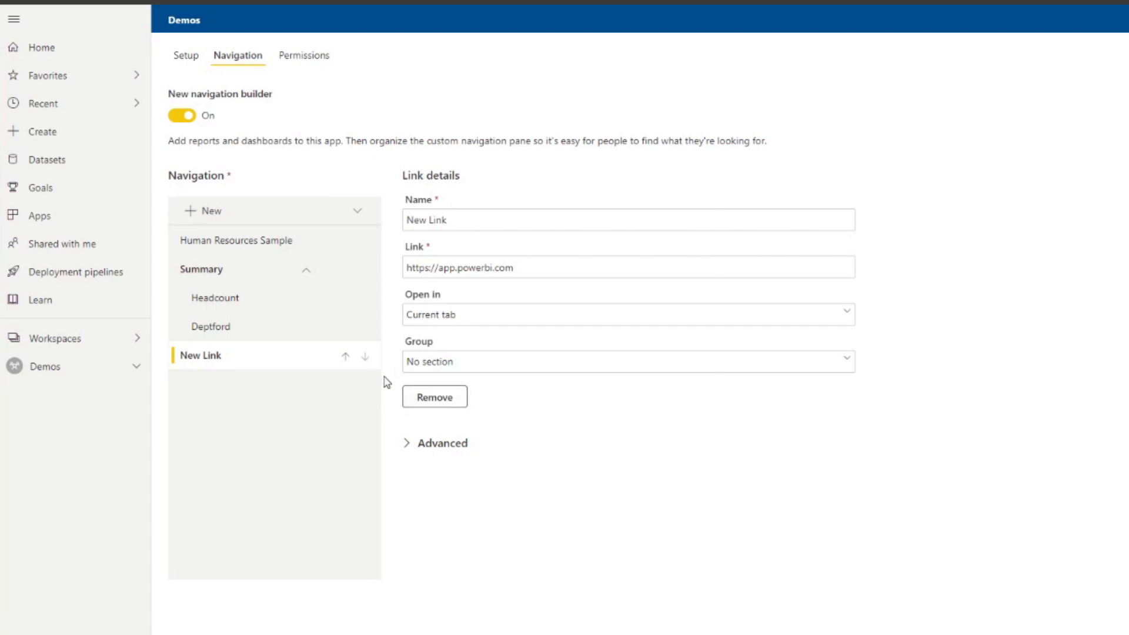
pyautogui.click(304, 55)
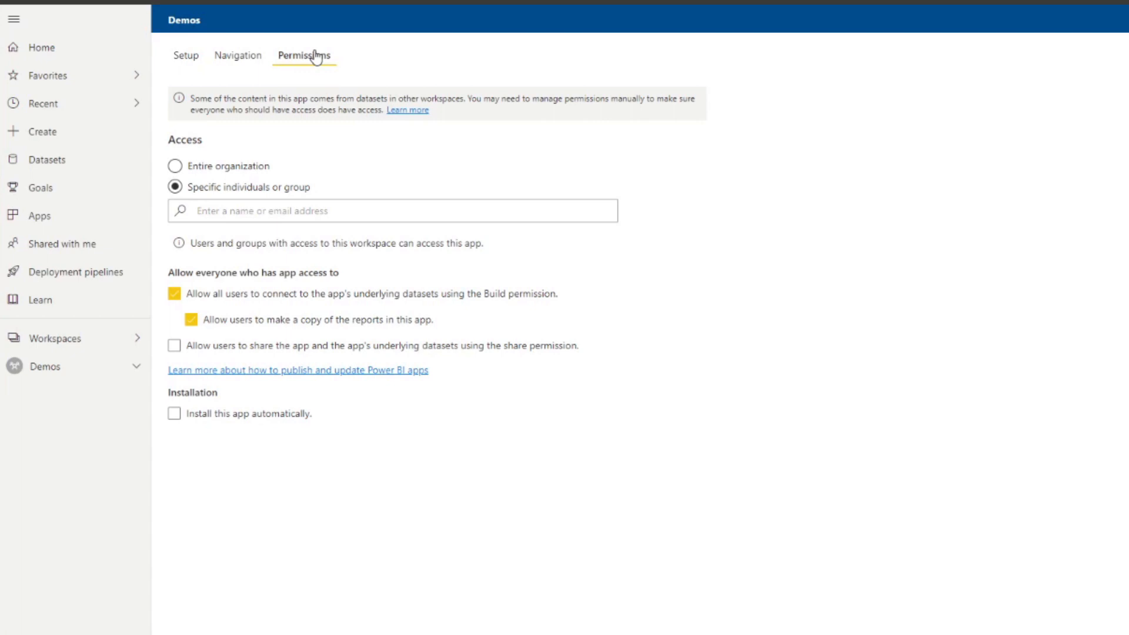
pyautogui.moveTo(292, 147)
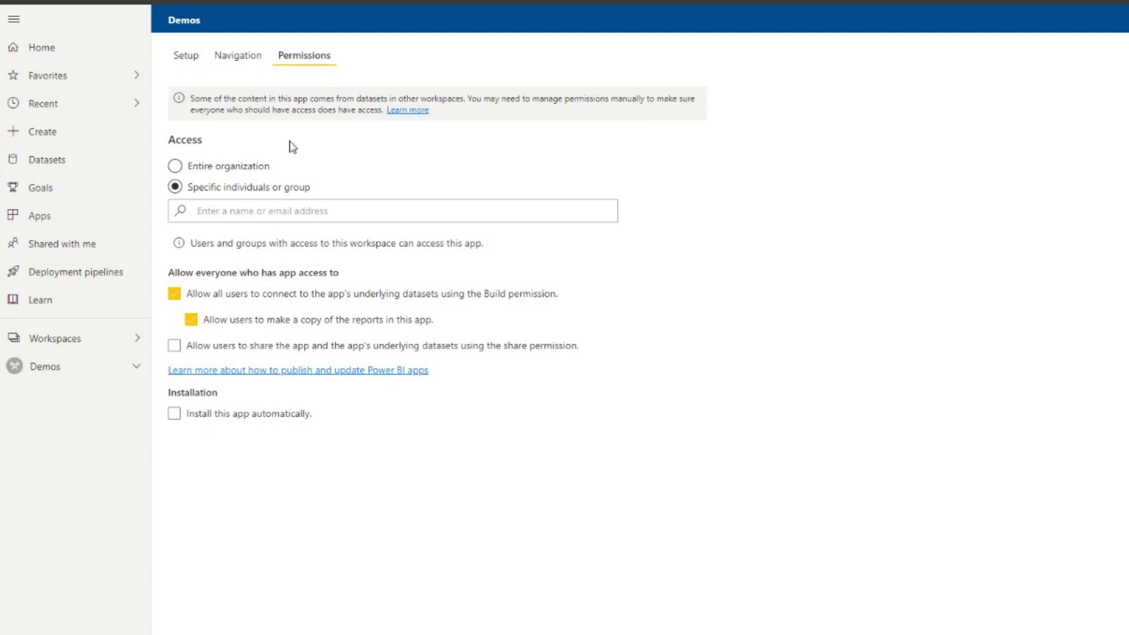
pyautogui.moveTo(272, 171)
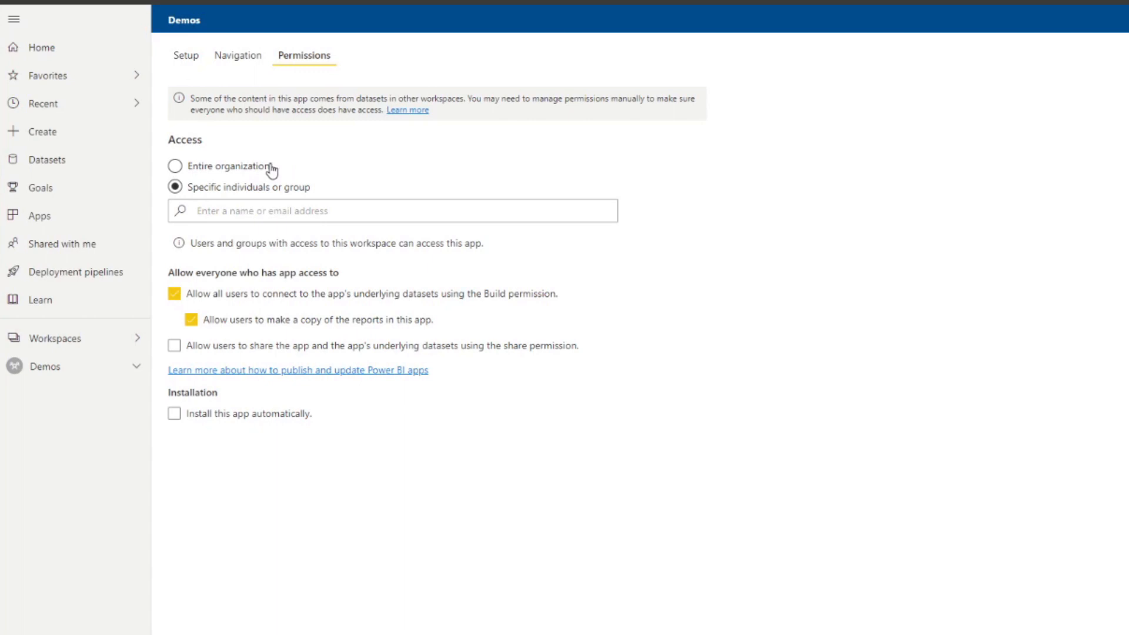
pyautogui.moveTo(252, 177)
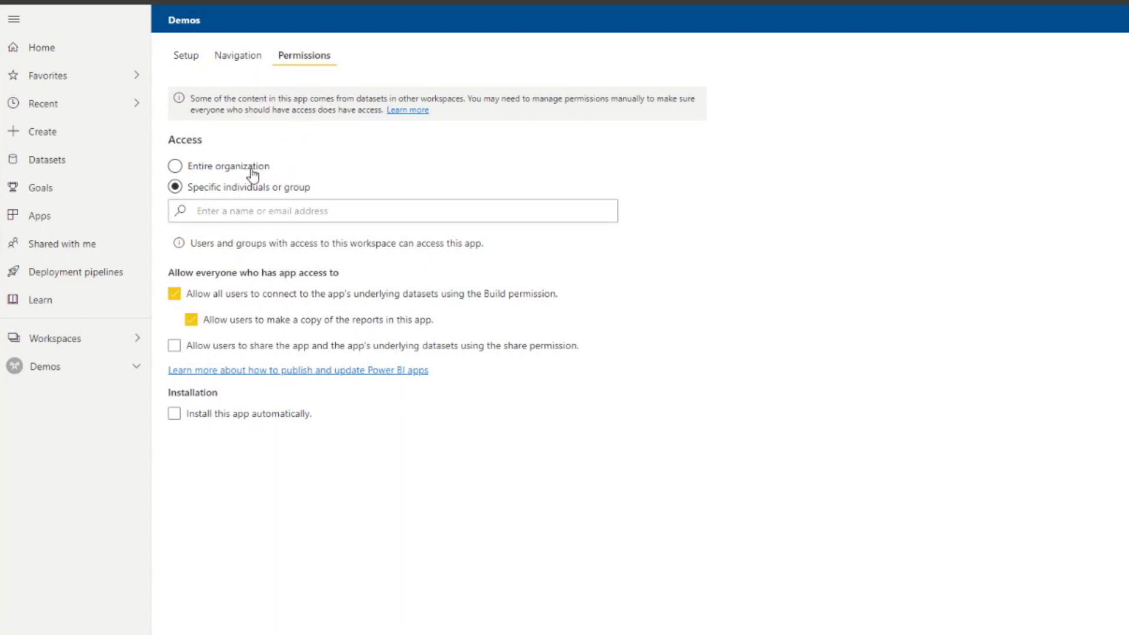
pyautogui.moveTo(336, 108)
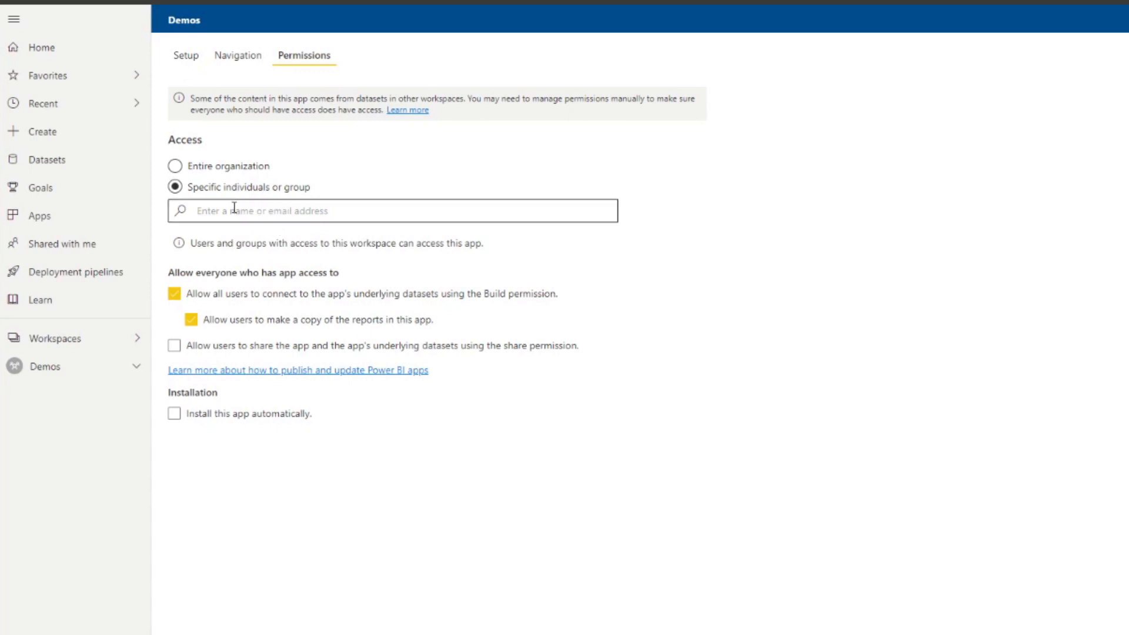
pyautogui.moveTo(281, 220)
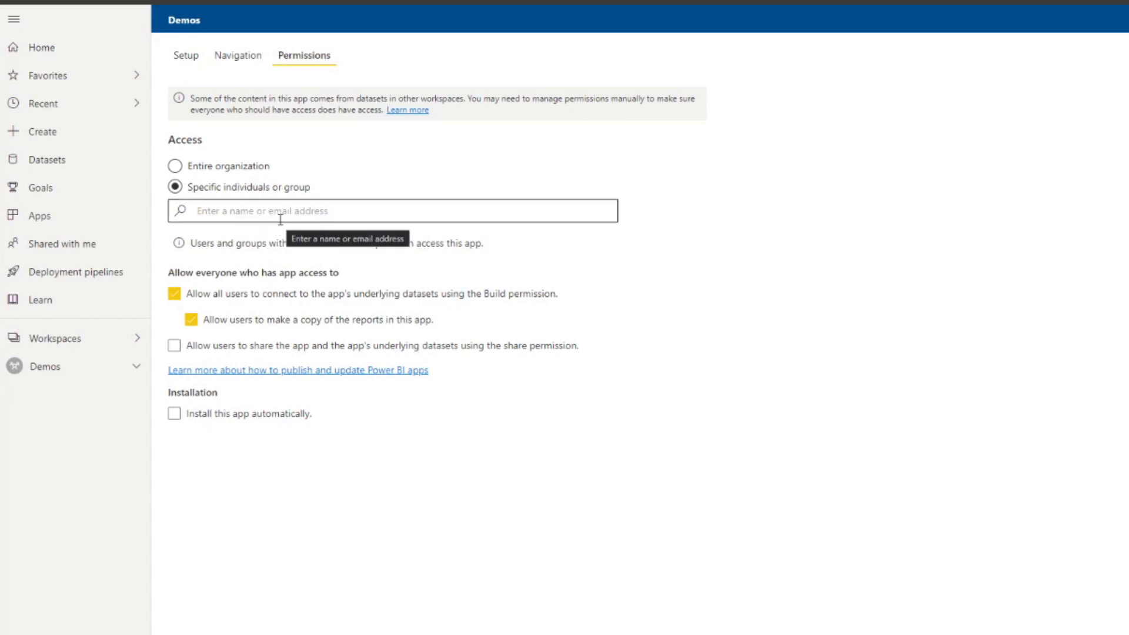
pyautogui.moveTo(393, 313)
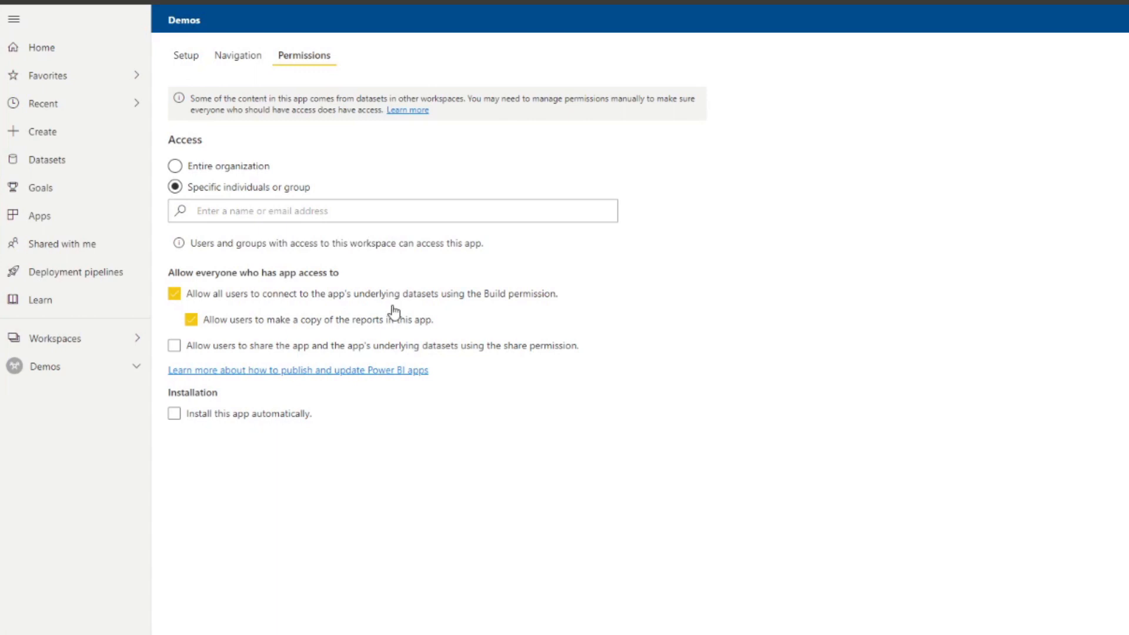
pyautogui.moveTo(393, 305)
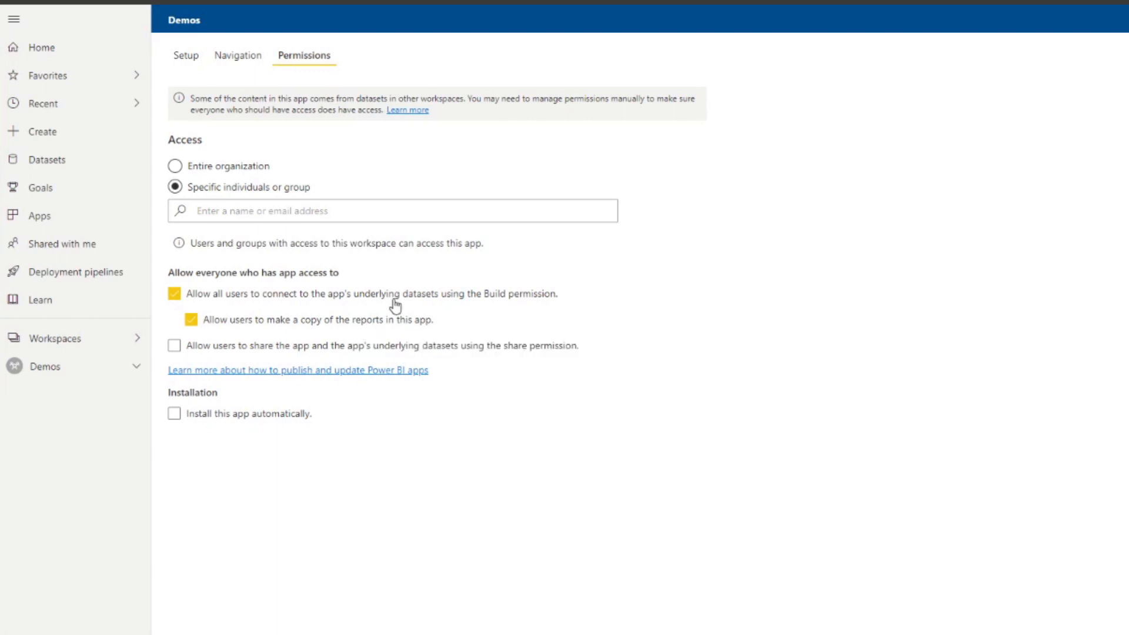
pyautogui.moveTo(292, 439)
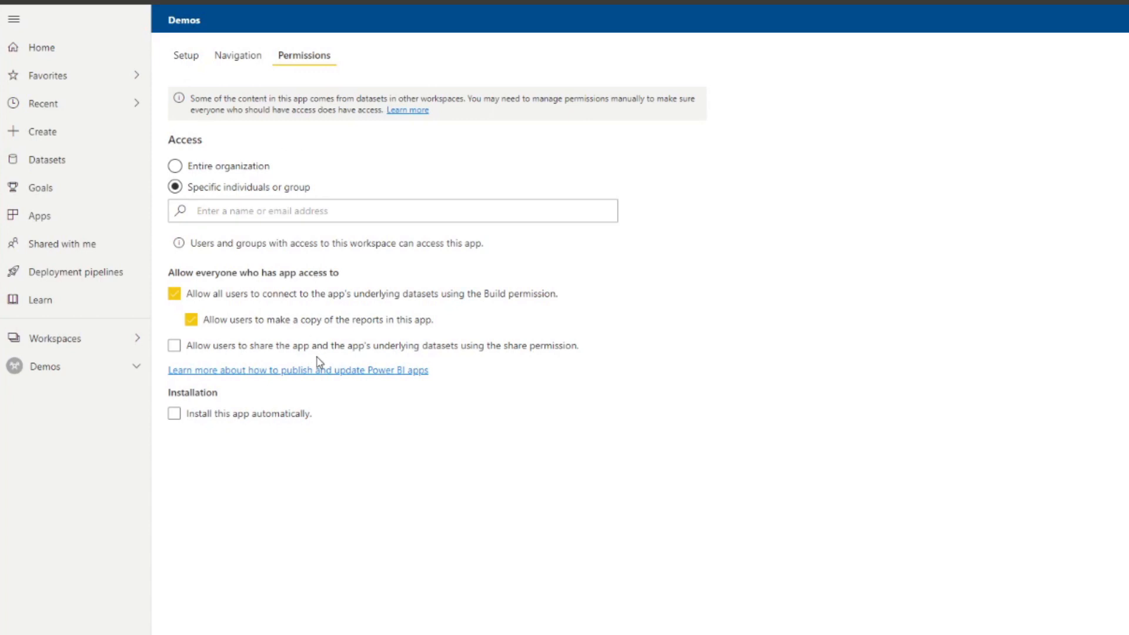
pyautogui.moveTo(311, 445)
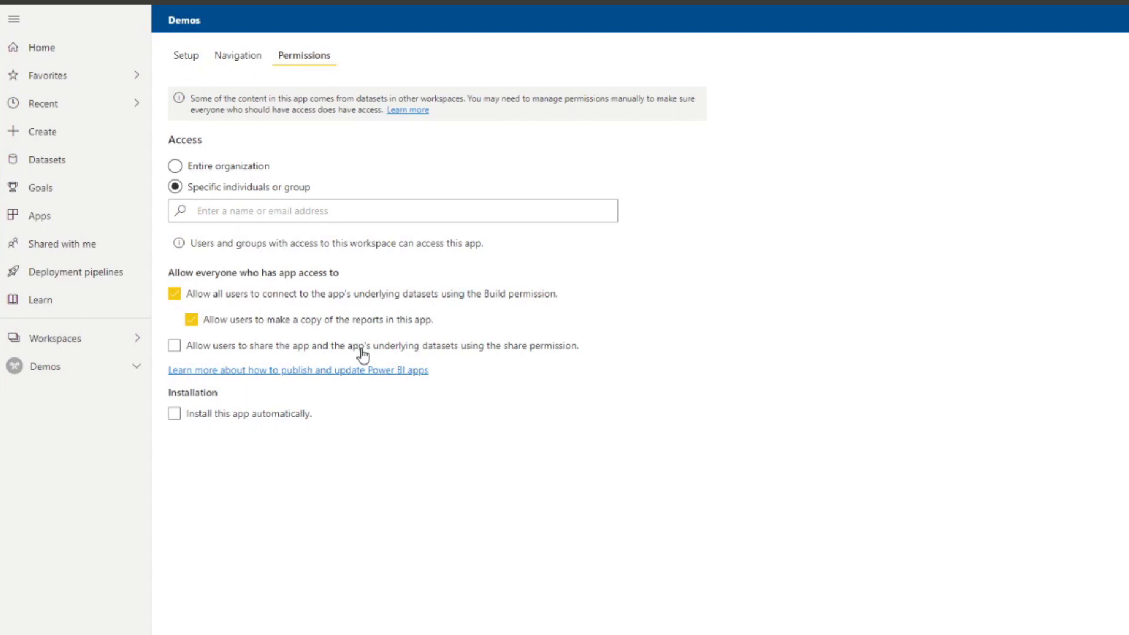
pyautogui.moveTo(365, 388)
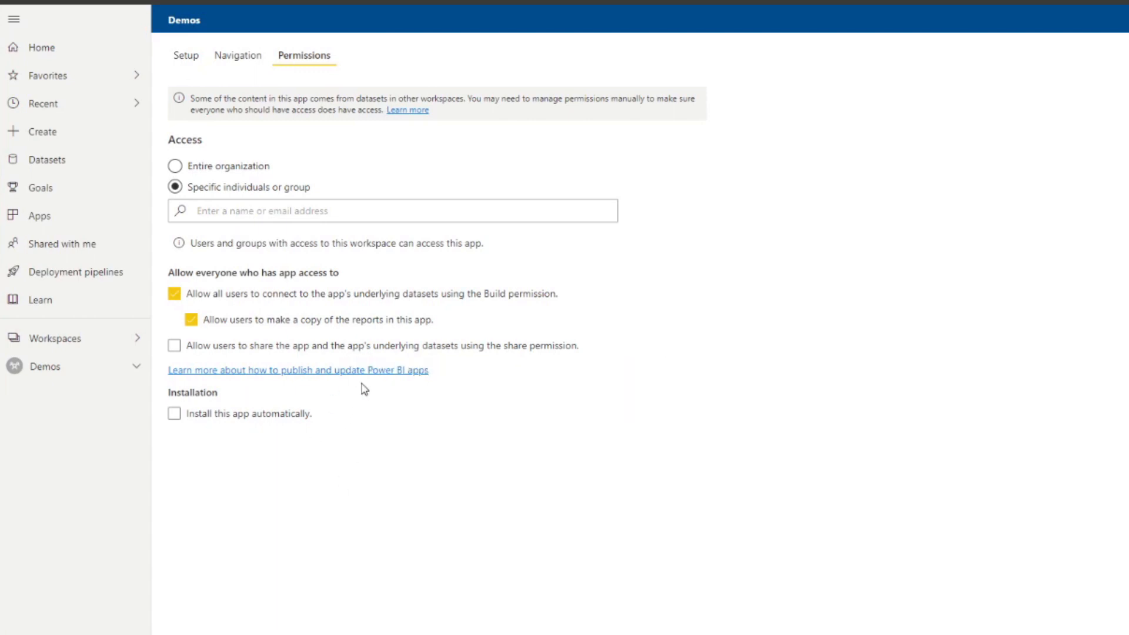
pyautogui.moveTo(411, 486)
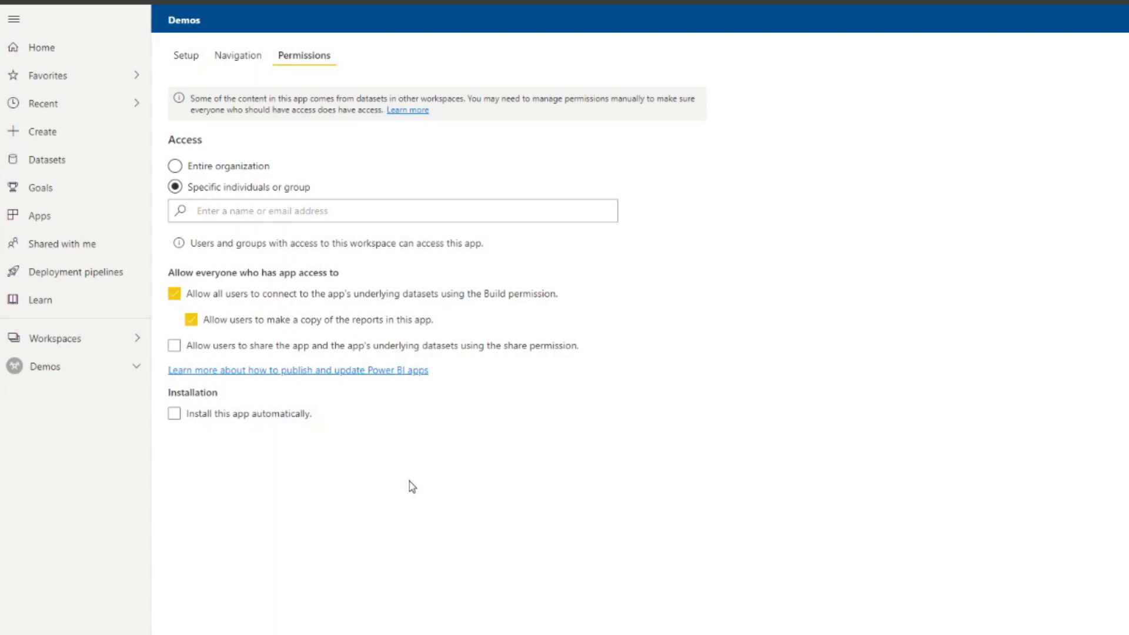
pyautogui.moveTo(414, 449)
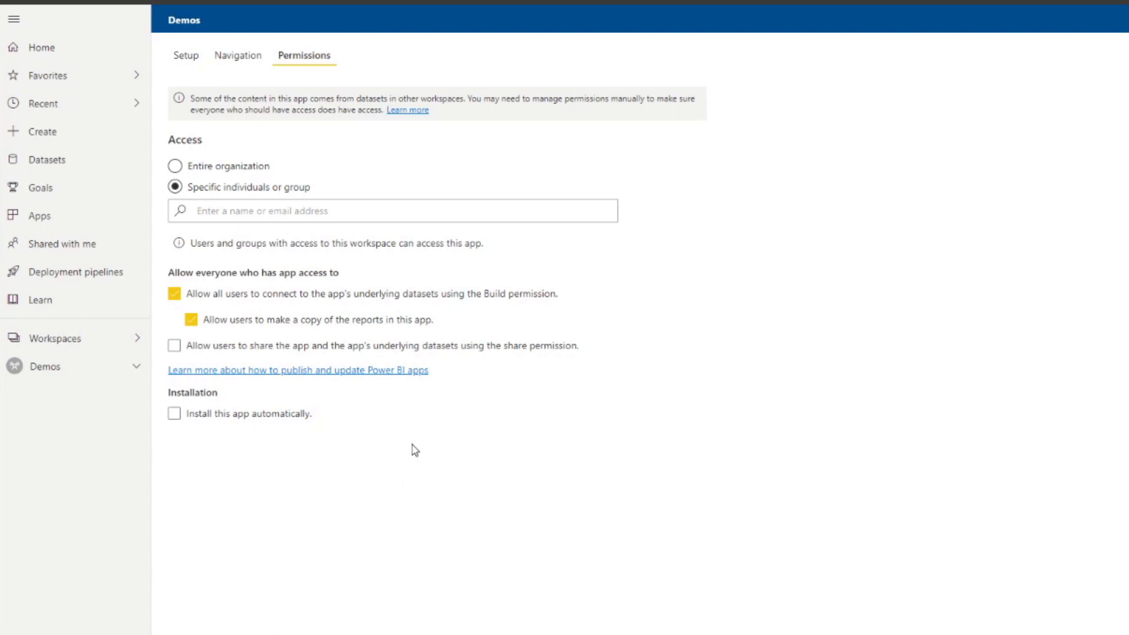
pyautogui.moveTo(405, 302)
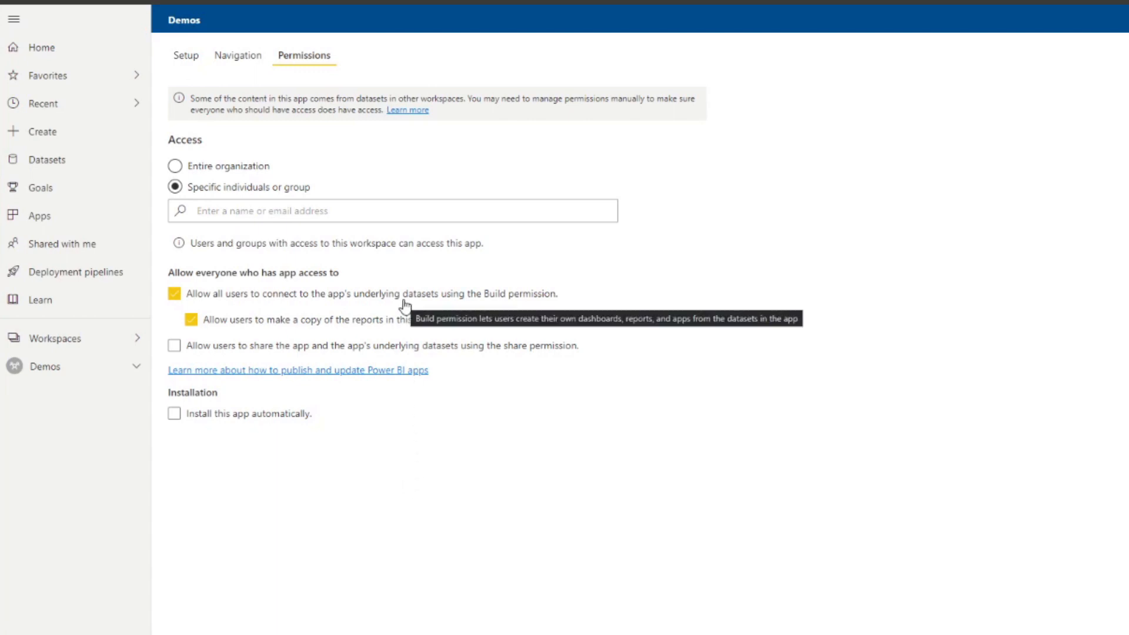
pyautogui.moveTo(363, 178)
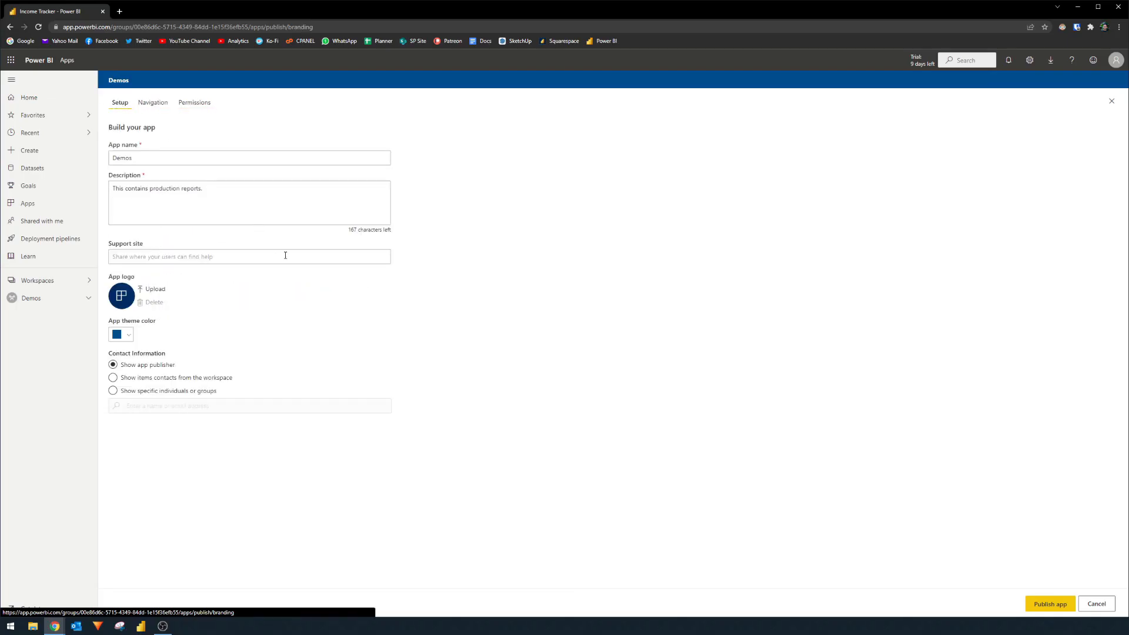
pyautogui.moveTo(1068, 543)
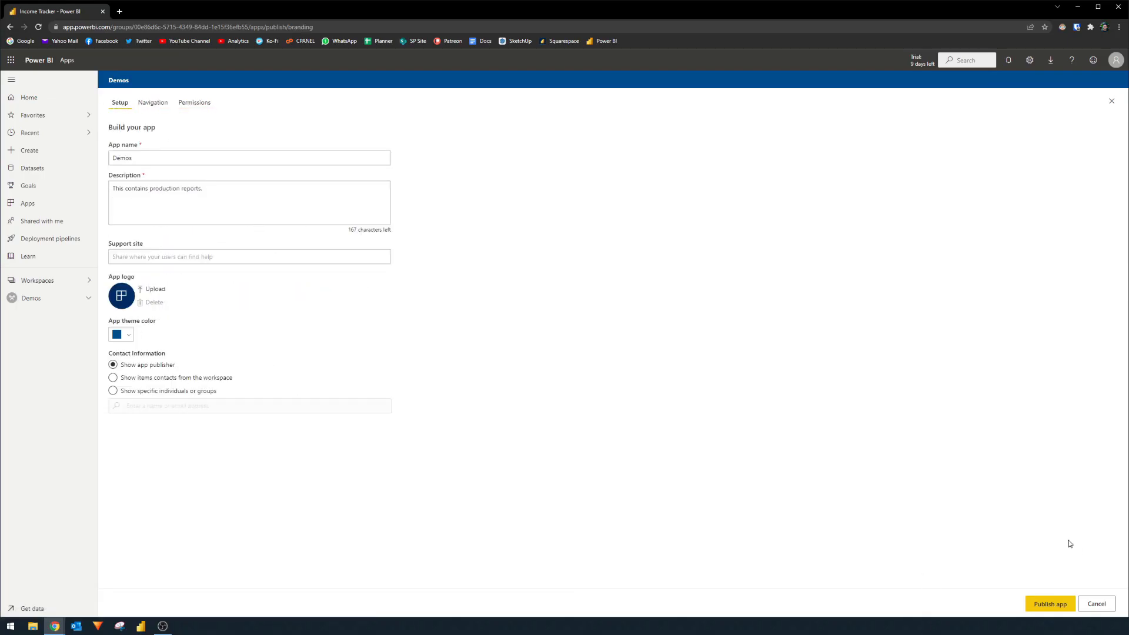
# Publish the Demos app and dismiss the success confirmation
pyautogui.click(1048, 603)
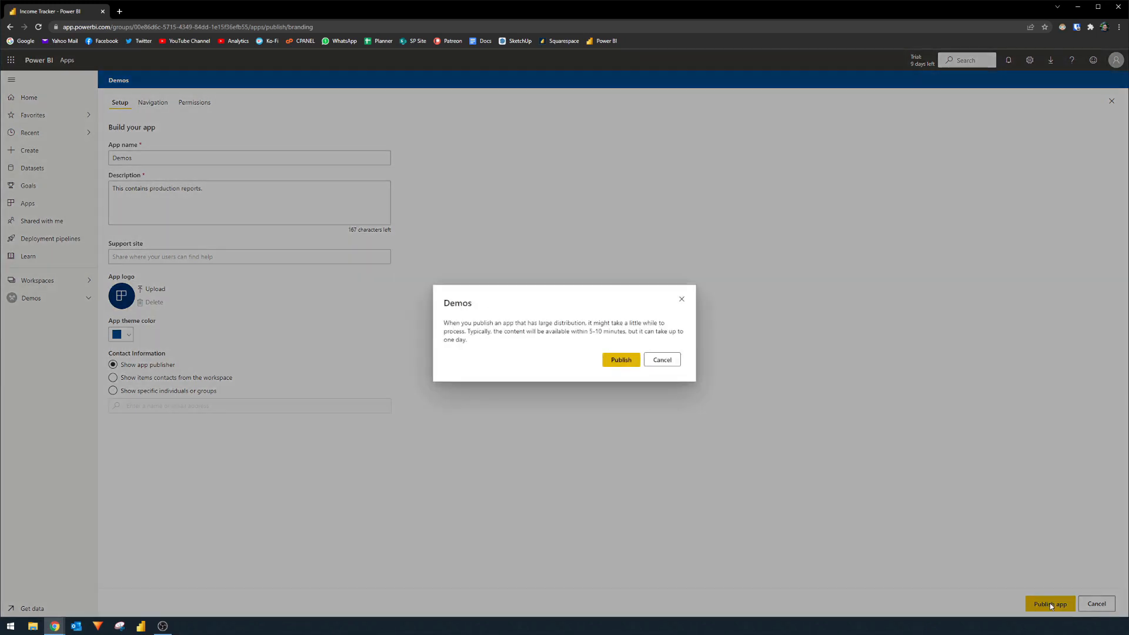
pyautogui.click(620, 360)
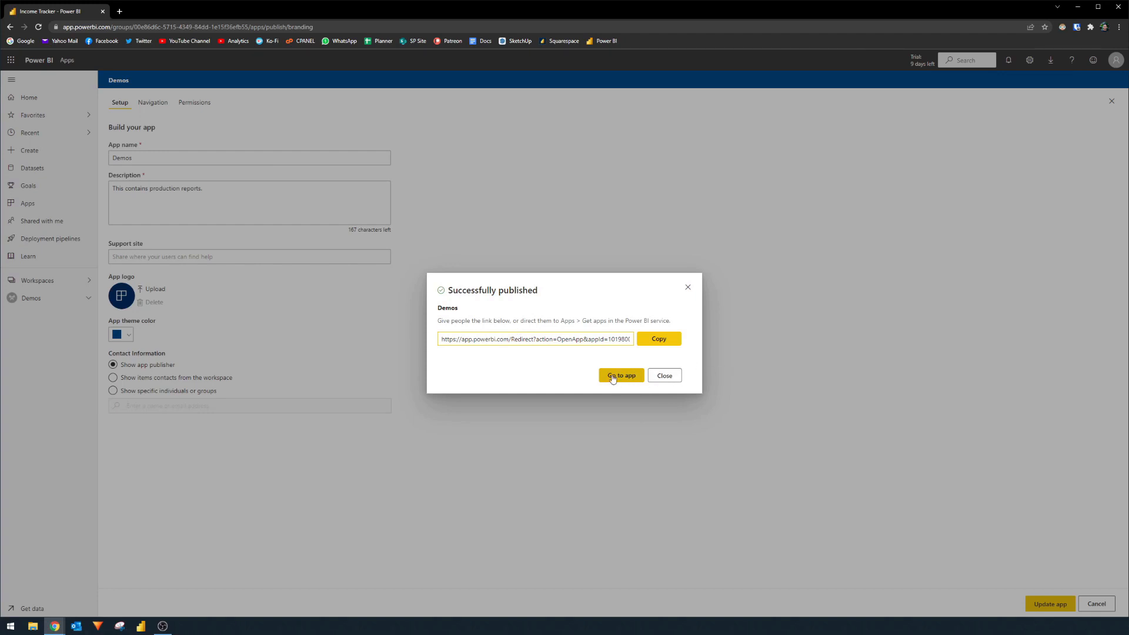
pyautogui.moveTo(657, 338)
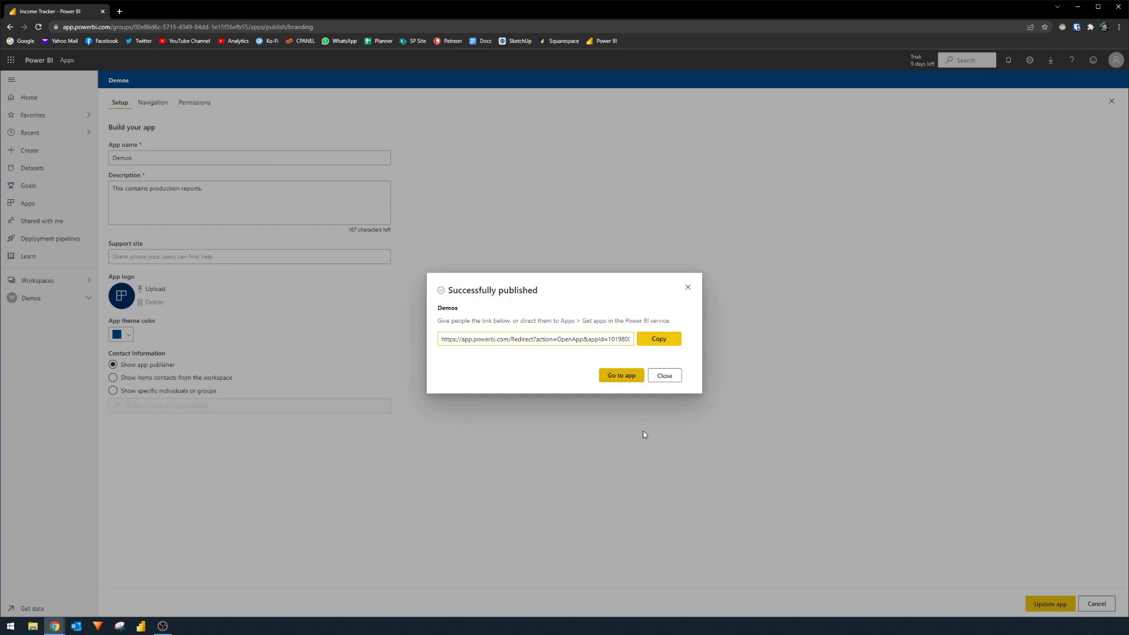
pyautogui.click(663, 375)
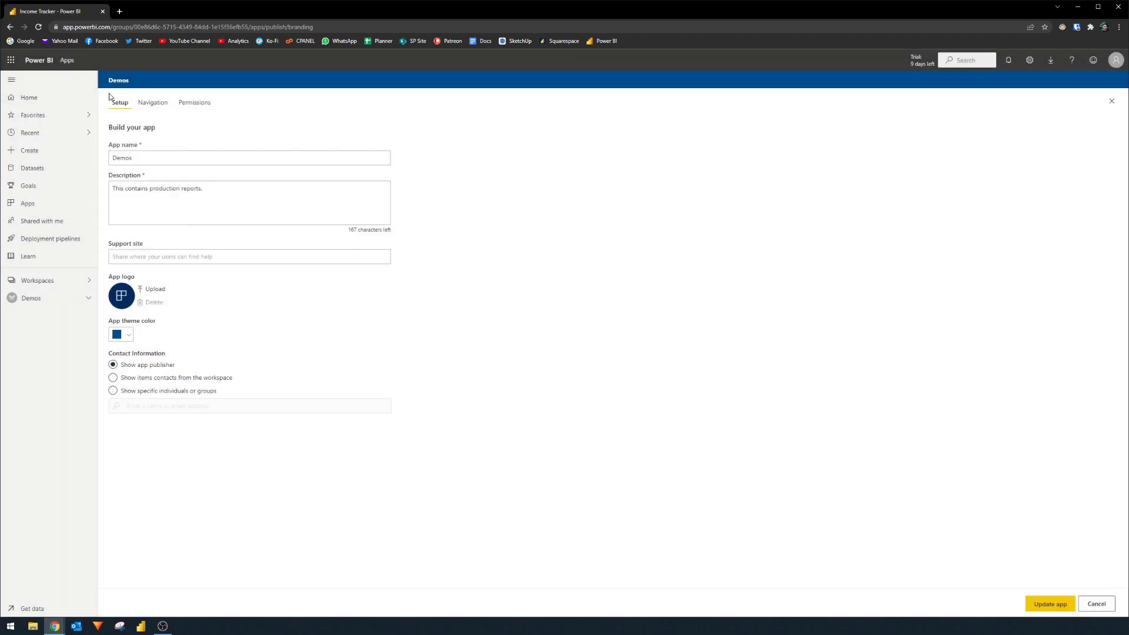
pyautogui.moveTo(28, 202)
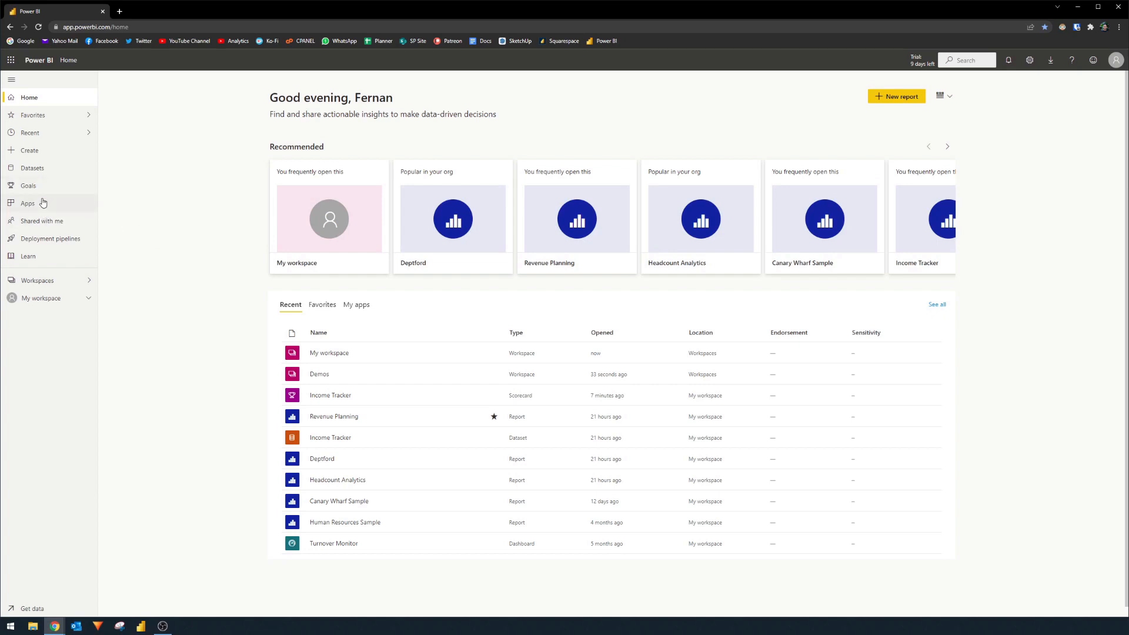
# Browse organizational apps in the Apps catalogue to find the published Demos app
pyautogui.click(27, 203)
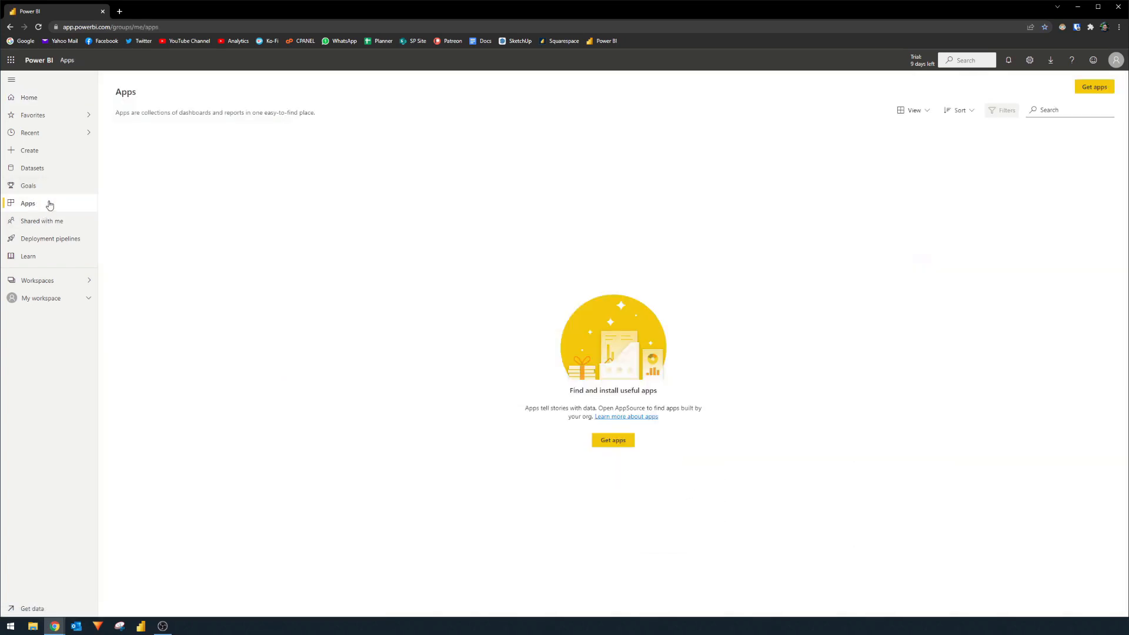
pyautogui.moveTo(1020, 159)
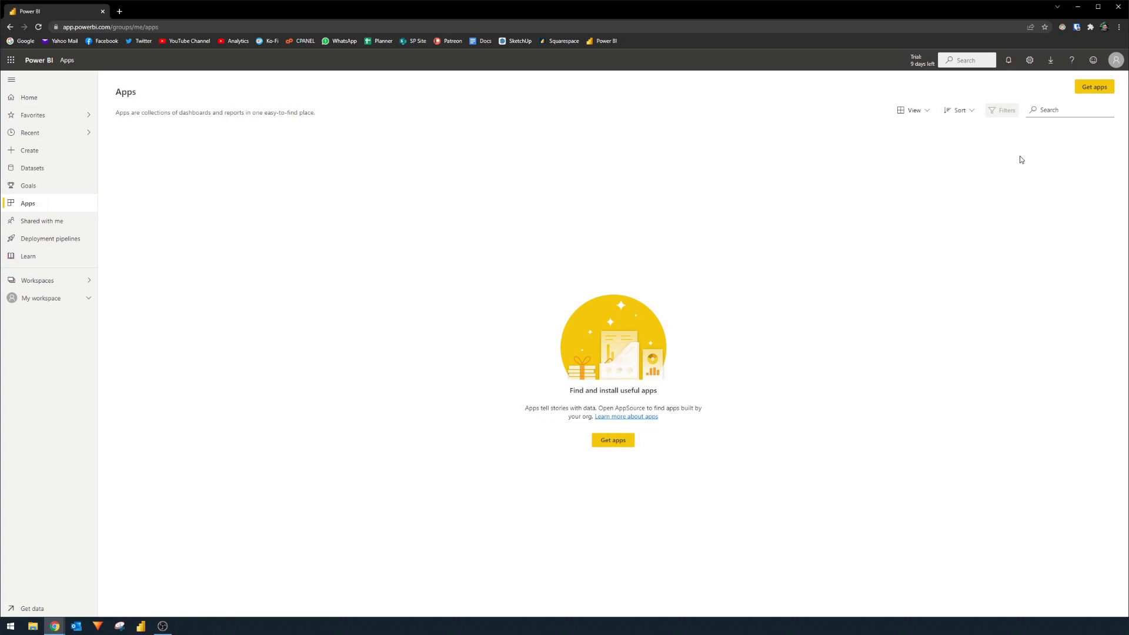
pyautogui.moveTo(589, 433)
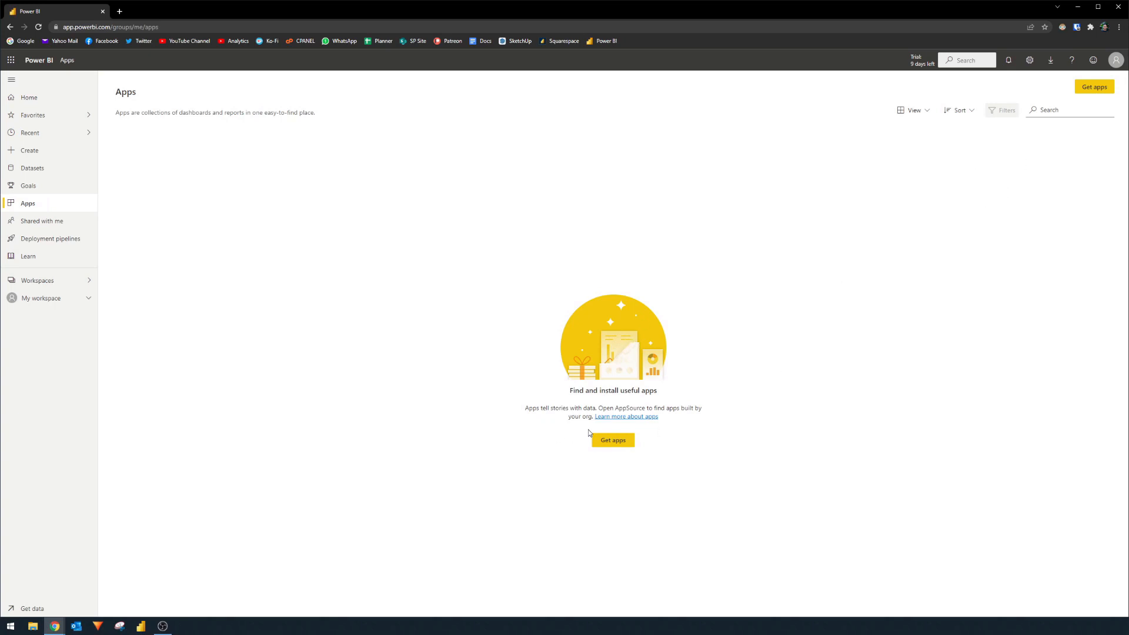
pyautogui.click(612, 440)
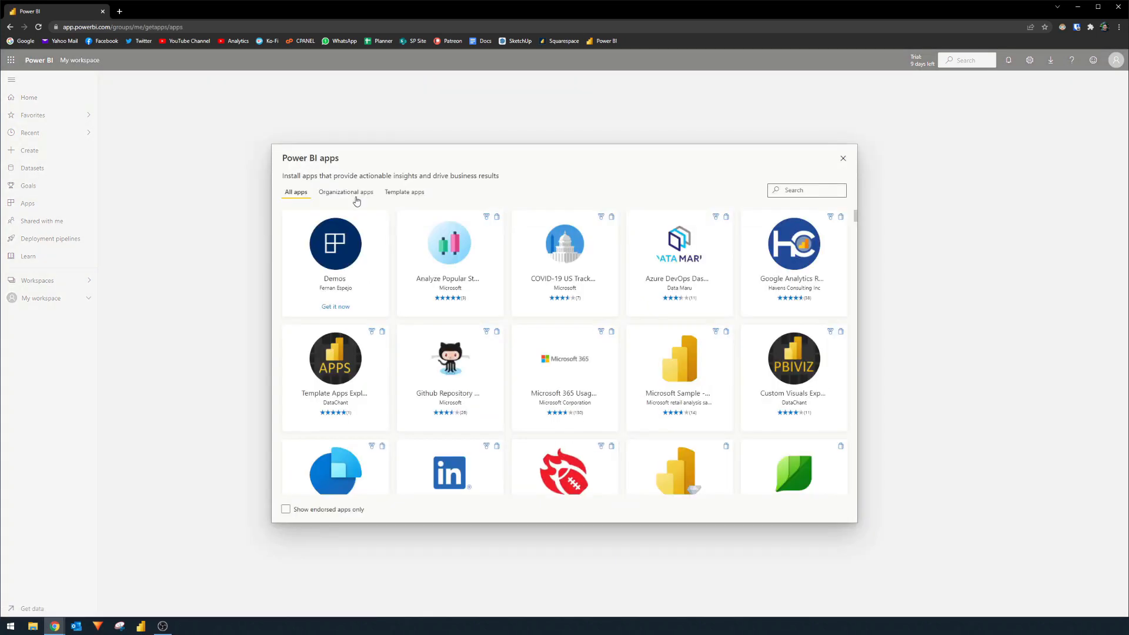
pyautogui.click(345, 191)
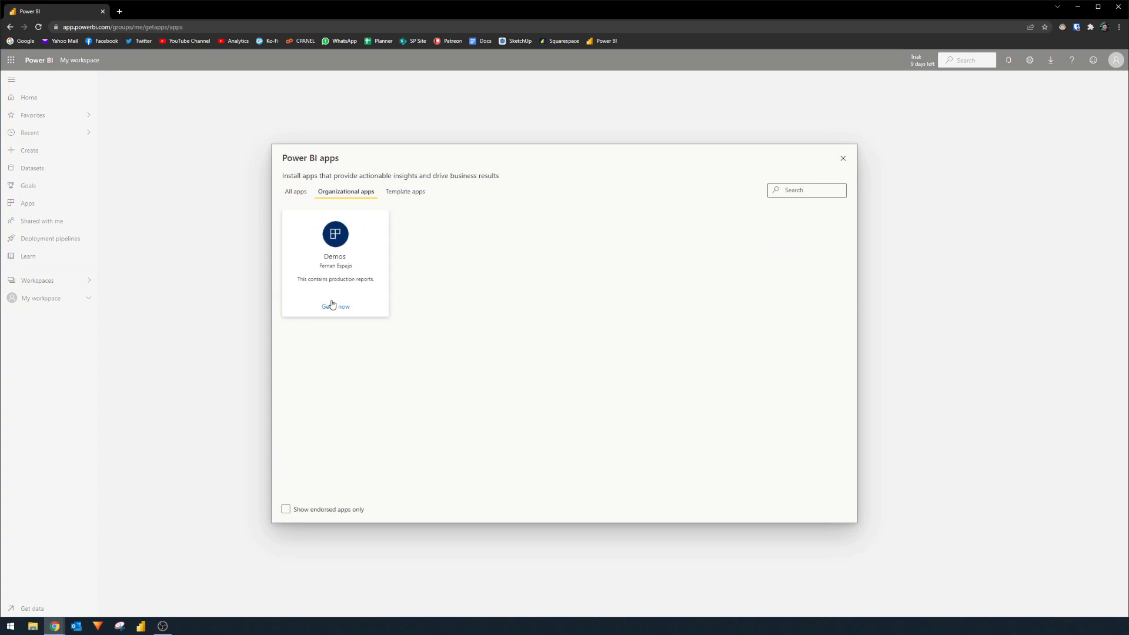
pyautogui.moveTo(336, 310)
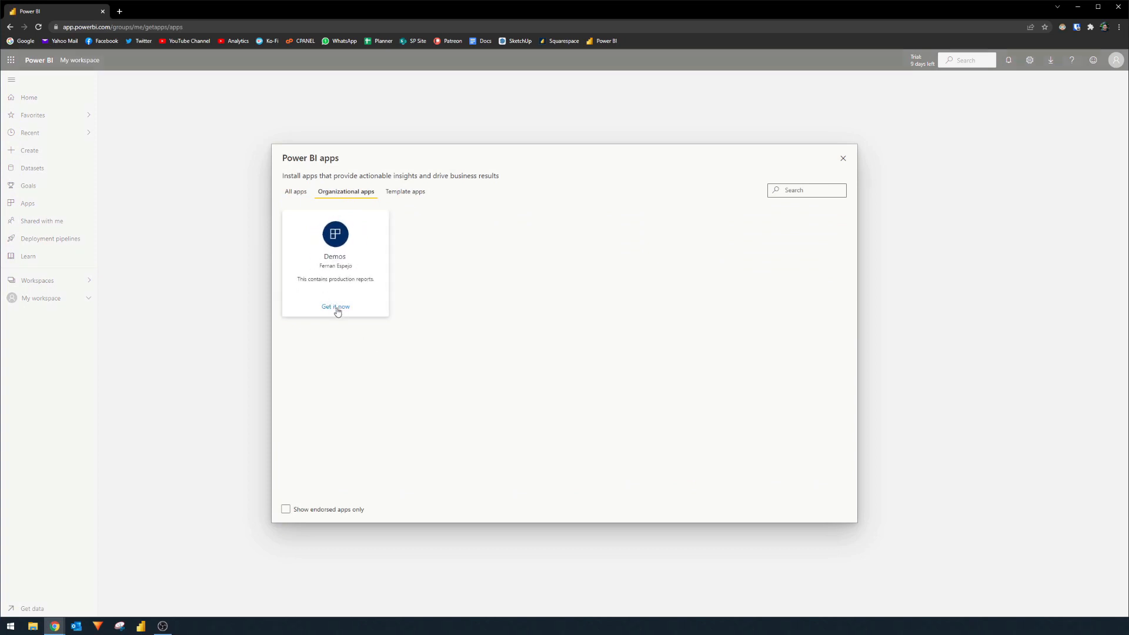
# Install the Demos app, opening its Human Resources Sample New Hires report
pyautogui.click(335, 305)
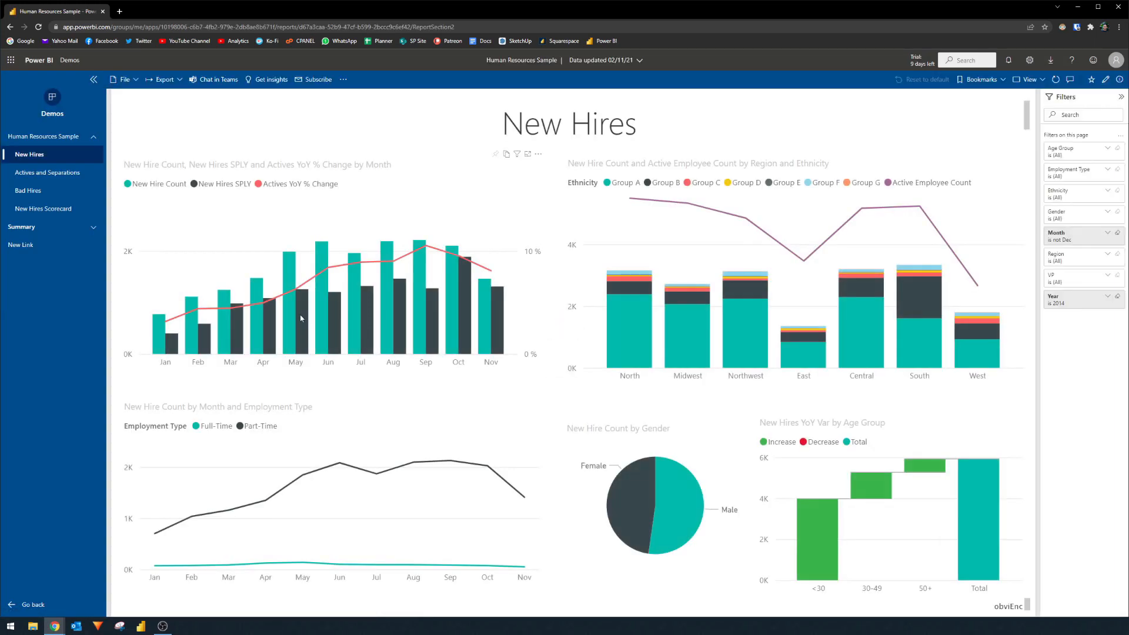
pyautogui.moveTo(311, 320)
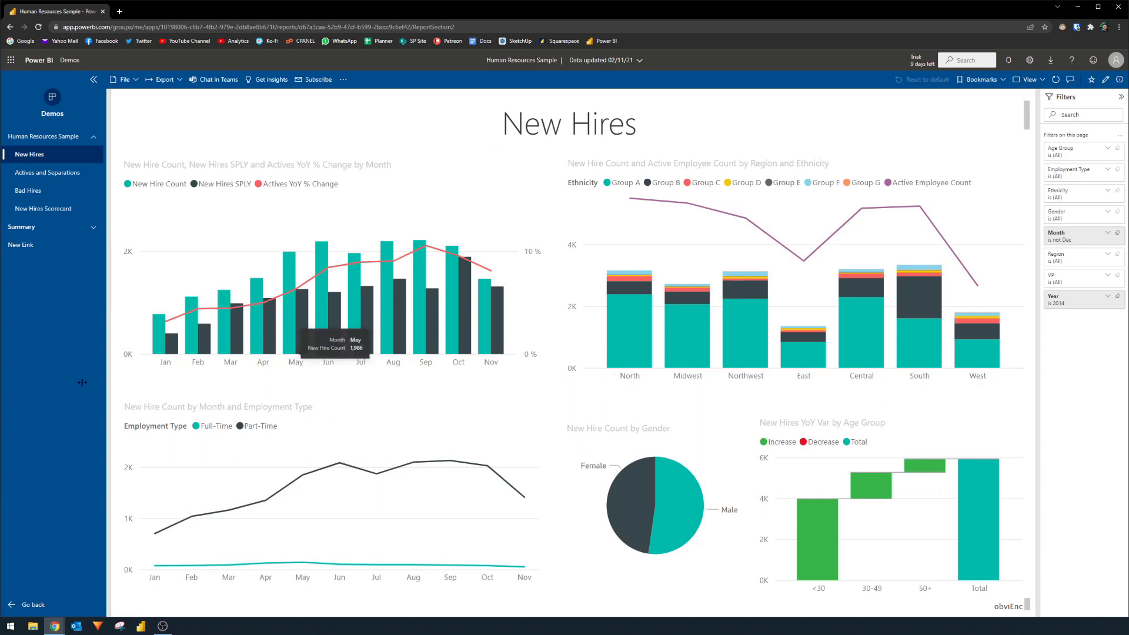
pyautogui.moveTo(128, 190)
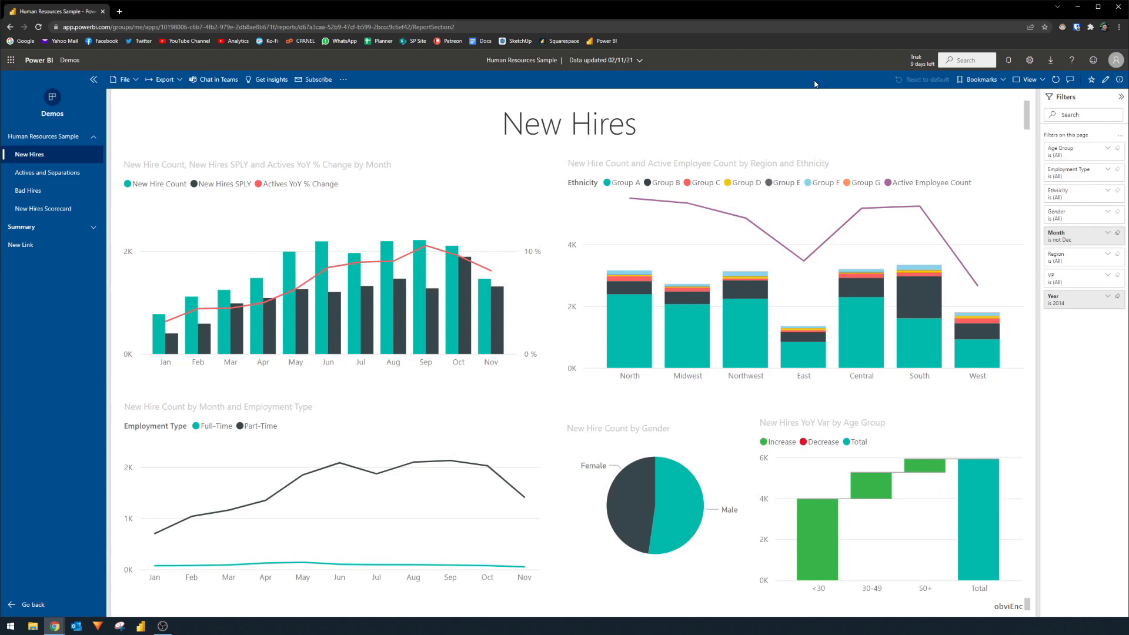
pyautogui.moveTo(746, 110)
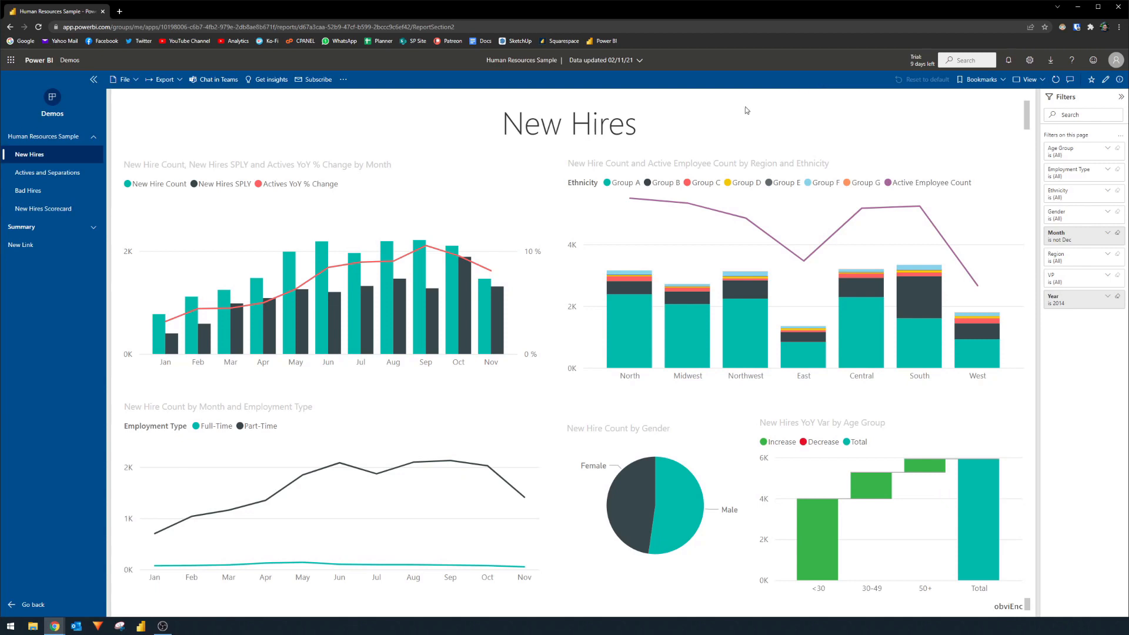
pyautogui.moveTo(689, 134)
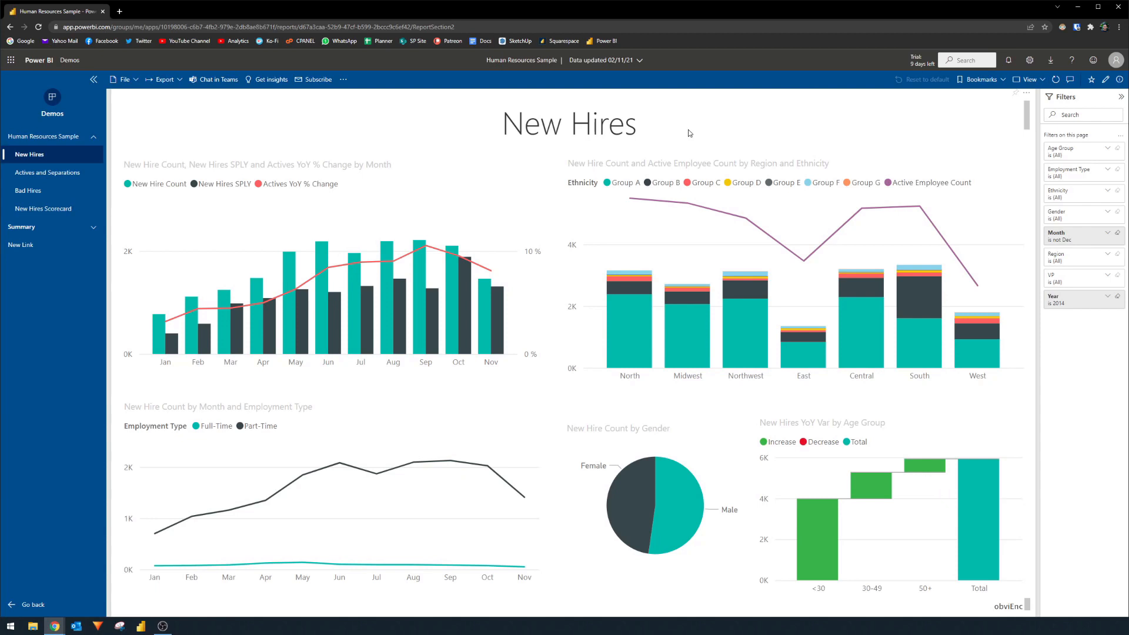
pyautogui.moveTo(526, 186)
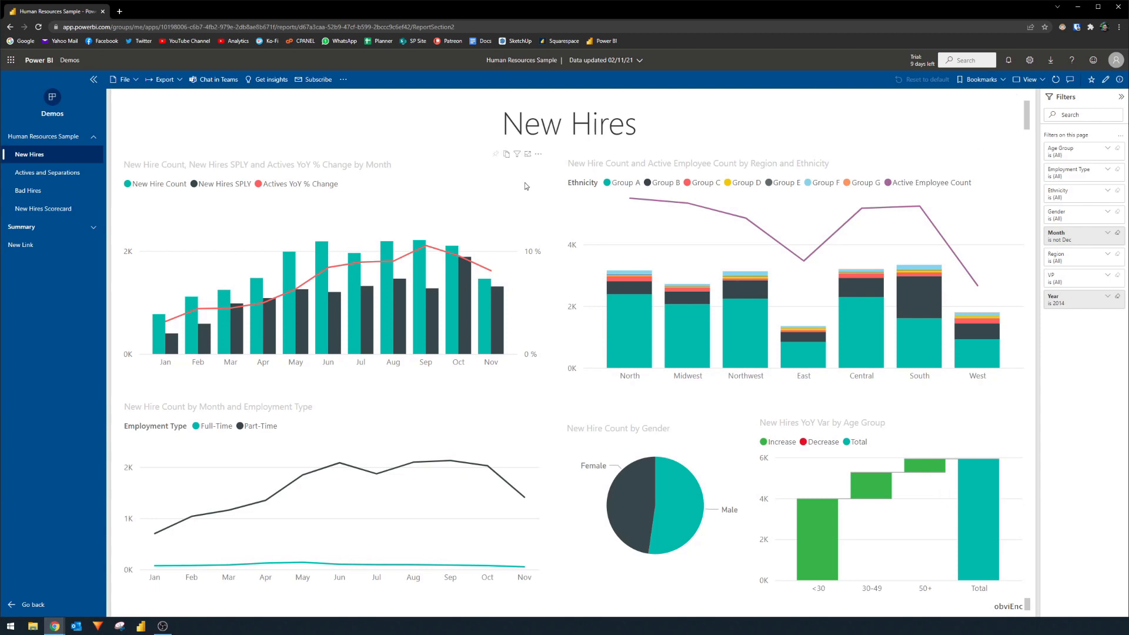
pyautogui.moveTo(802, 199)
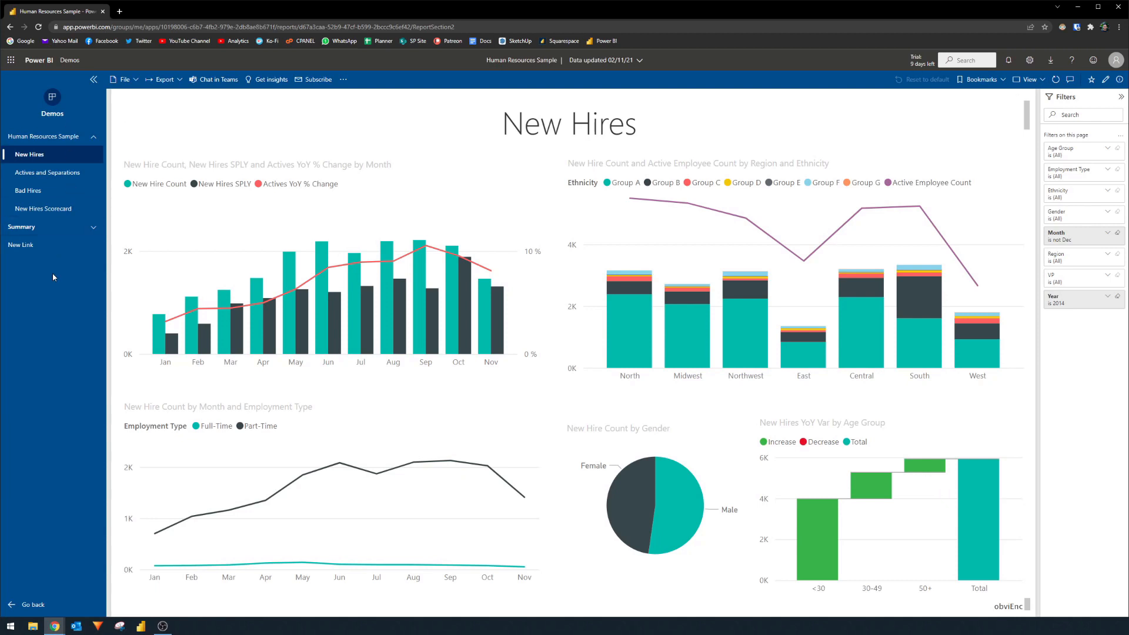
pyautogui.moveTo(101, 180)
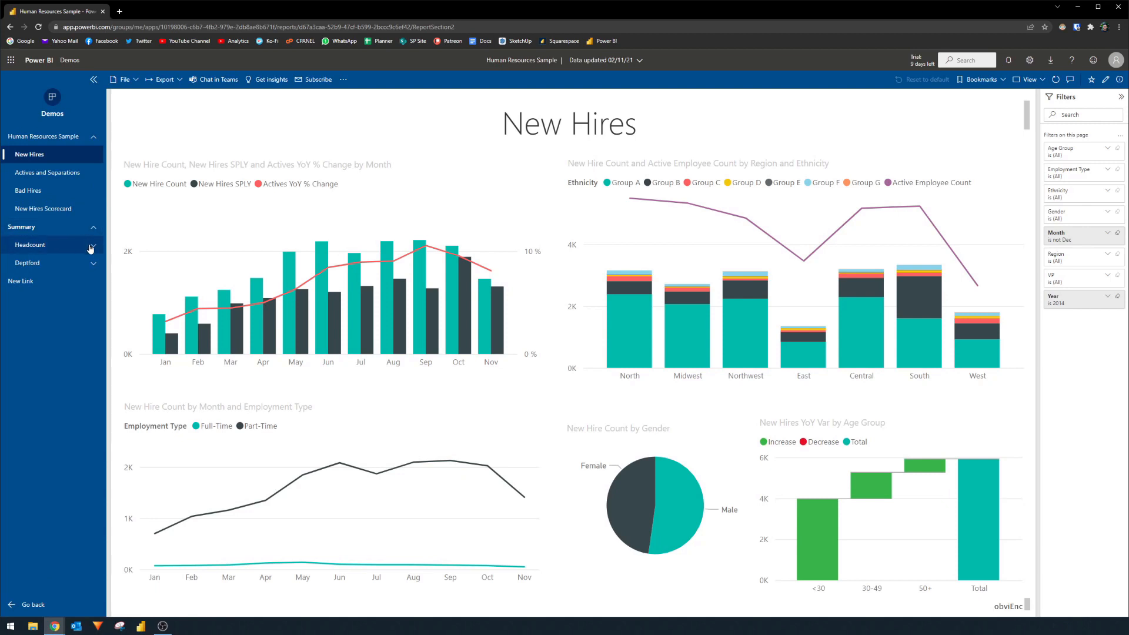
pyautogui.moveTo(79, 135)
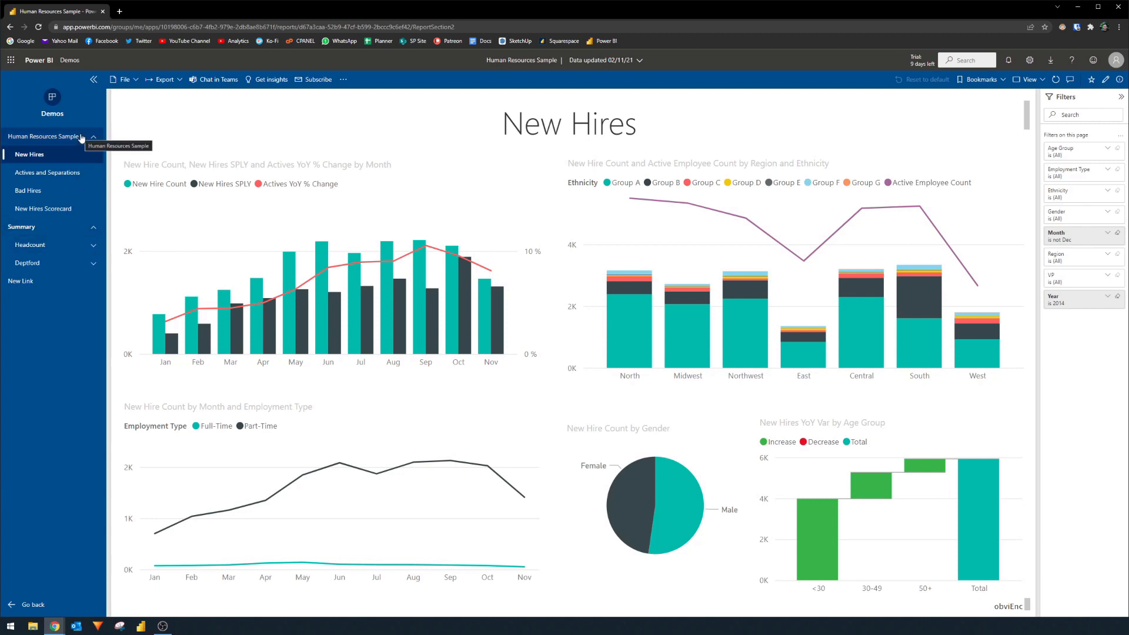
pyautogui.moveTo(119, 153)
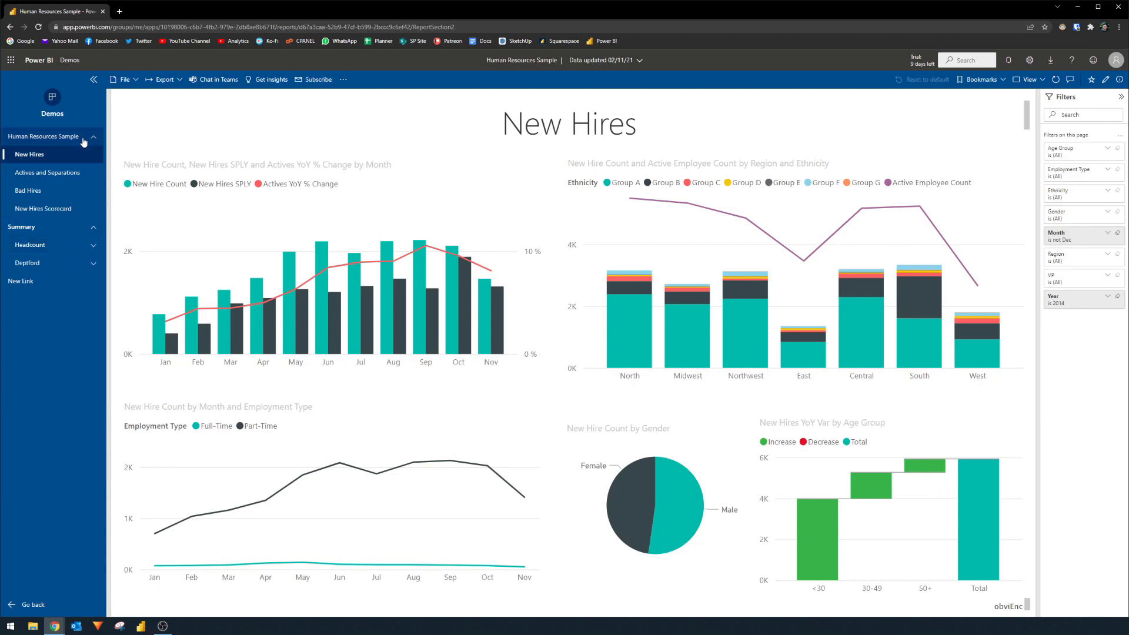
pyautogui.moveTo(94, 150)
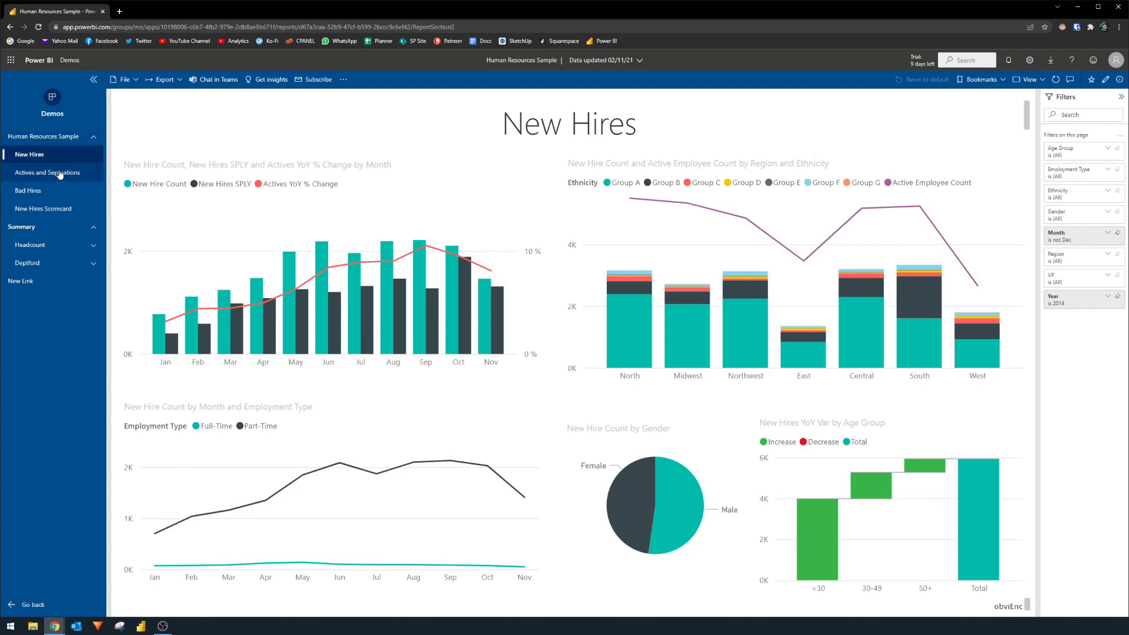
pyautogui.click(47, 173)
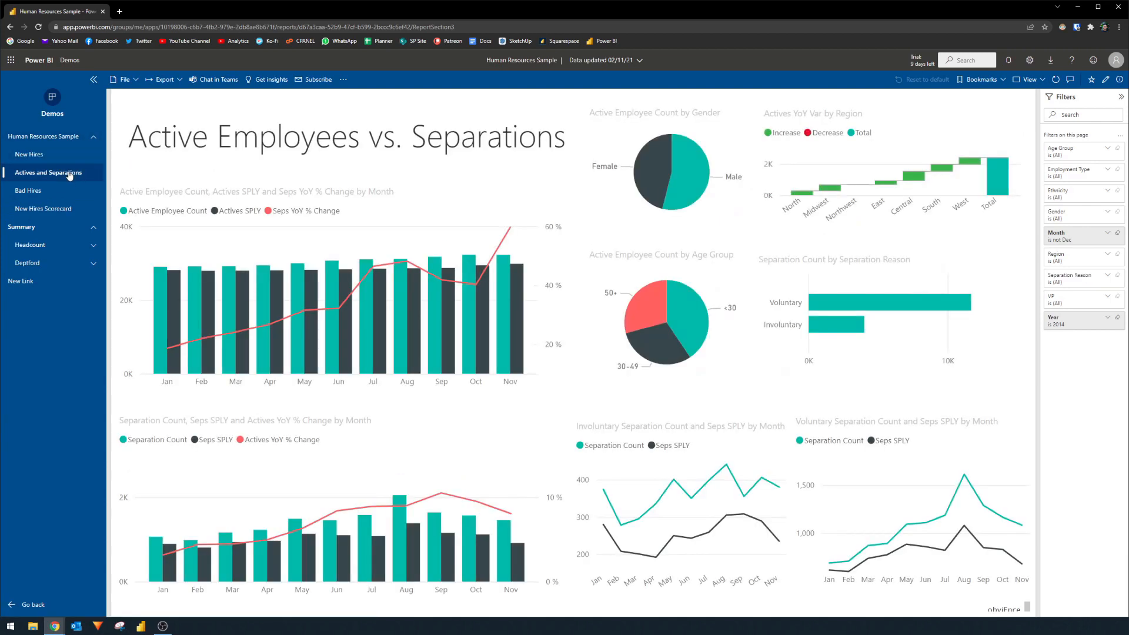
pyautogui.click(28, 190)
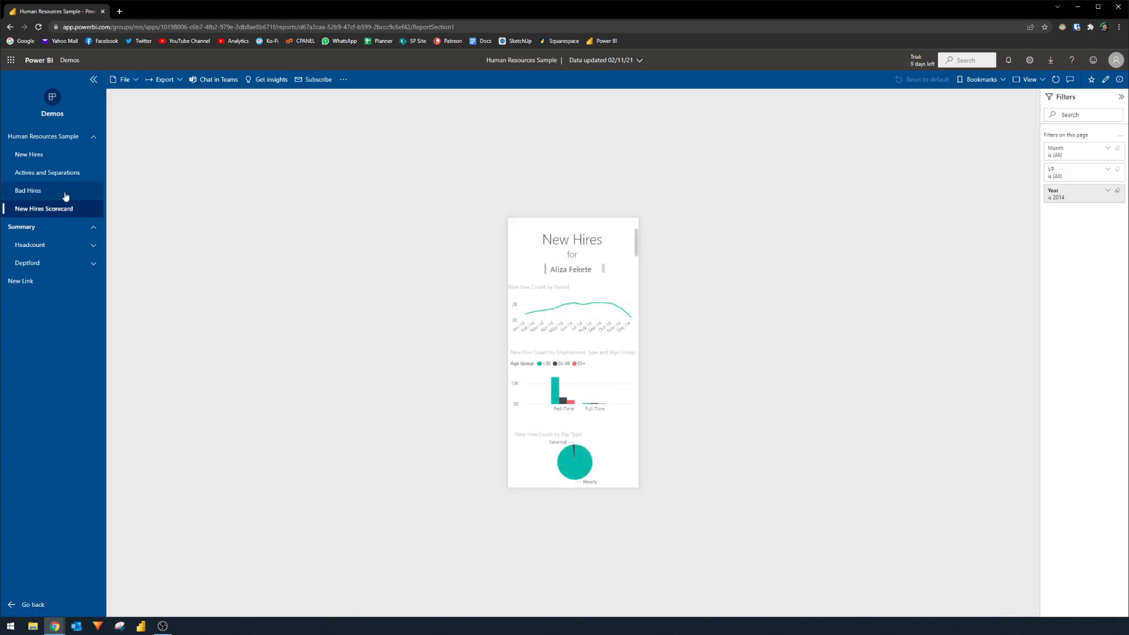
pyautogui.click(48, 172)
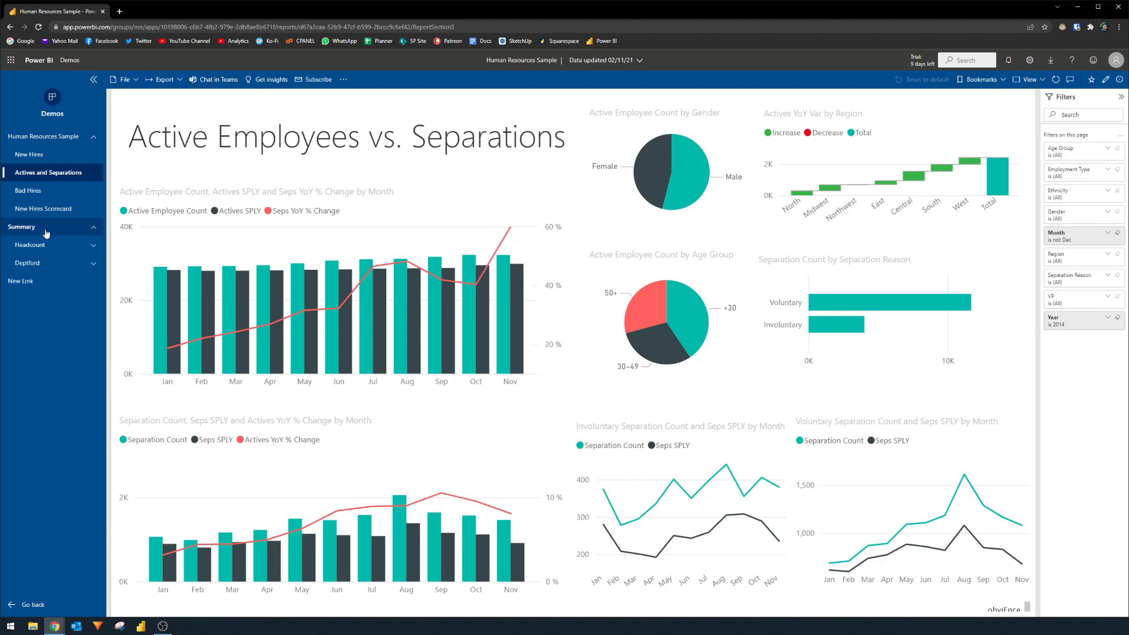
pyautogui.click(30, 245)
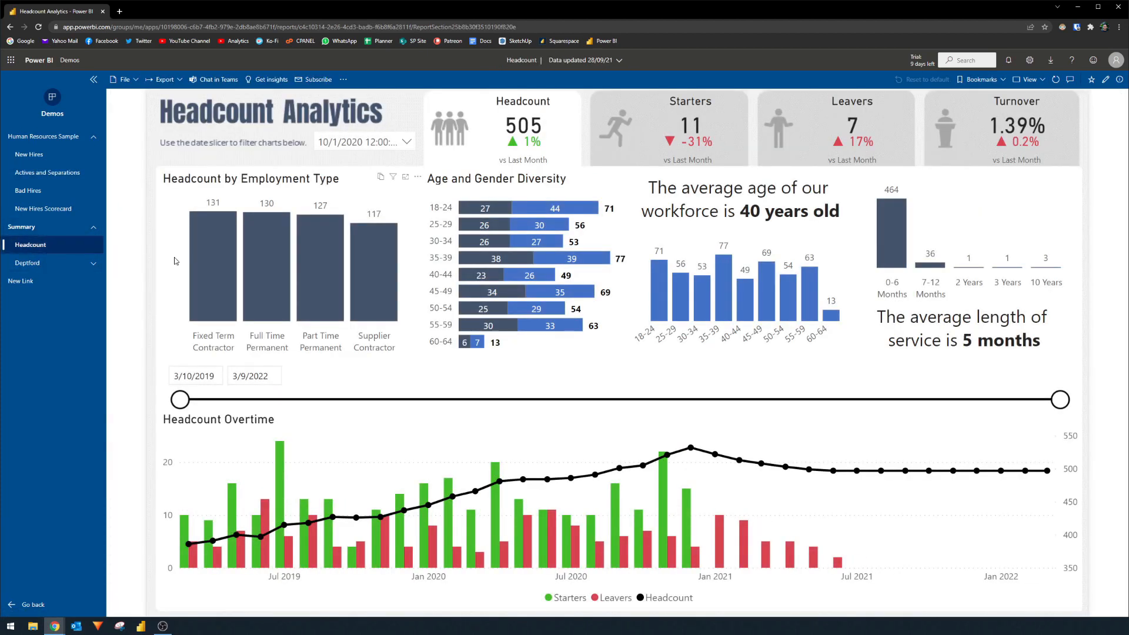
pyautogui.moveTo(419, 112)
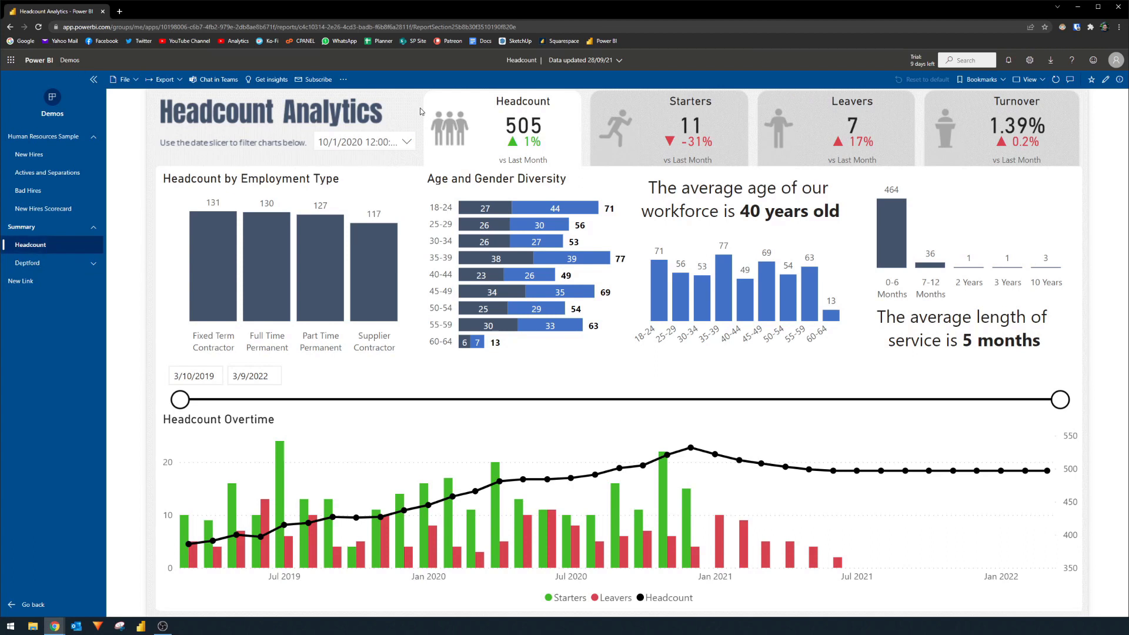
pyautogui.moveTo(131, 162)
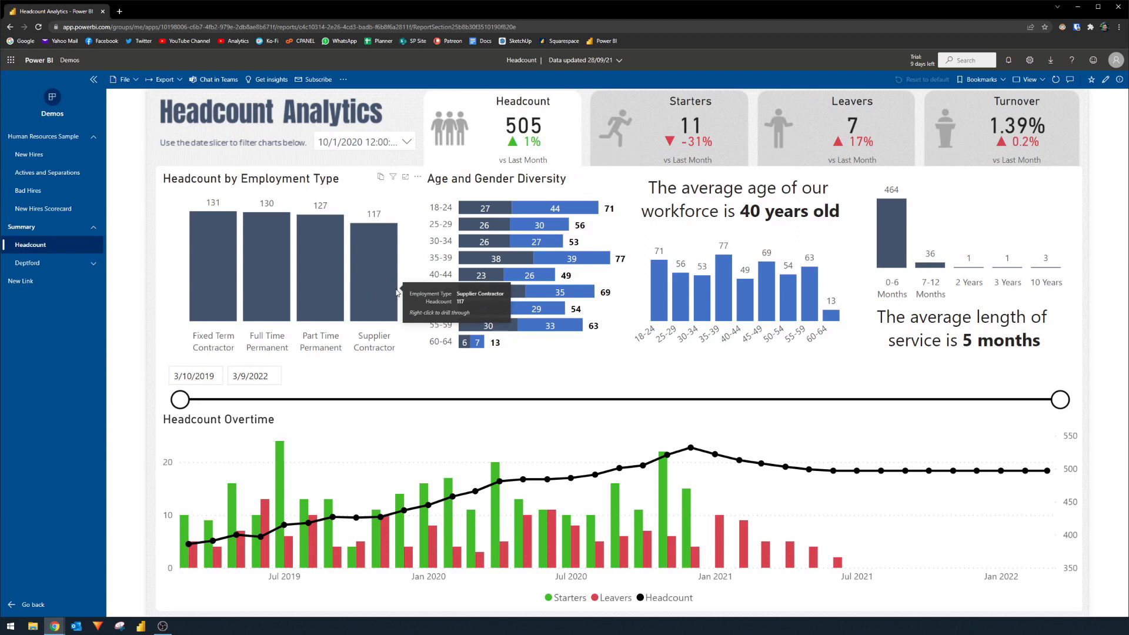
pyautogui.moveTo(747, 214)
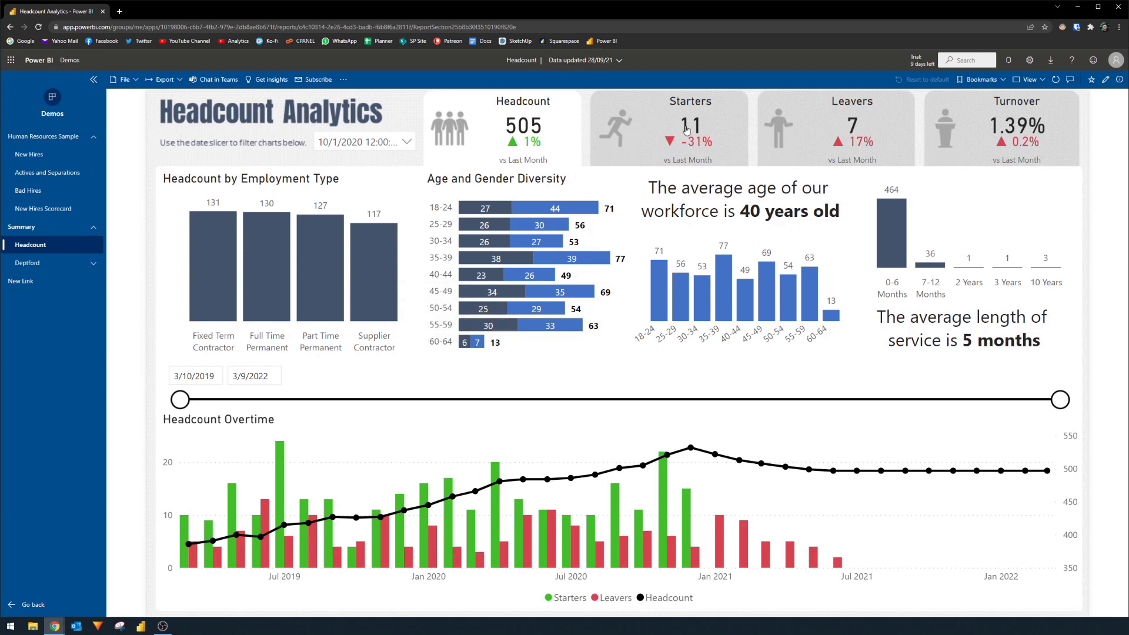
pyautogui.moveTo(661, 138)
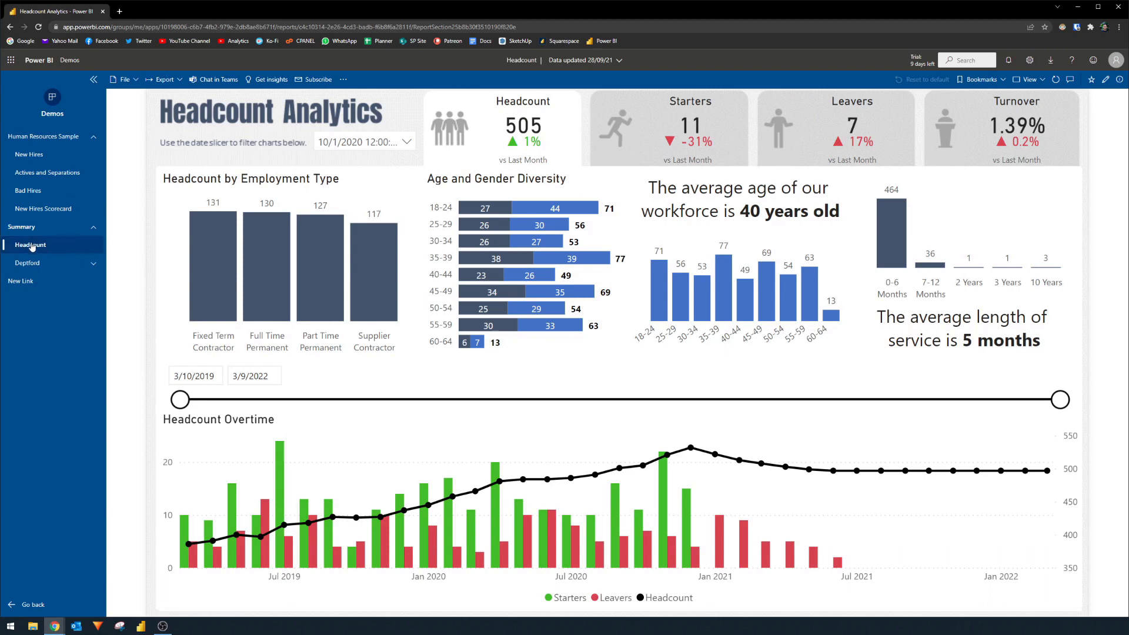
# Show the Starters page, then the Leavers page, via the Headcount report's KPI cards
pyautogui.click(687, 128)
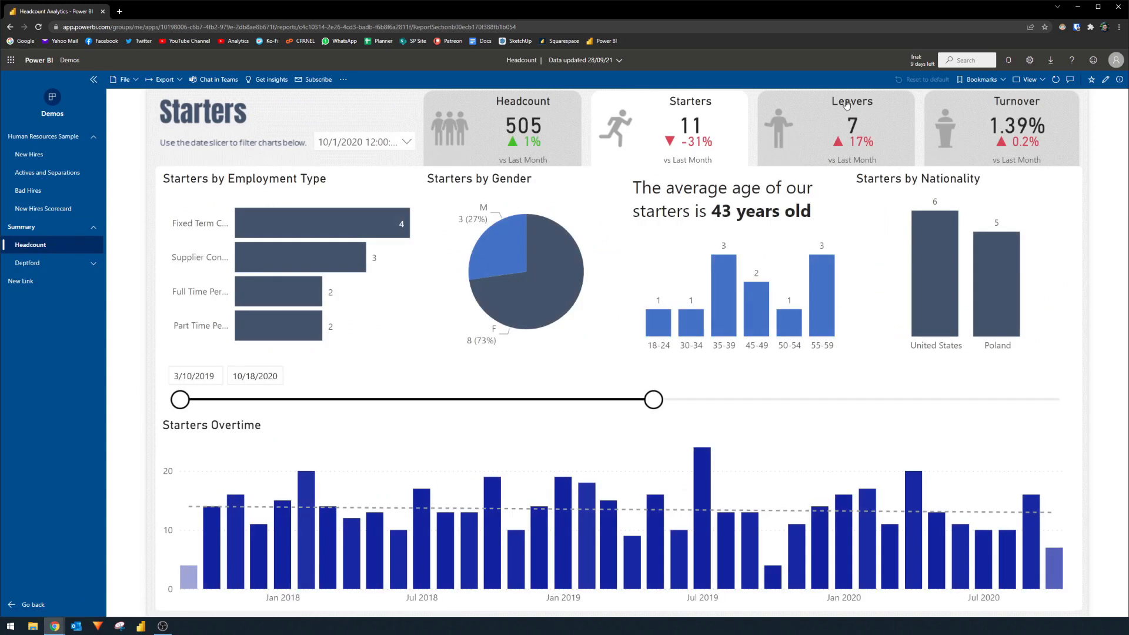
pyautogui.moveTo(842, 124)
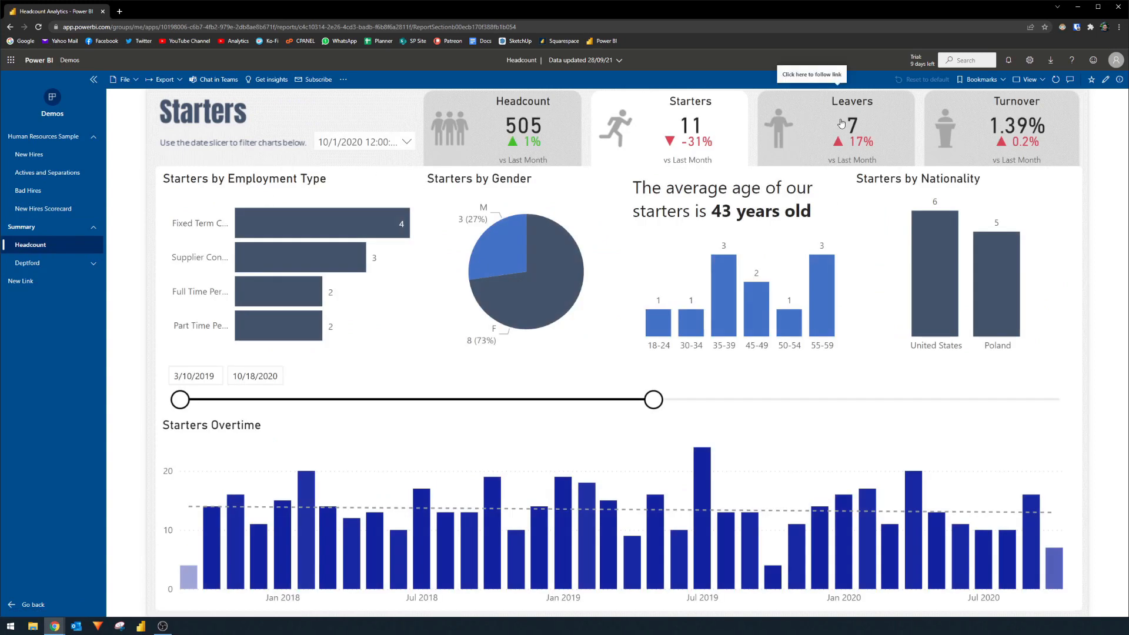
pyautogui.click(851, 122)
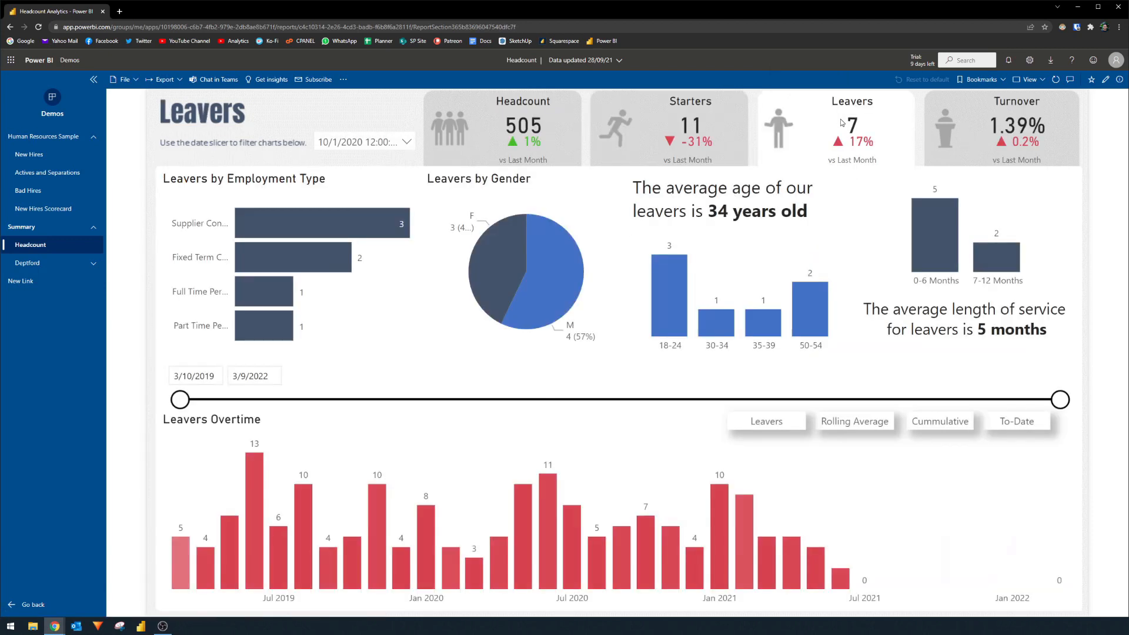
pyautogui.moveTo(468, 252)
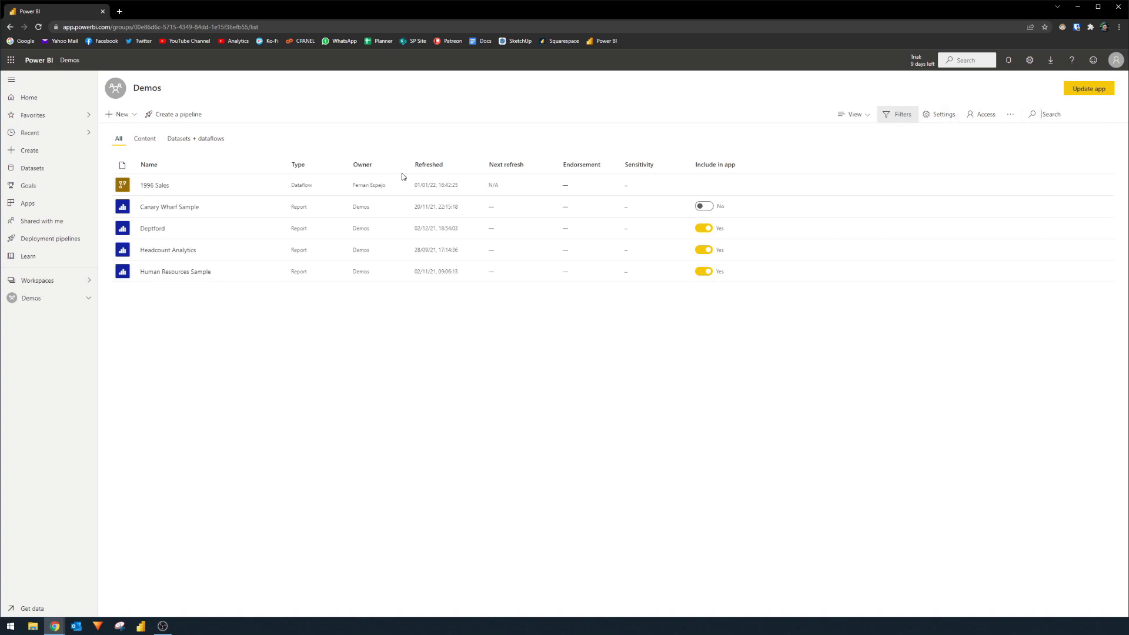
pyautogui.moveTo(1097, 96)
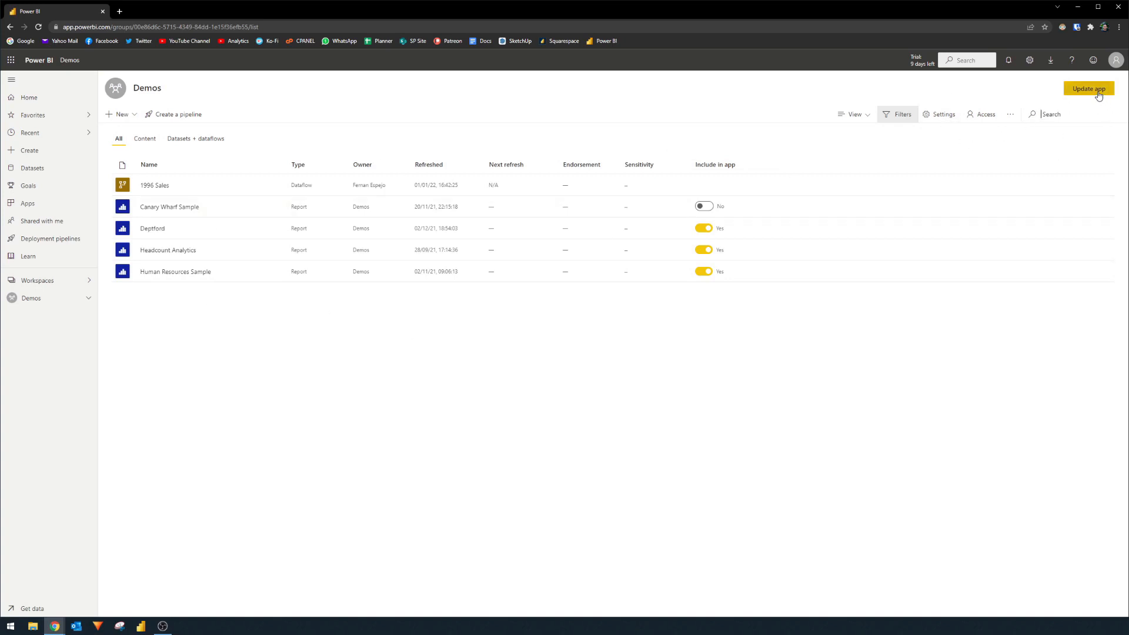
pyautogui.moveTo(1088, 89)
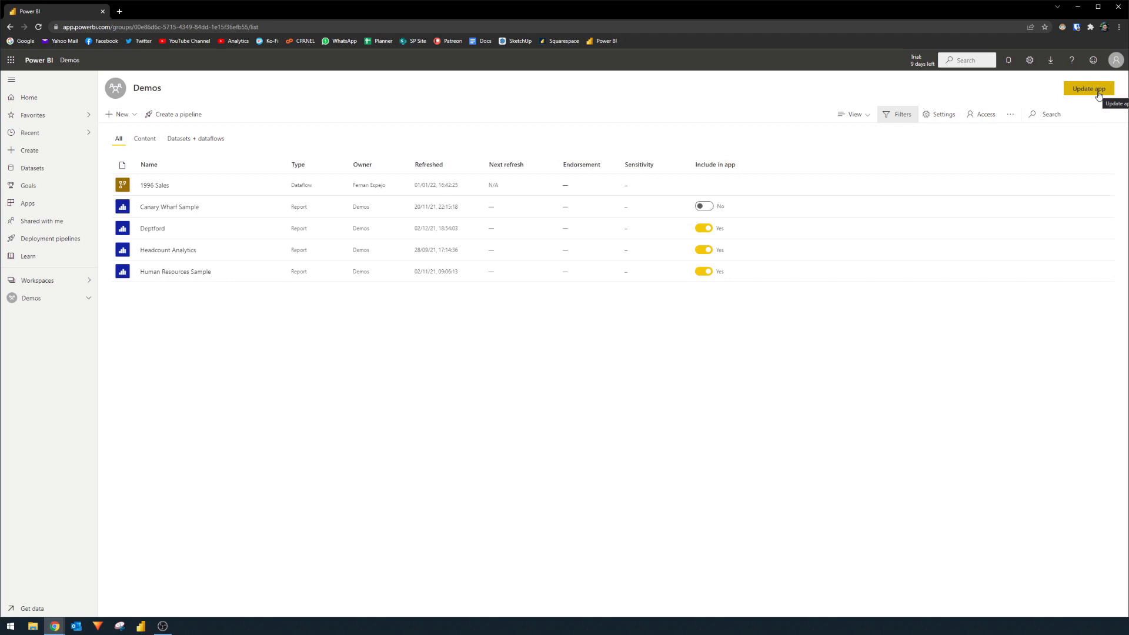
pyautogui.moveTo(644, 352)
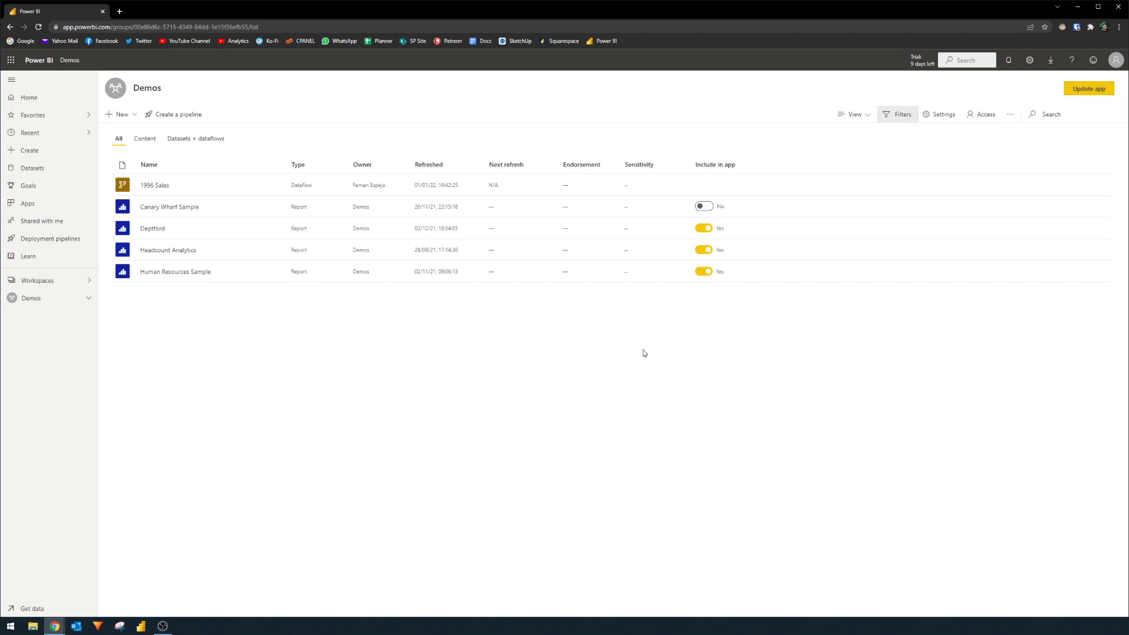
pyautogui.click(28, 203)
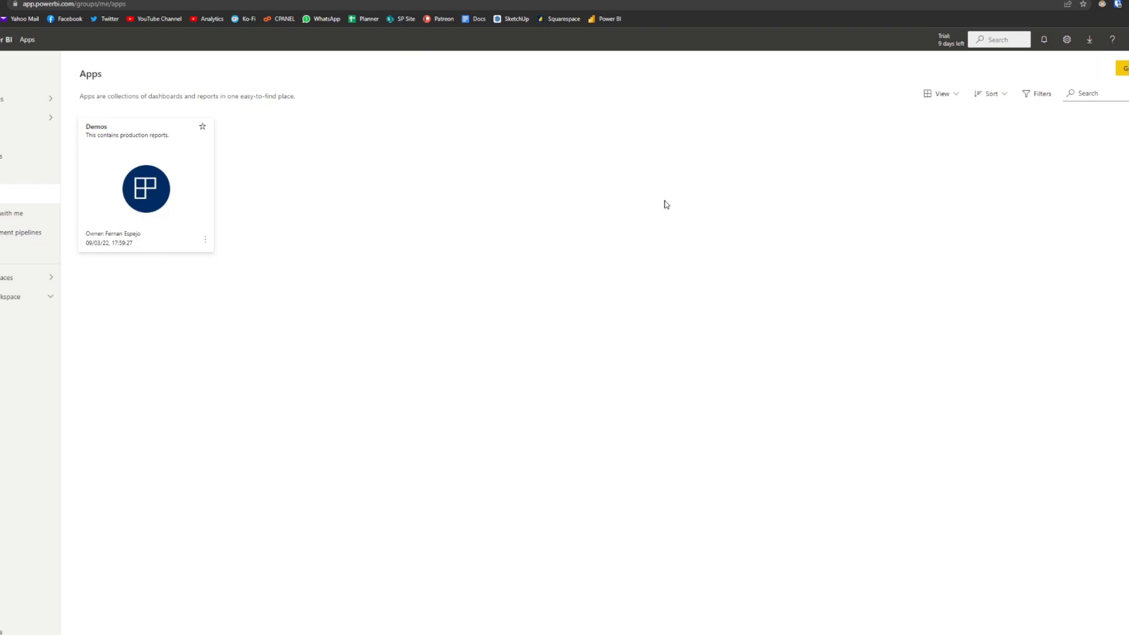
pyautogui.moveTo(676, 209)
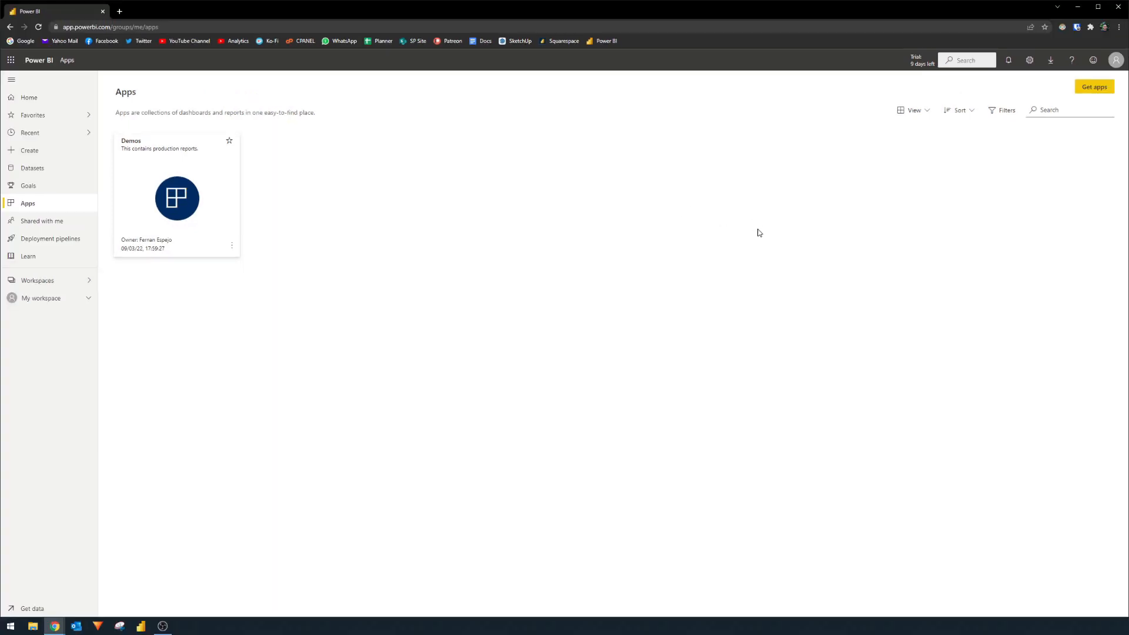
pyautogui.moveTo(773, 233)
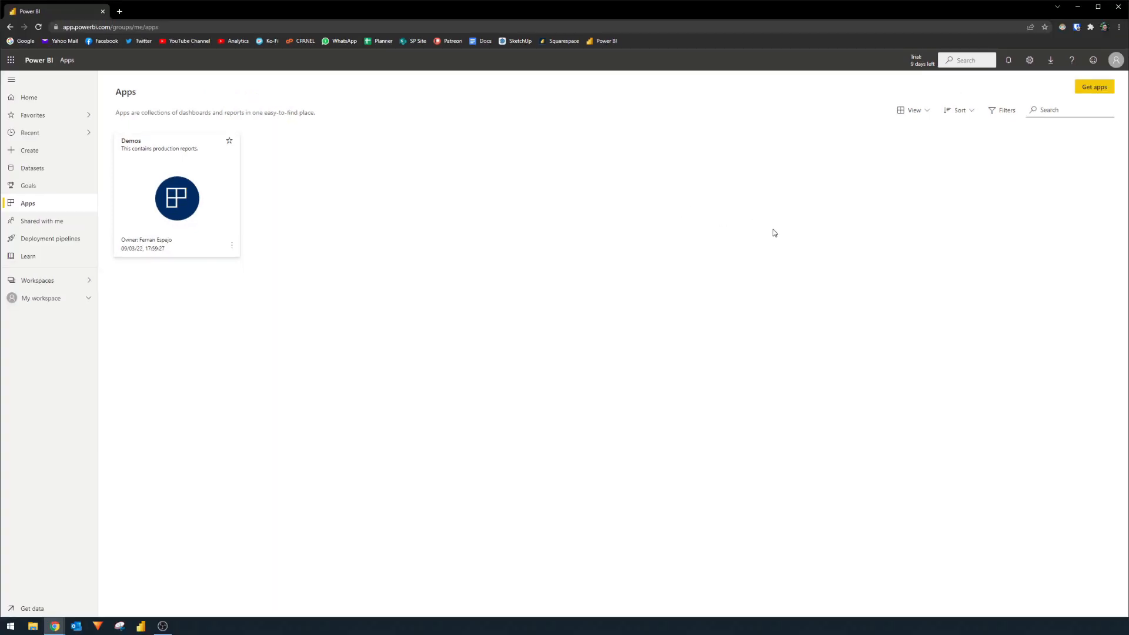
pyautogui.moveTo(776, 222)
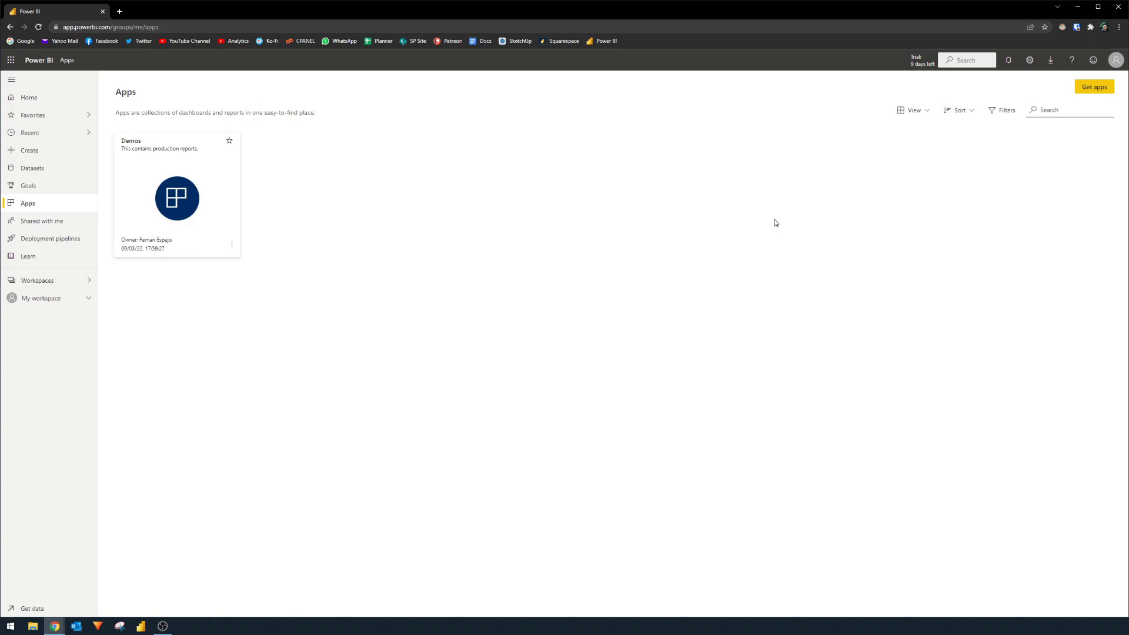
pyautogui.moveTo(824, 206)
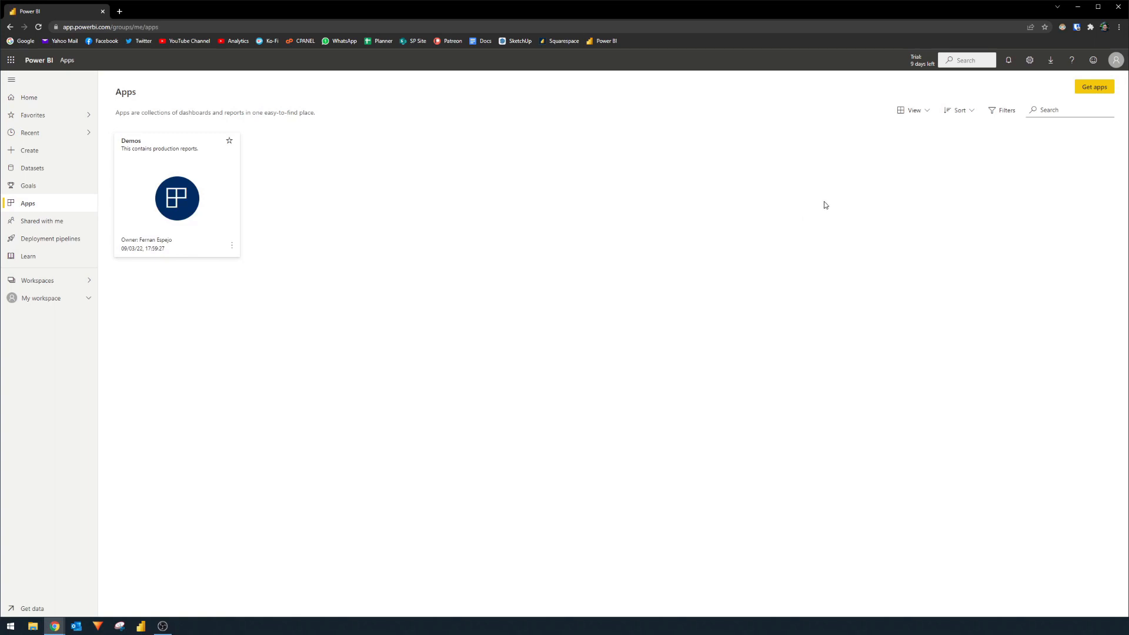
pyautogui.moveTo(1083, 94)
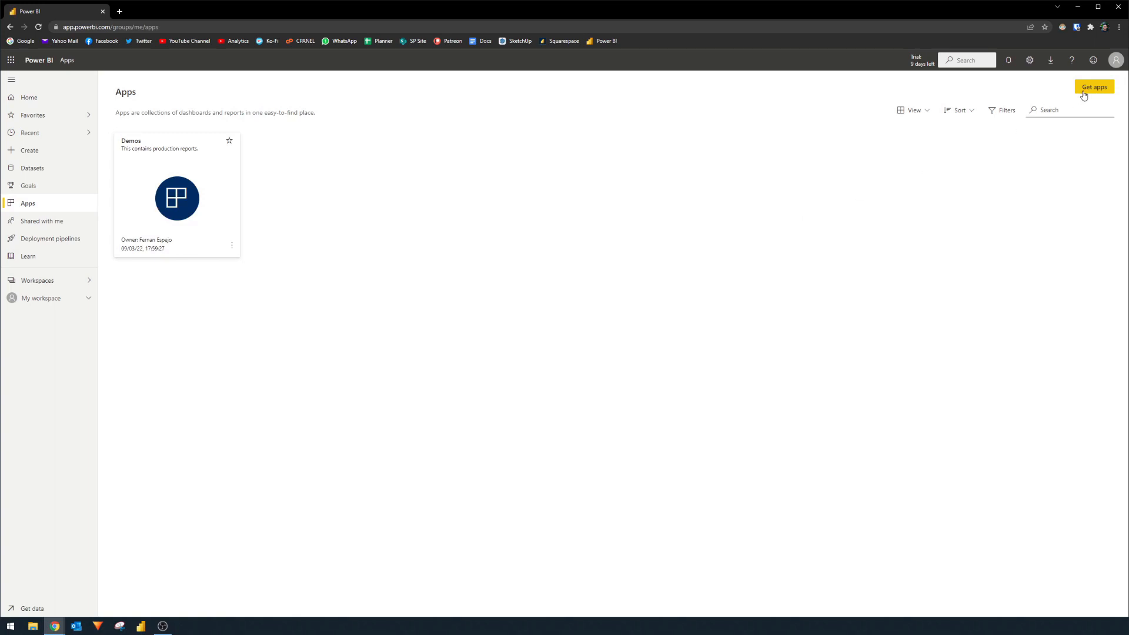
# Browse the app catalogue, finding no organizational apps, then view AppSource template apps
pyautogui.click(1094, 87)
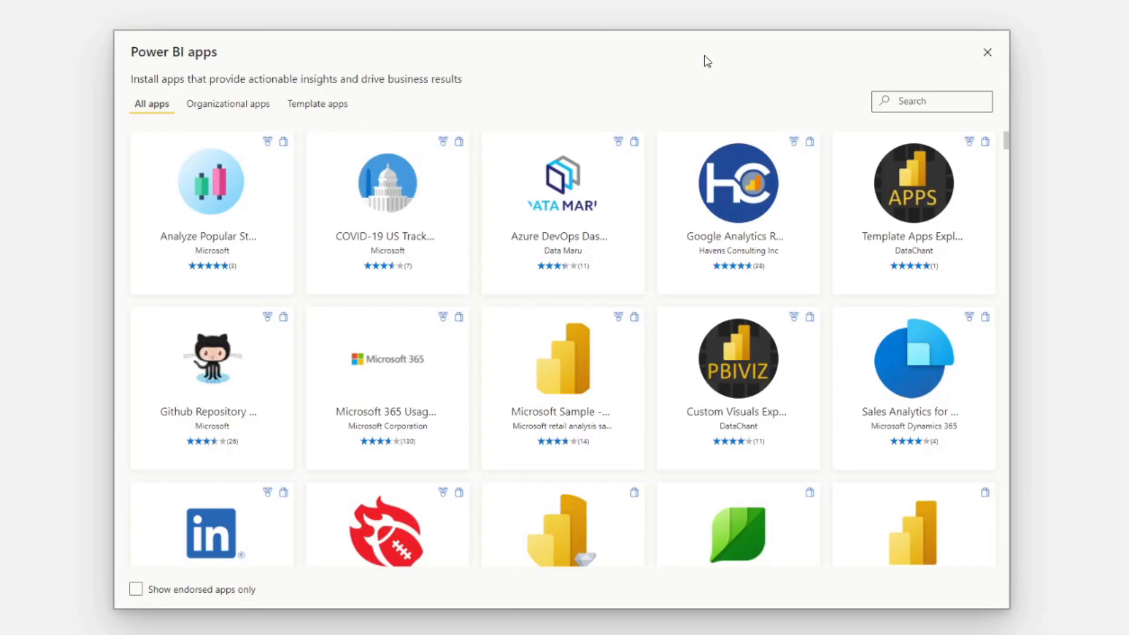
pyautogui.moveTo(689, 77)
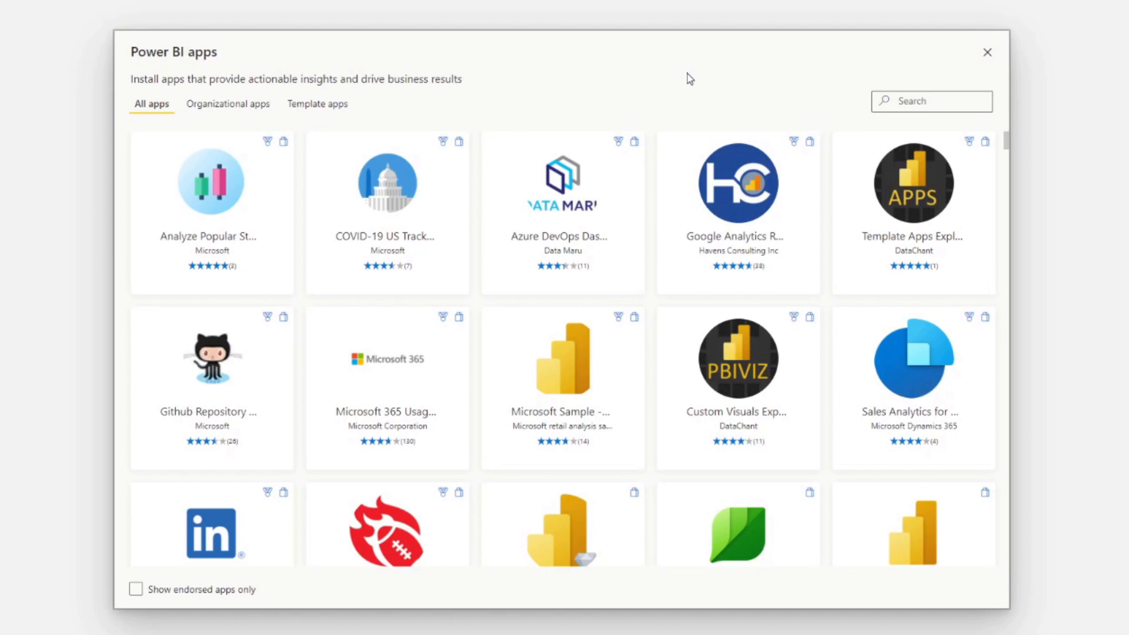
pyautogui.moveTo(250, 109)
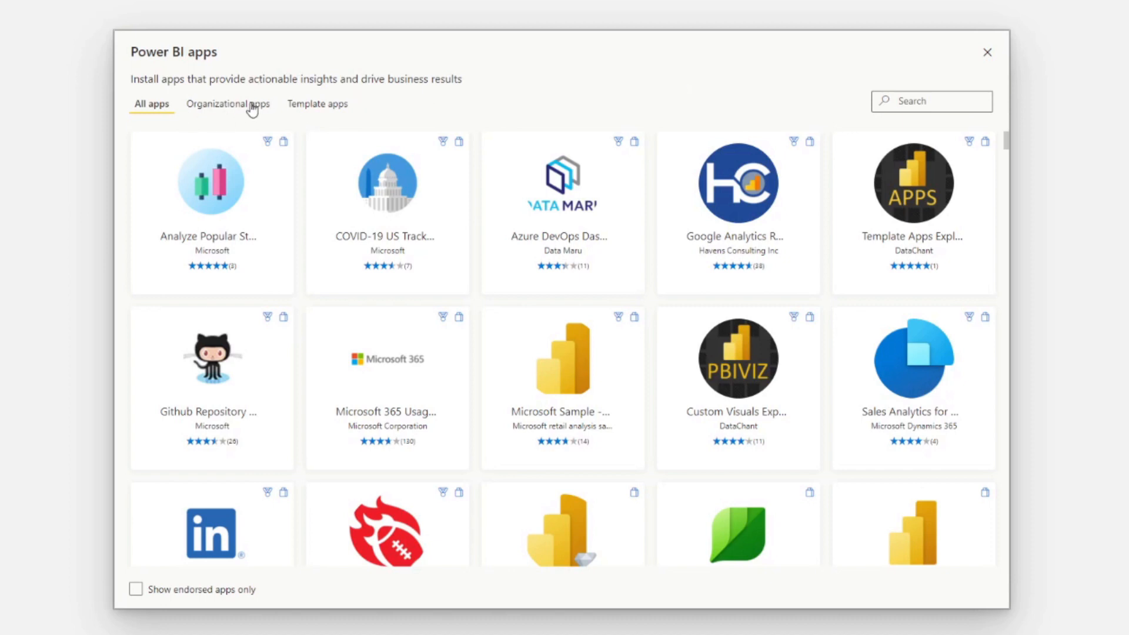
pyautogui.click(227, 103)
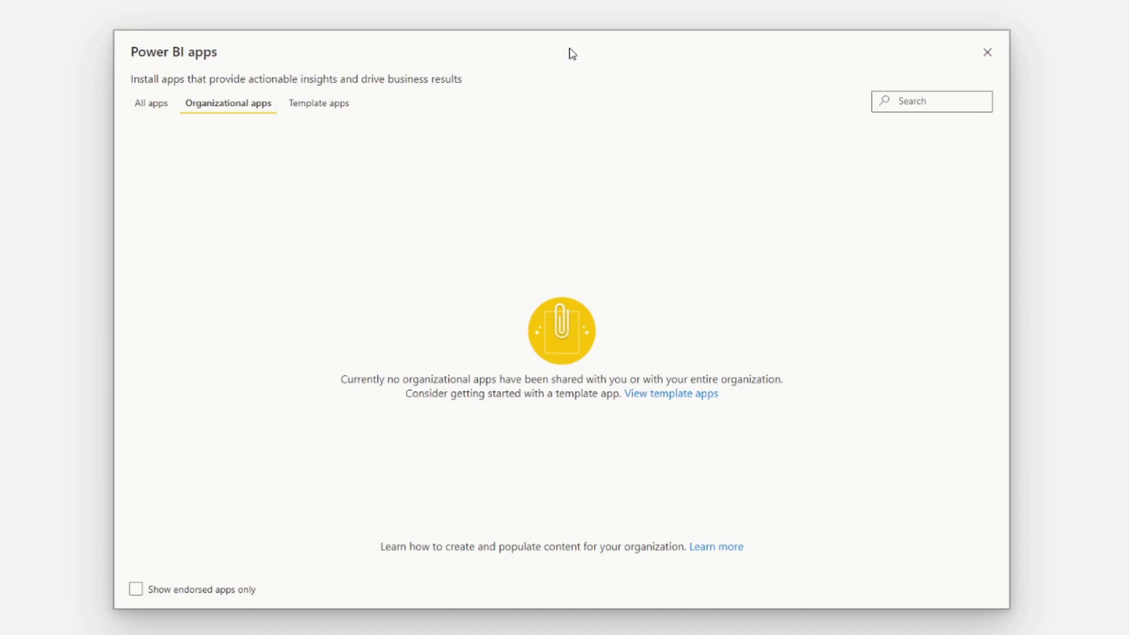
pyautogui.moveTo(561, 70)
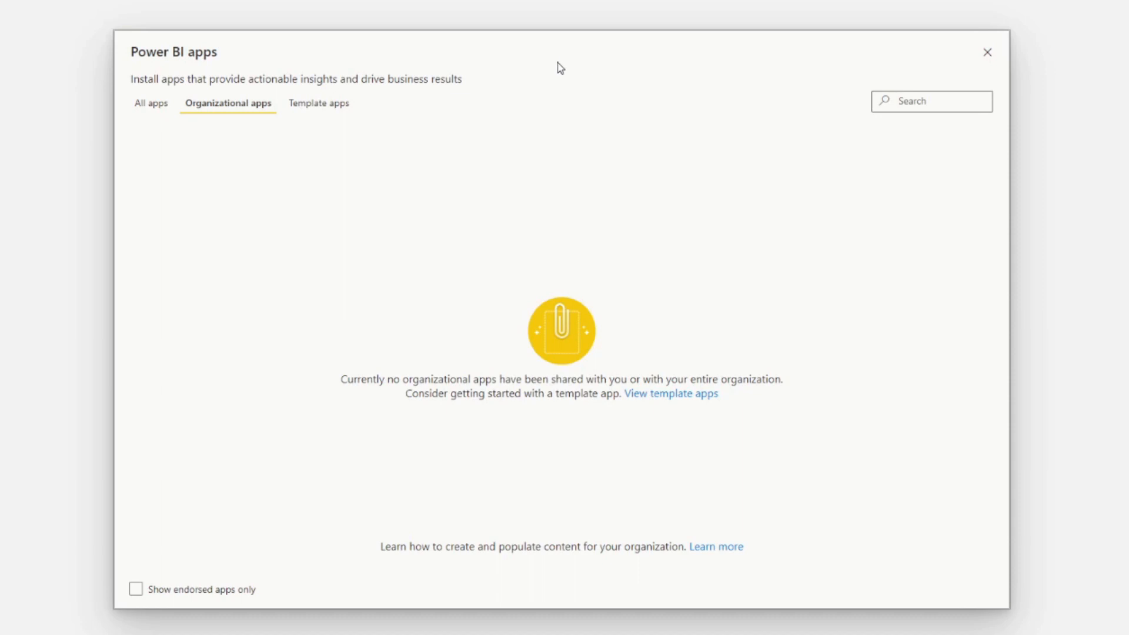
pyautogui.moveTo(516, 92)
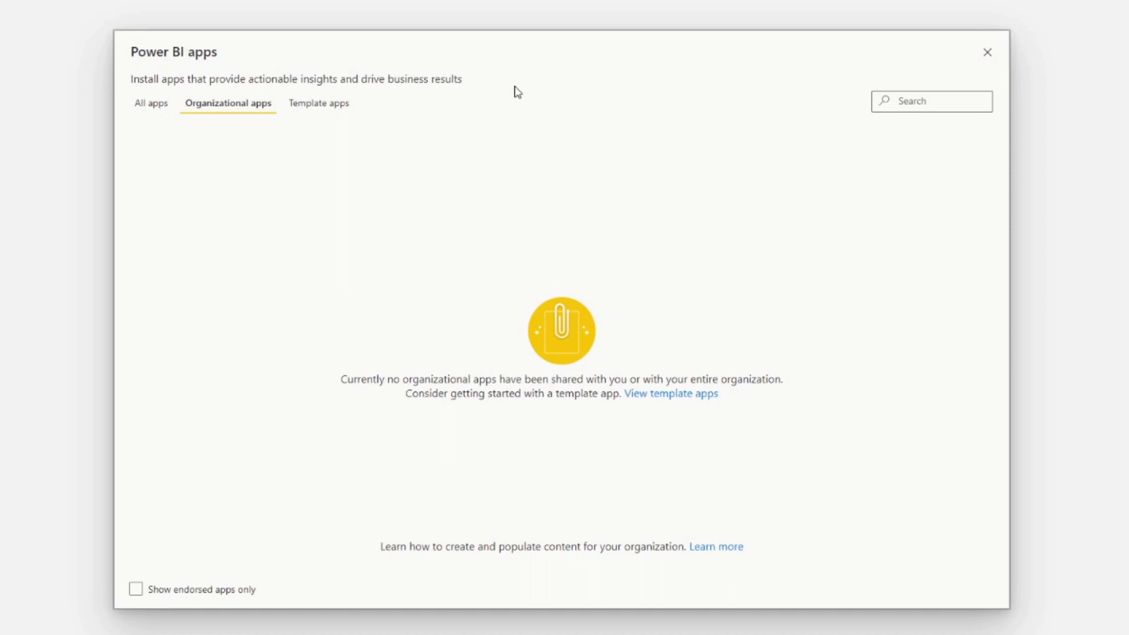
pyautogui.click(318, 103)
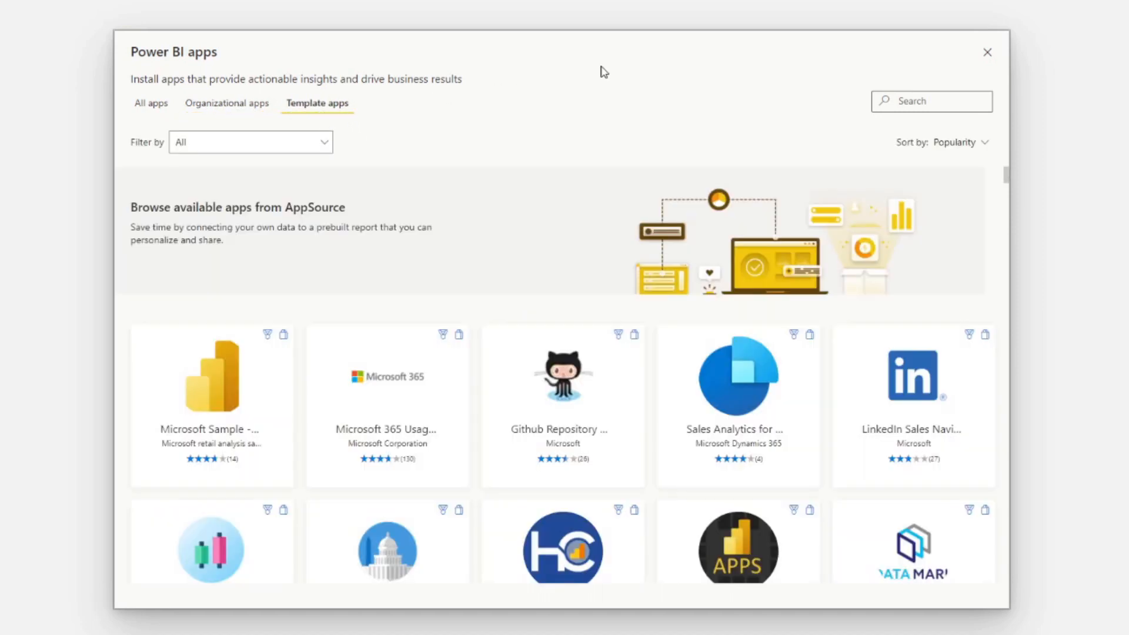
pyautogui.moveTo(642, 102)
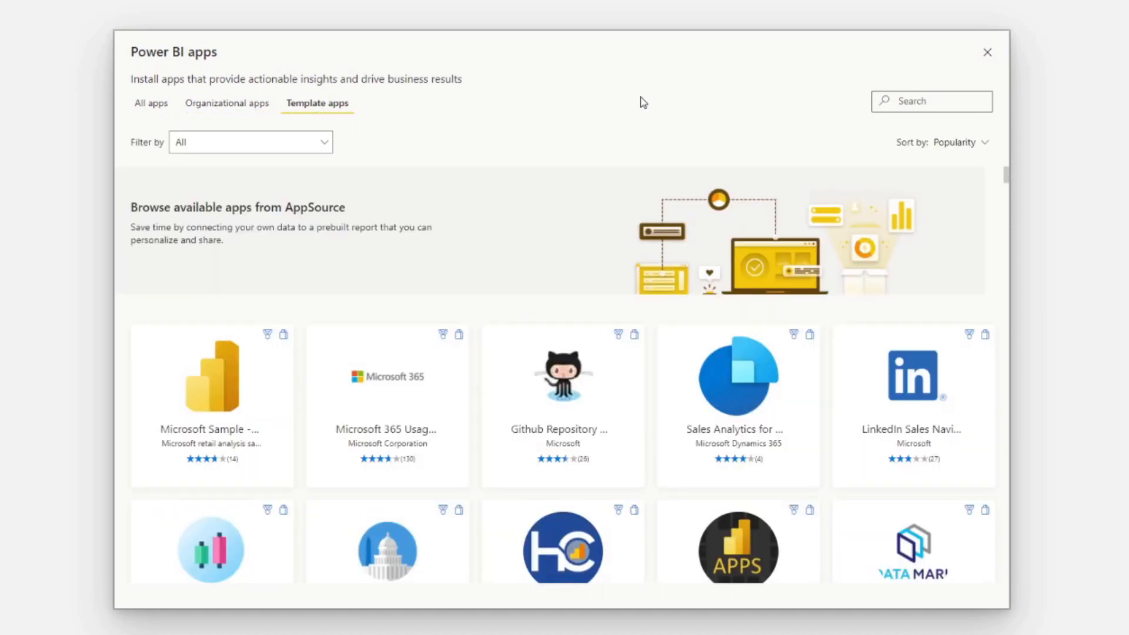